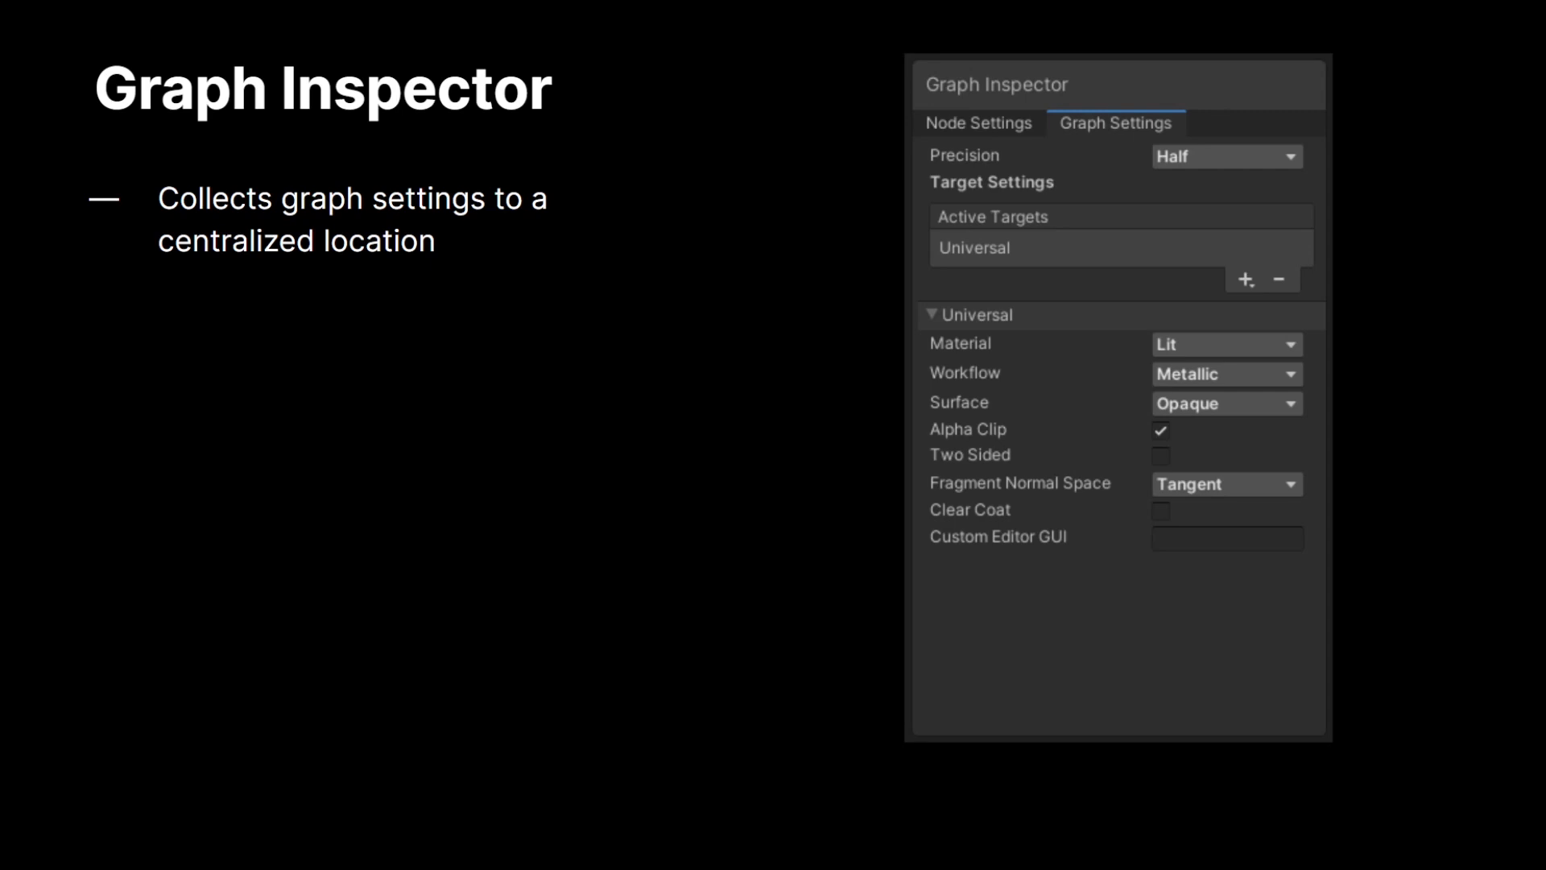
Step: Preview the URP scene through the gameplay camera, then return to the scene view
{"action": "key", "text": "right"}
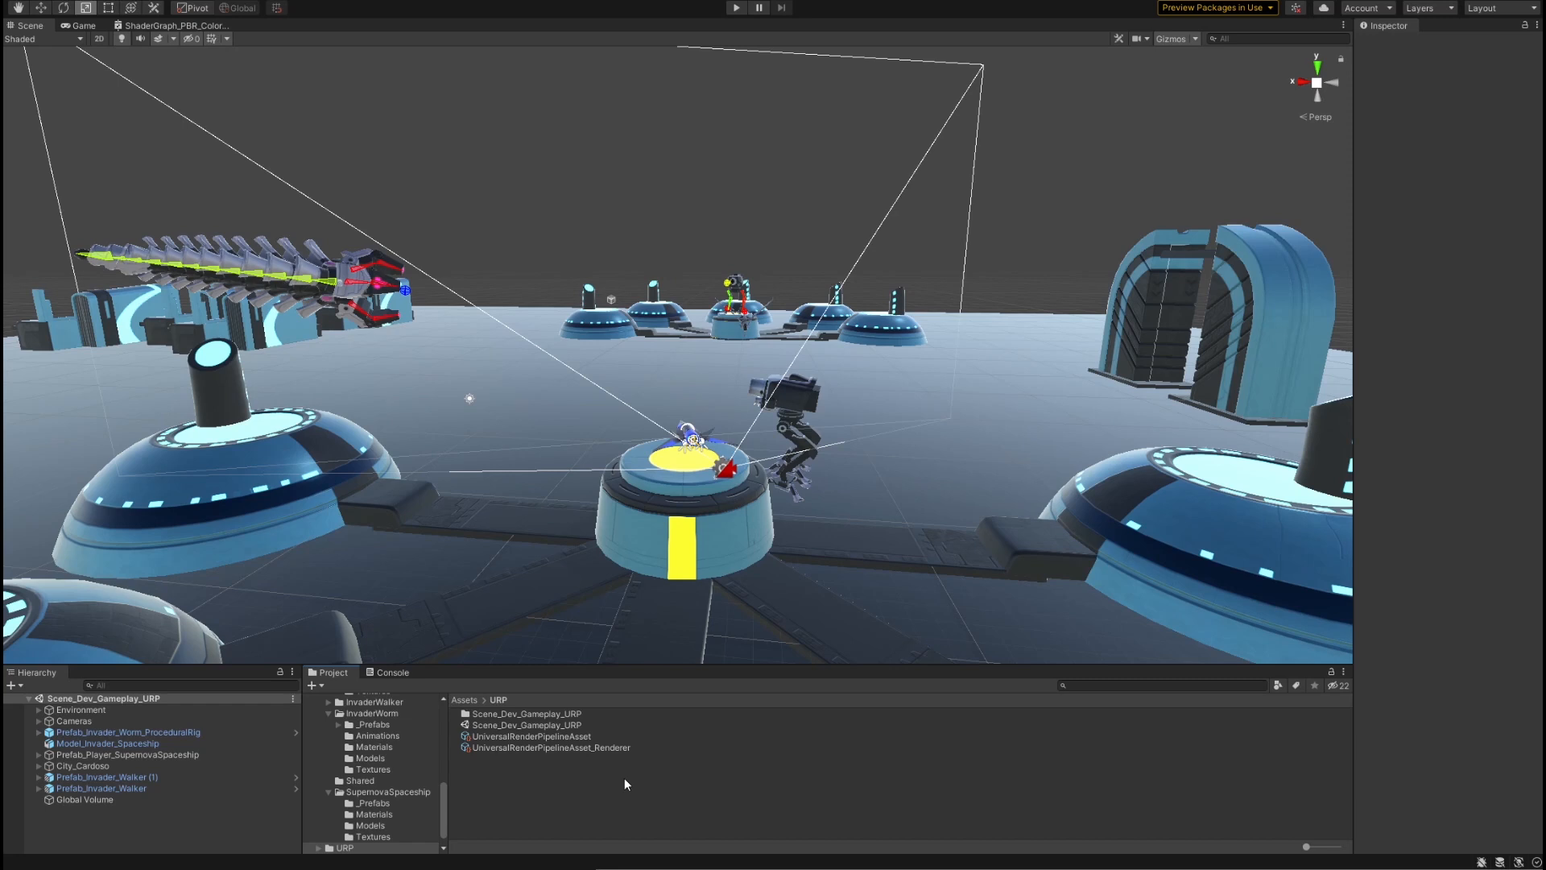
{"action": "mouse_move", "coordinate": [622, 789]}
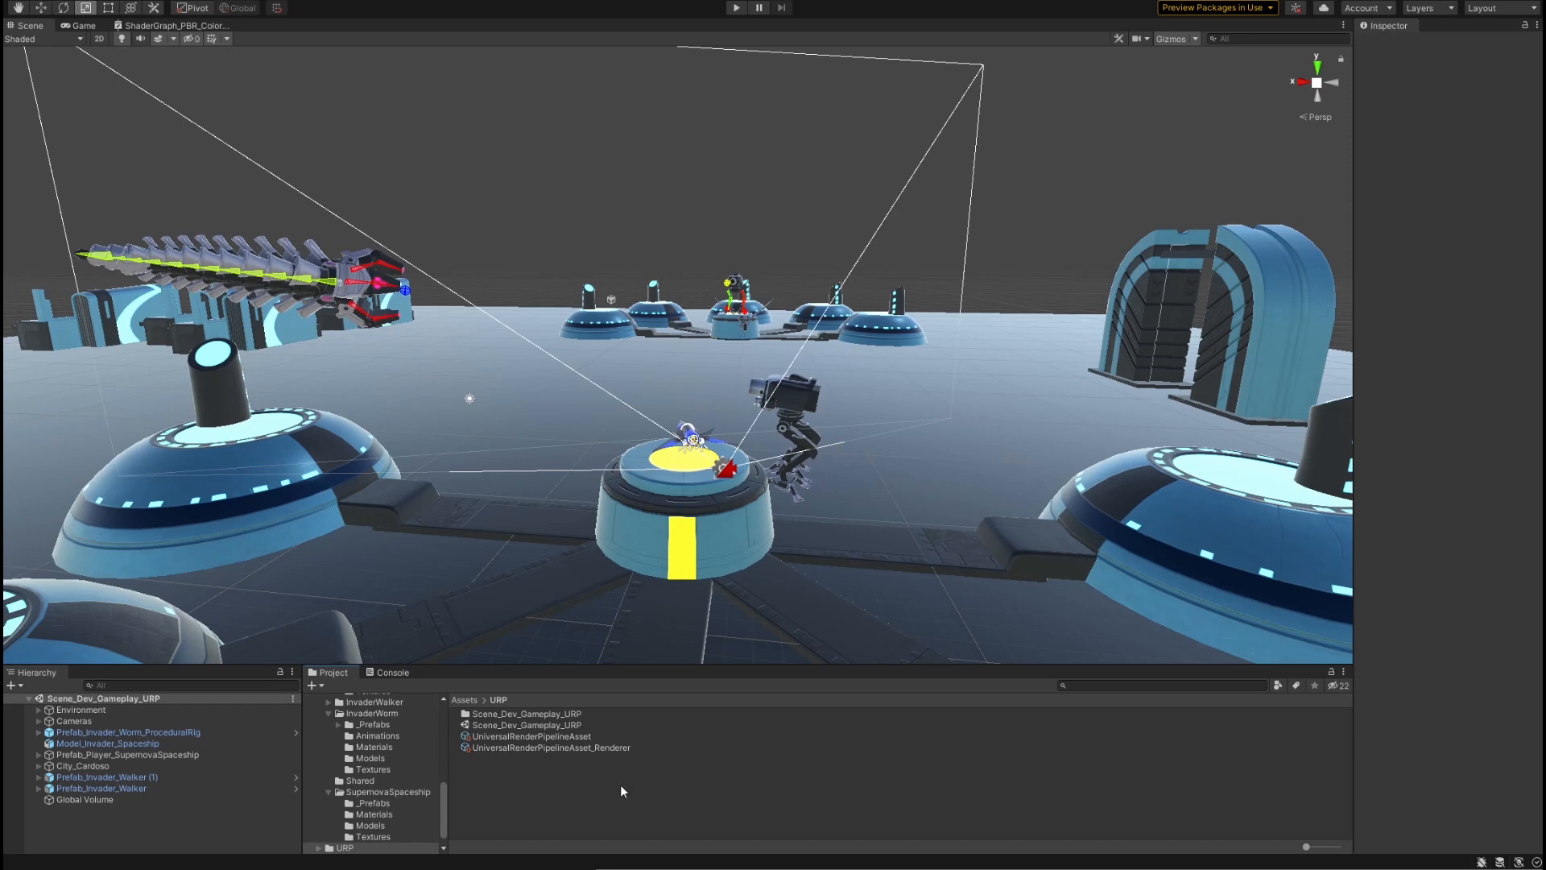
{"action": "mouse_move", "coordinate": [810, 633]}
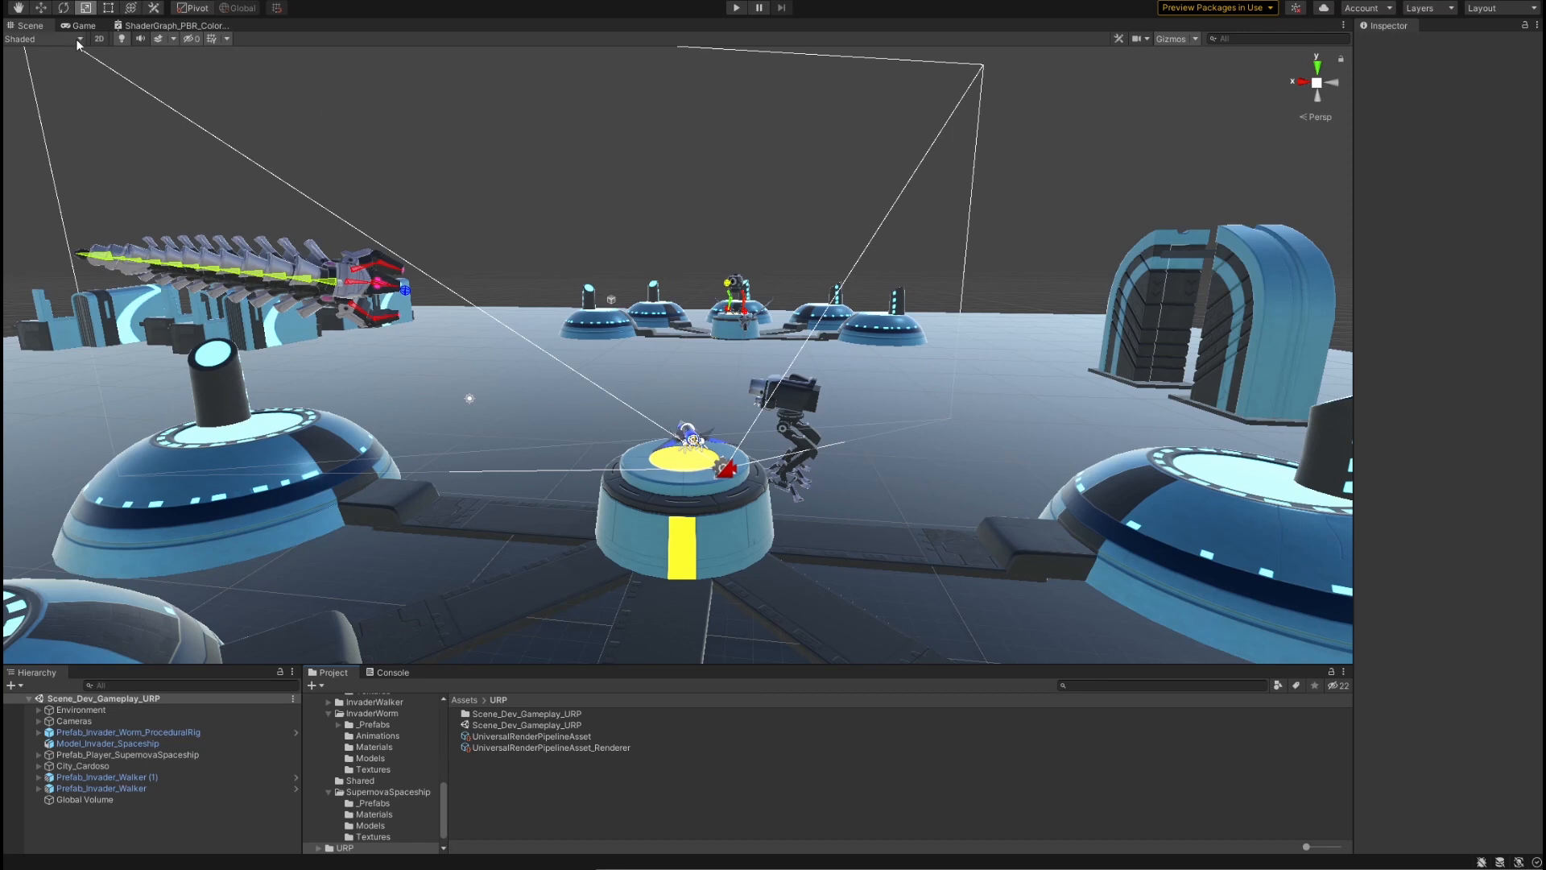
{"action": "left_click", "coordinate": [85, 24]}
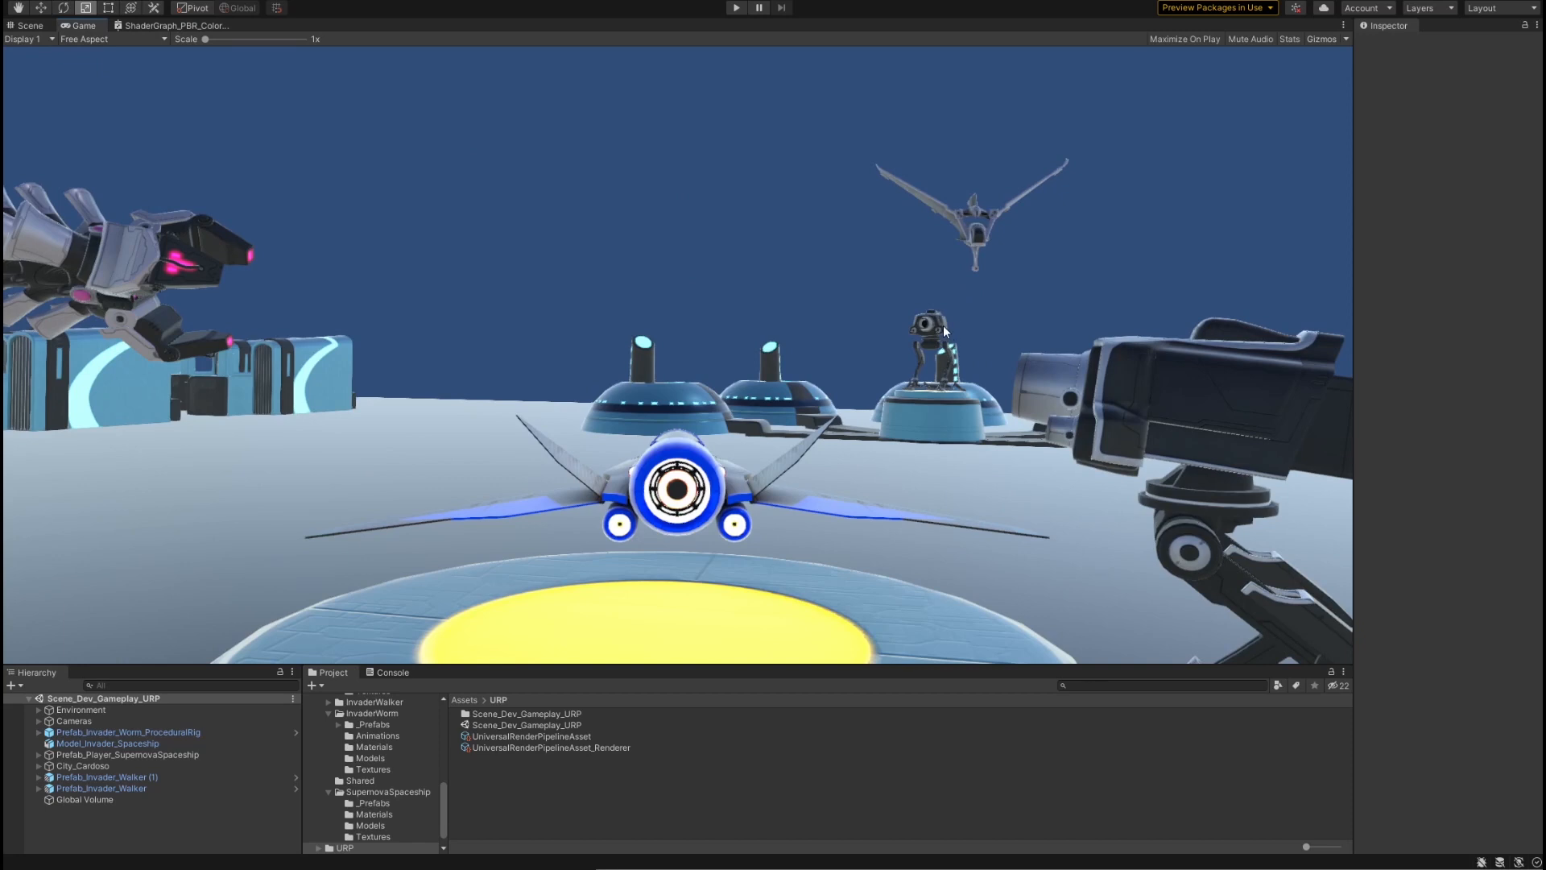
{"action": "mouse_move", "coordinate": [1316, 393]}
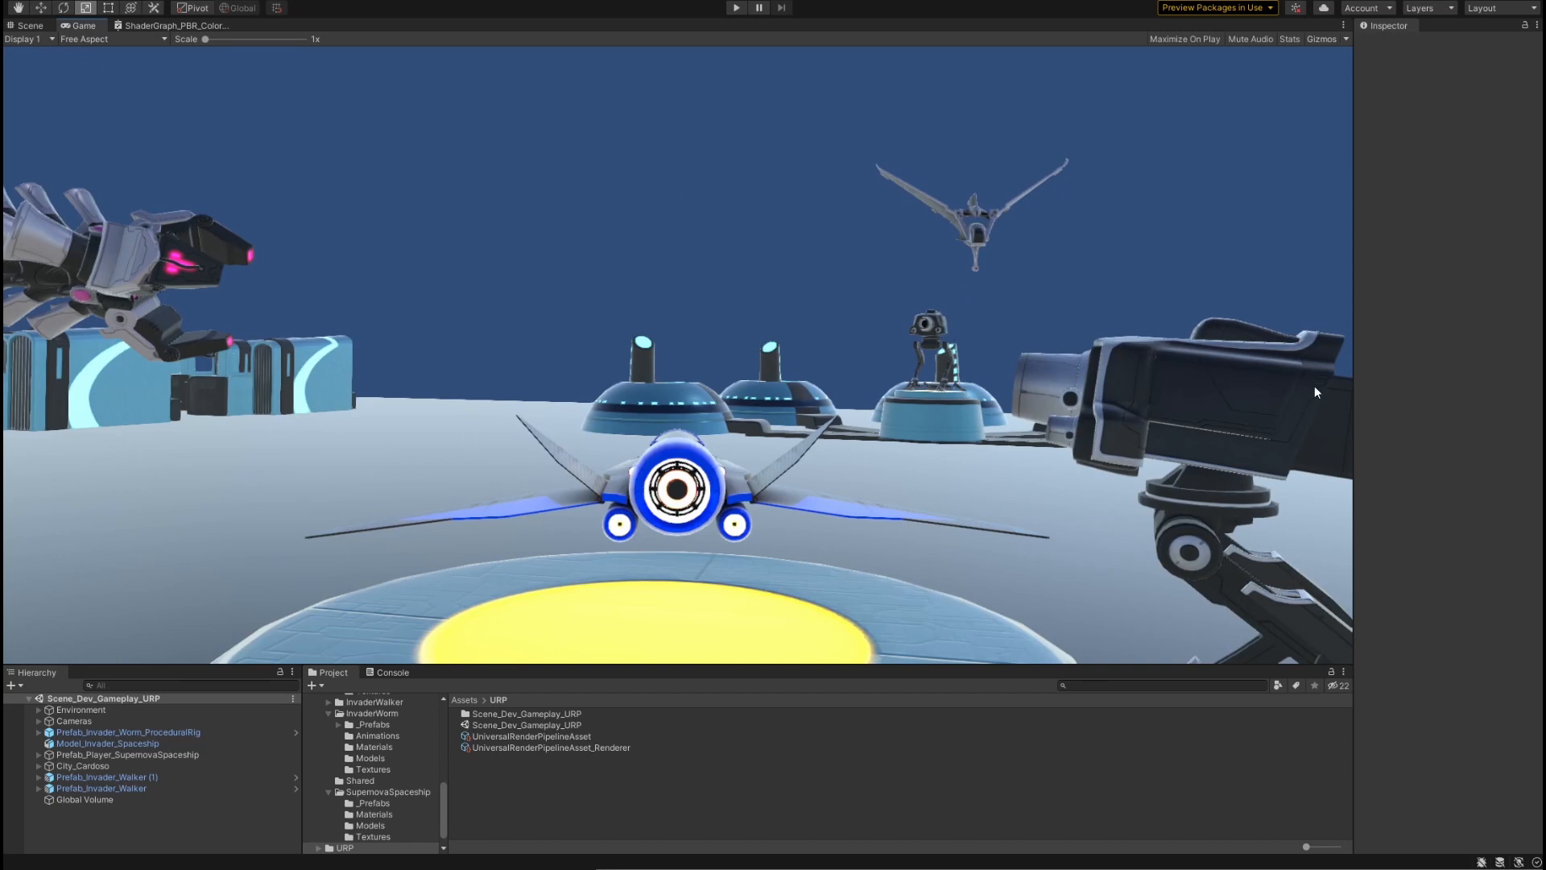
{"action": "mouse_move", "coordinate": [723, 325]}
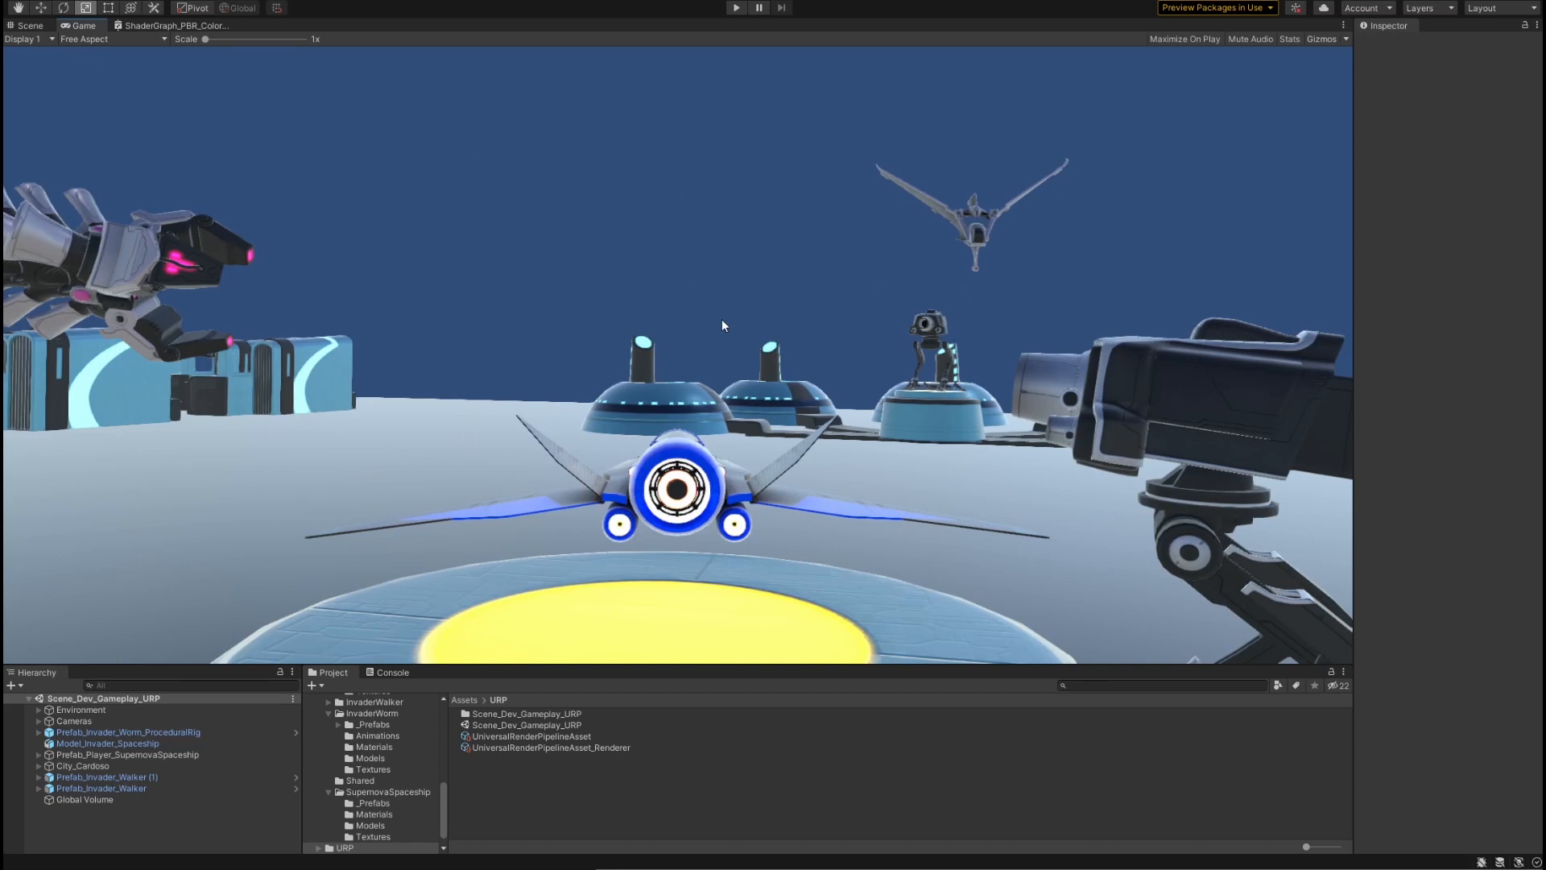
{"action": "left_click", "coordinate": [29, 24]}
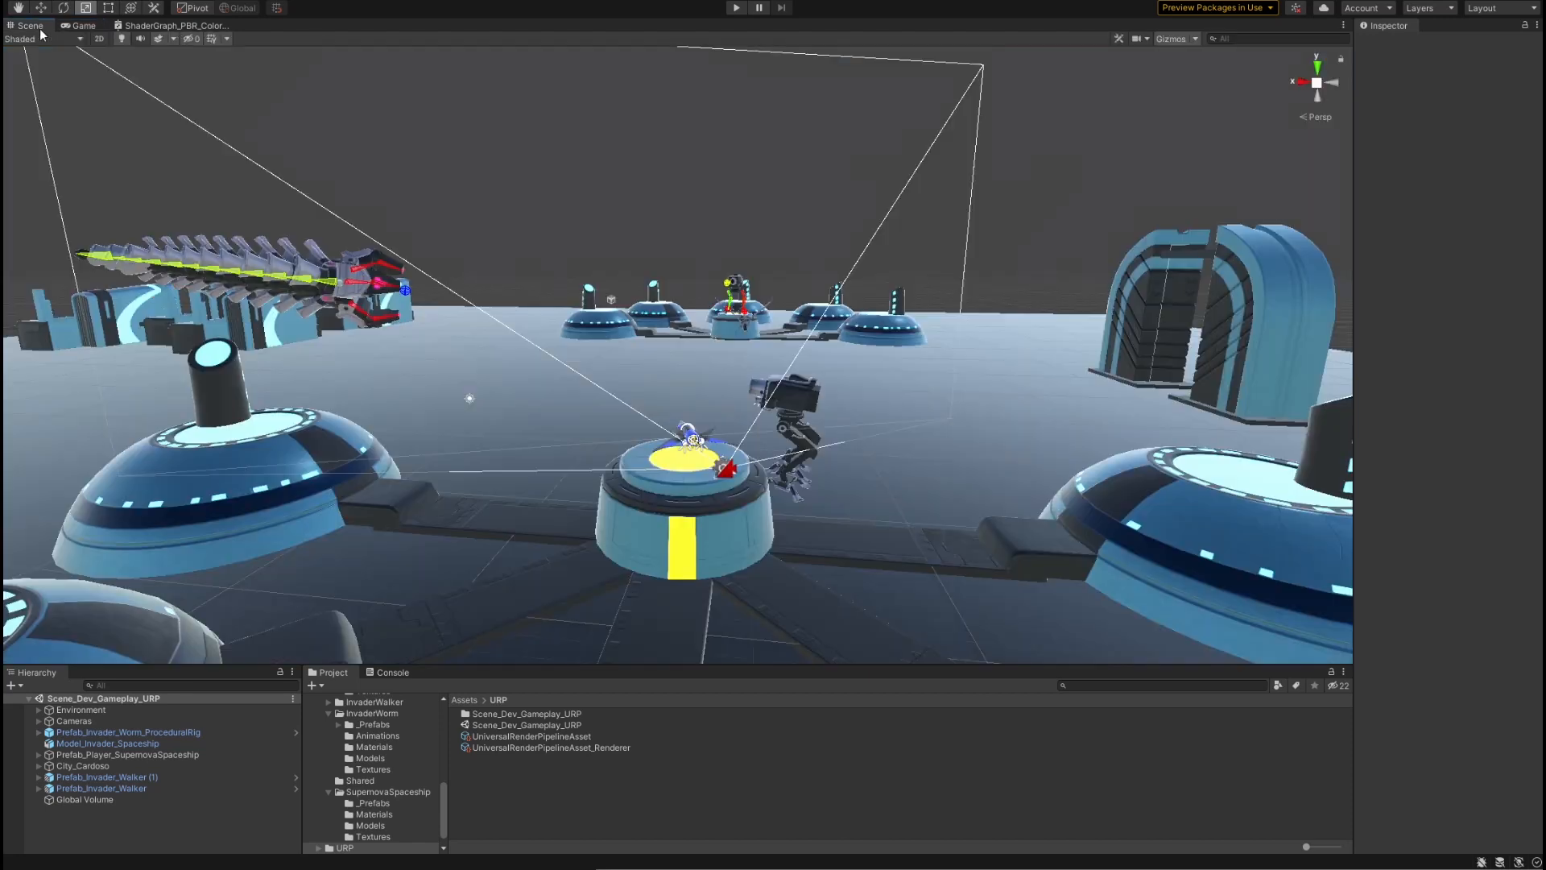
{"action": "mouse_move", "coordinate": [393, 420]}
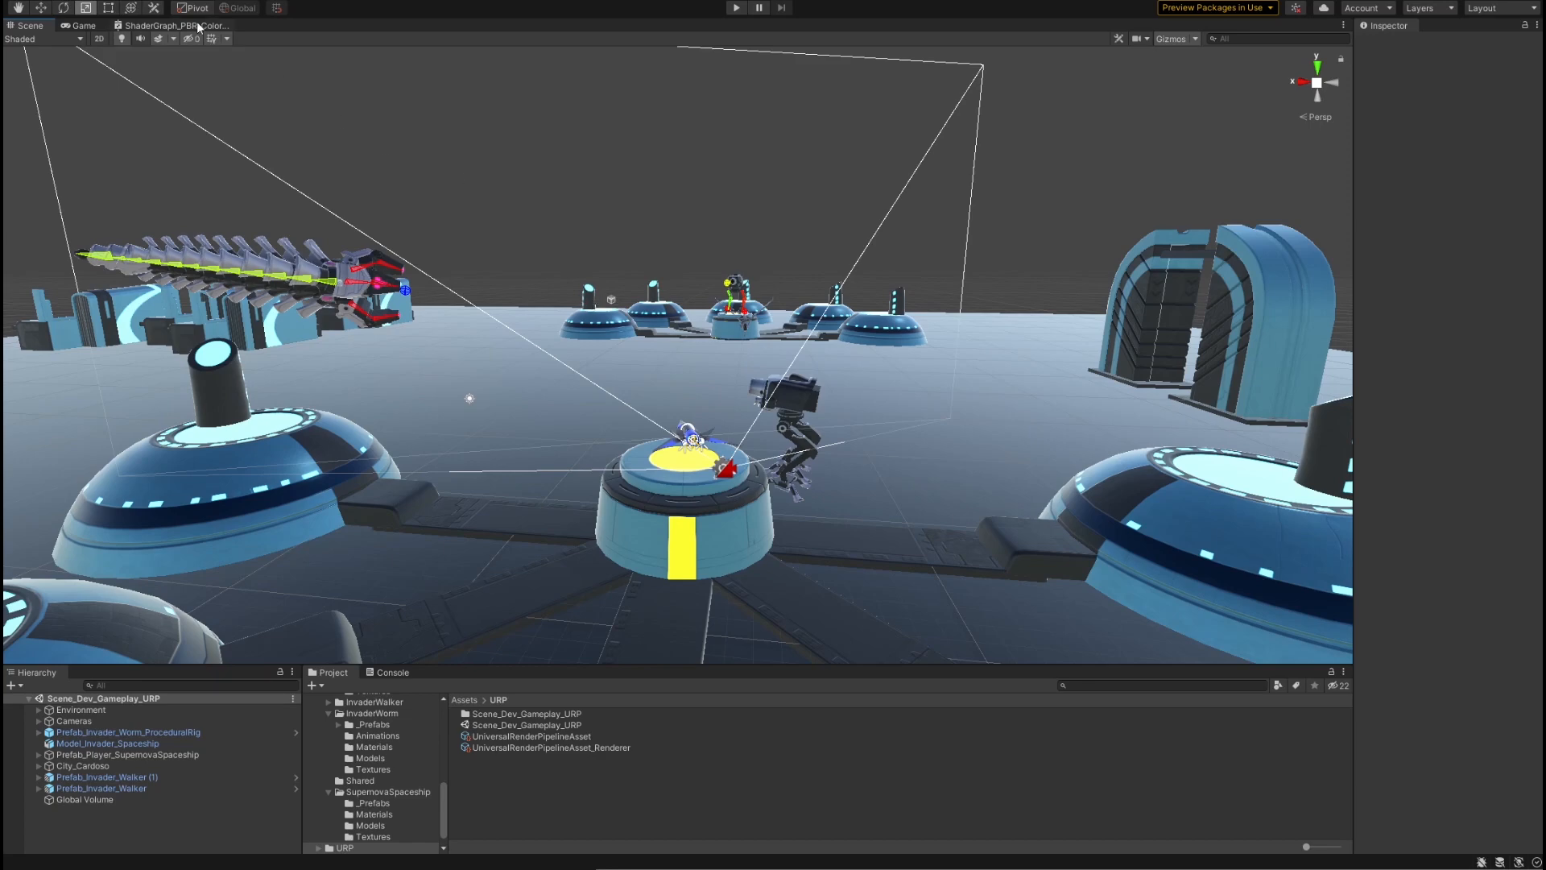
Step: Bring up the ShaderGraph_PBR_ColorMask graph with its Graph Settings listing HDRP and Universal targets
{"action": "left_click", "coordinate": [177, 25]}
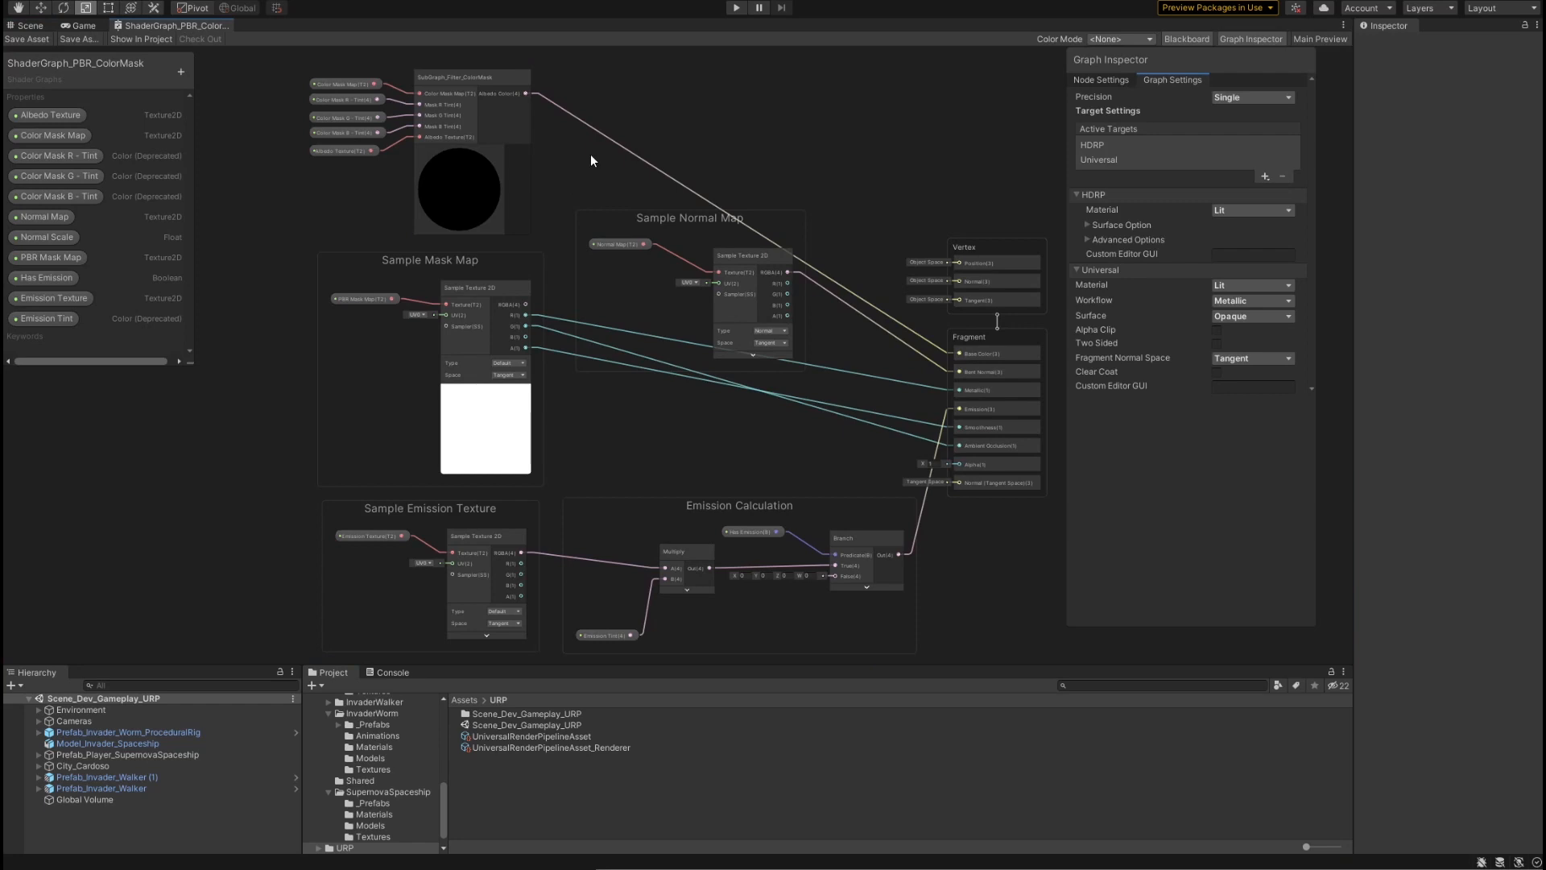
{"action": "mouse_move", "coordinate": [701, 255]}
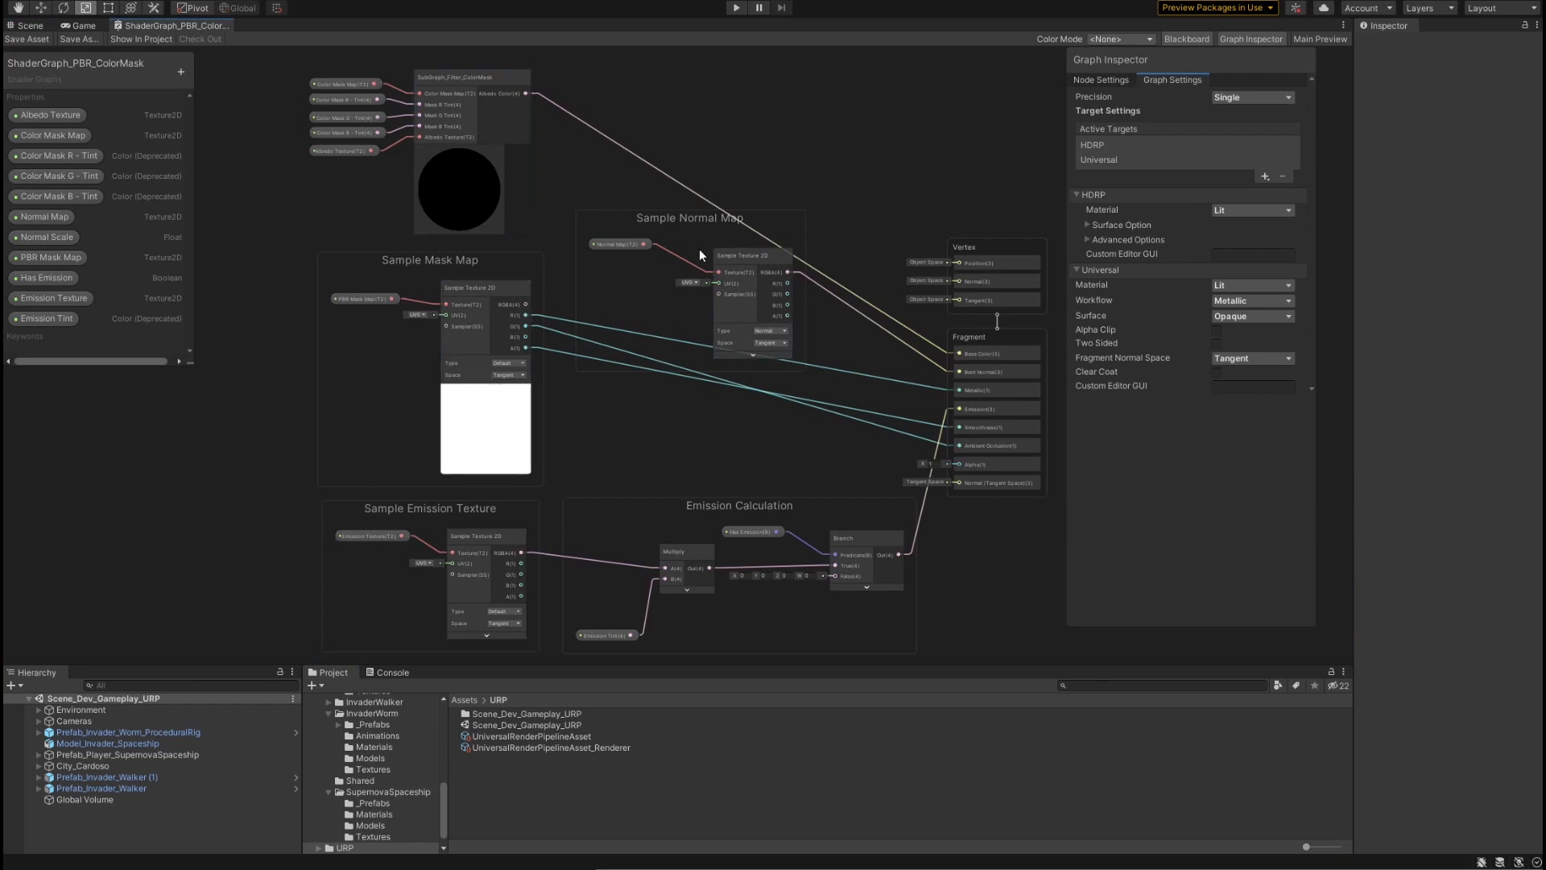
{"action": "mouse_move", "coordinate": [669, 422]}
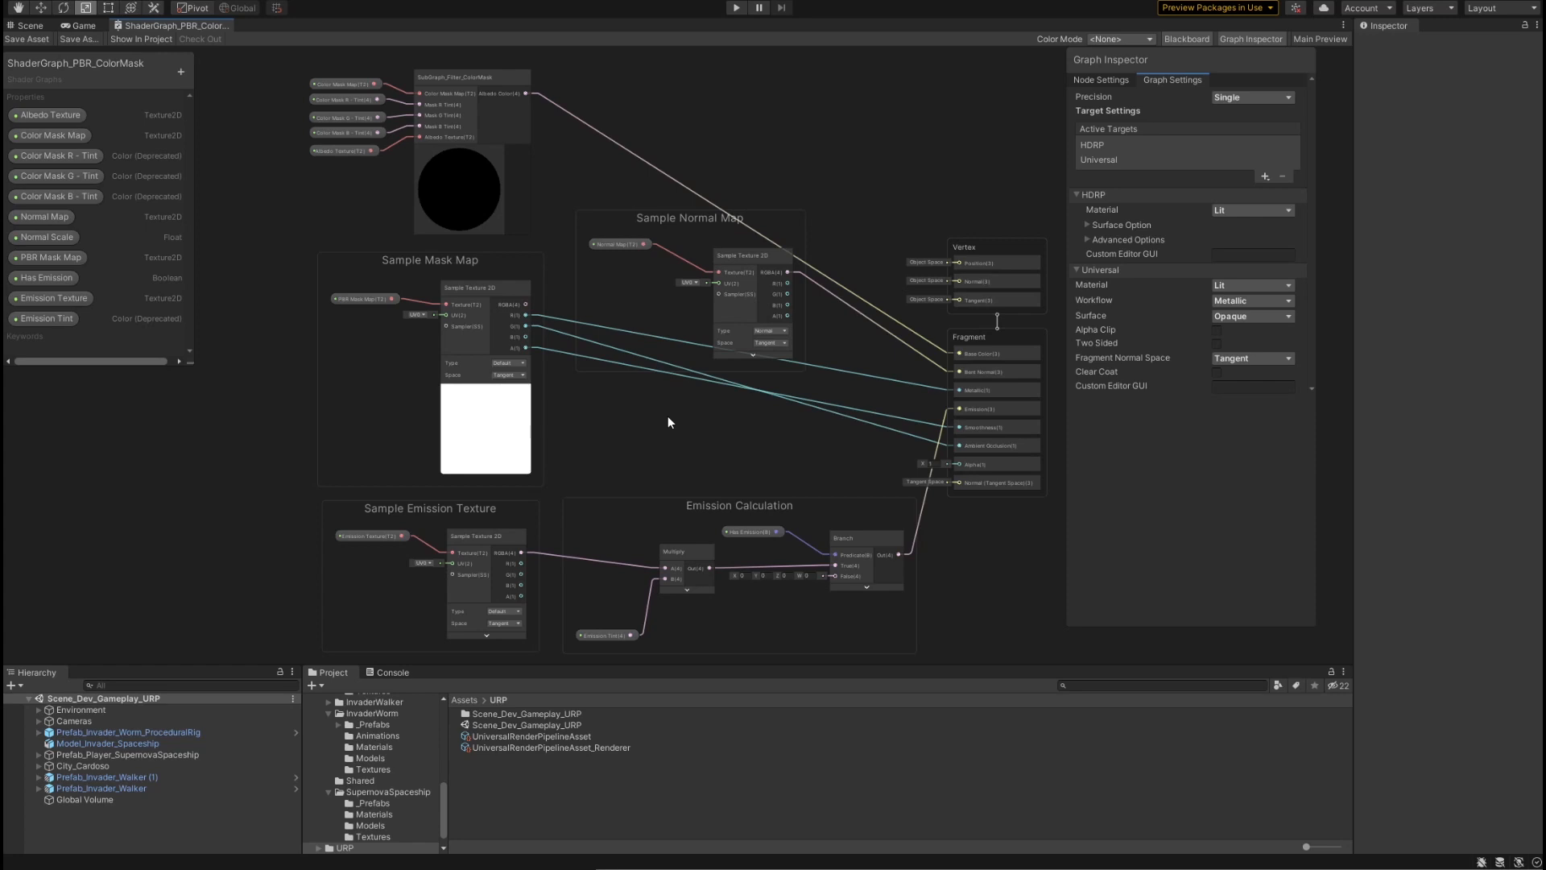
{"action": "left_click", "coordinate": [981, 353]}
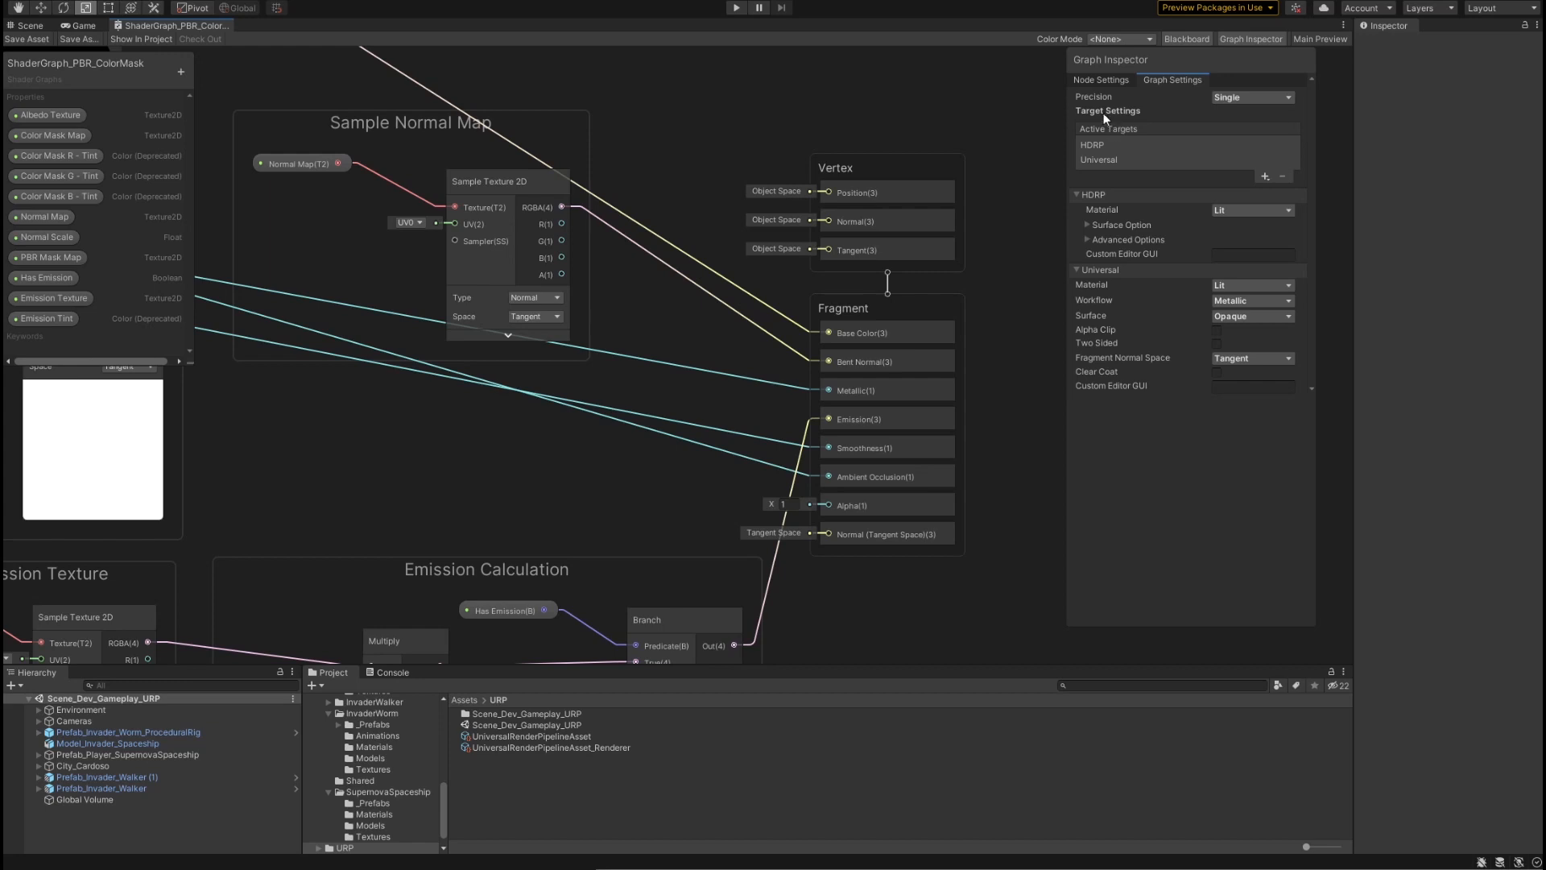
{"action": "mouse_move", "coordinate": [1105, 121]}
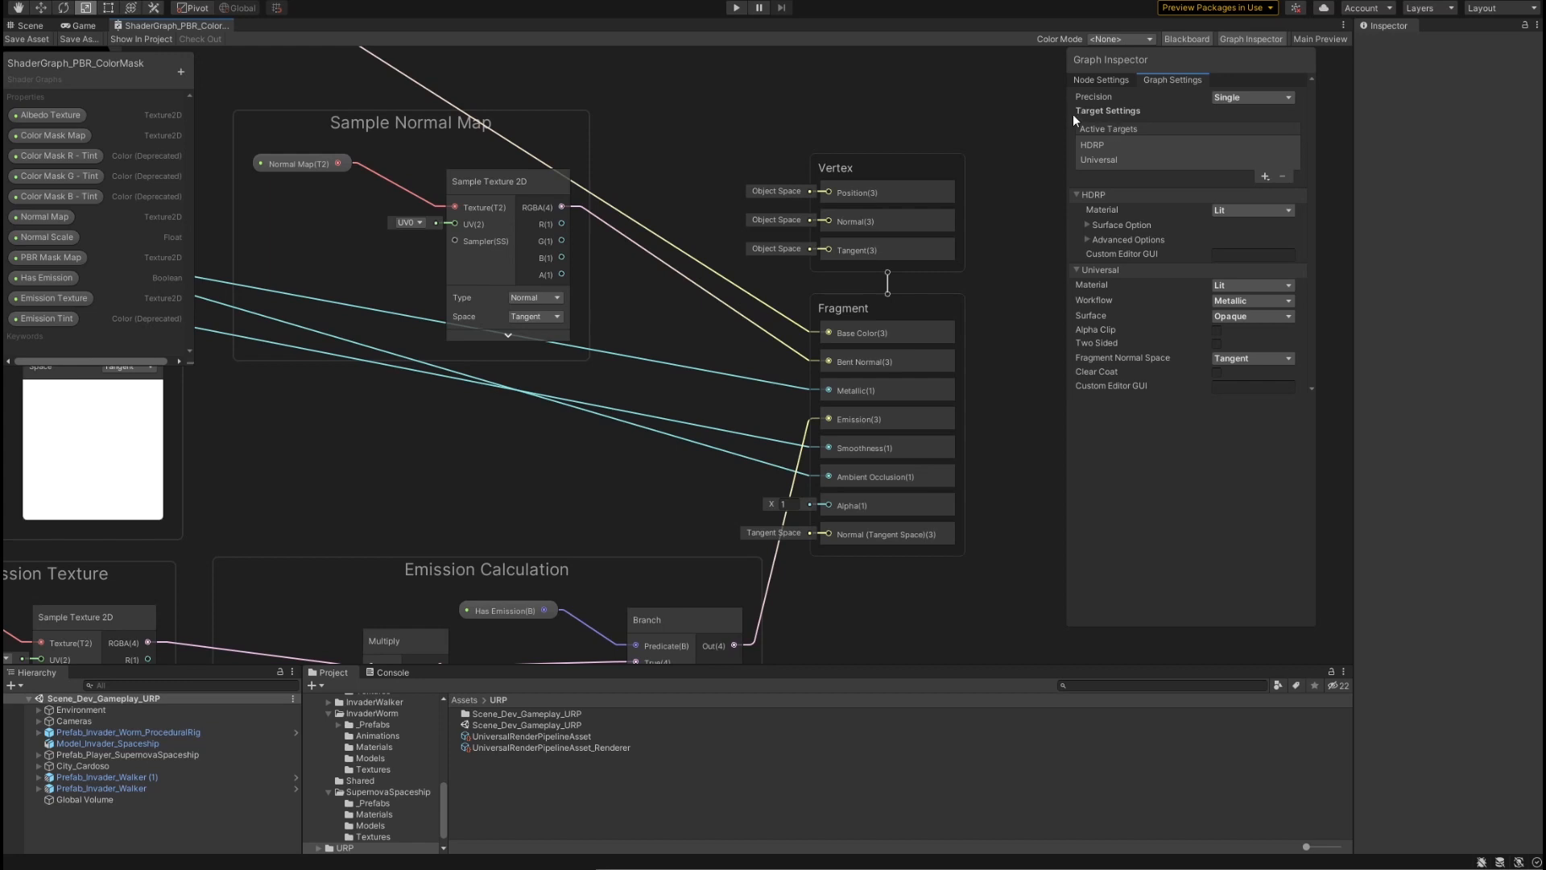
{"action": "mouse_move", "coordinate": [1140, 131]}
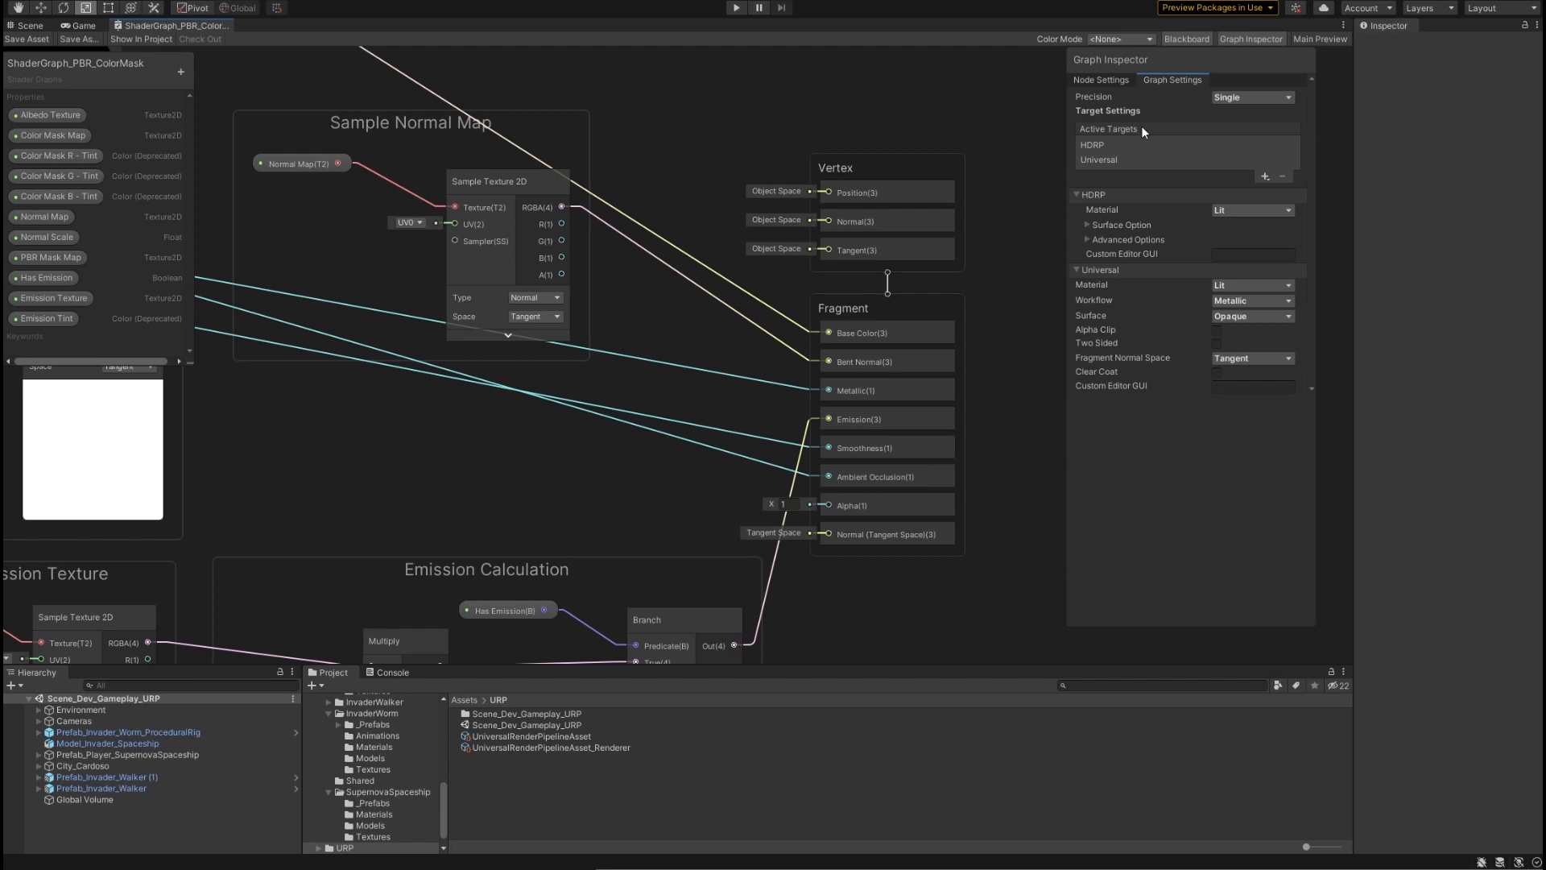
{"action": "mouse_move", "coordinate": [1144, 152]}
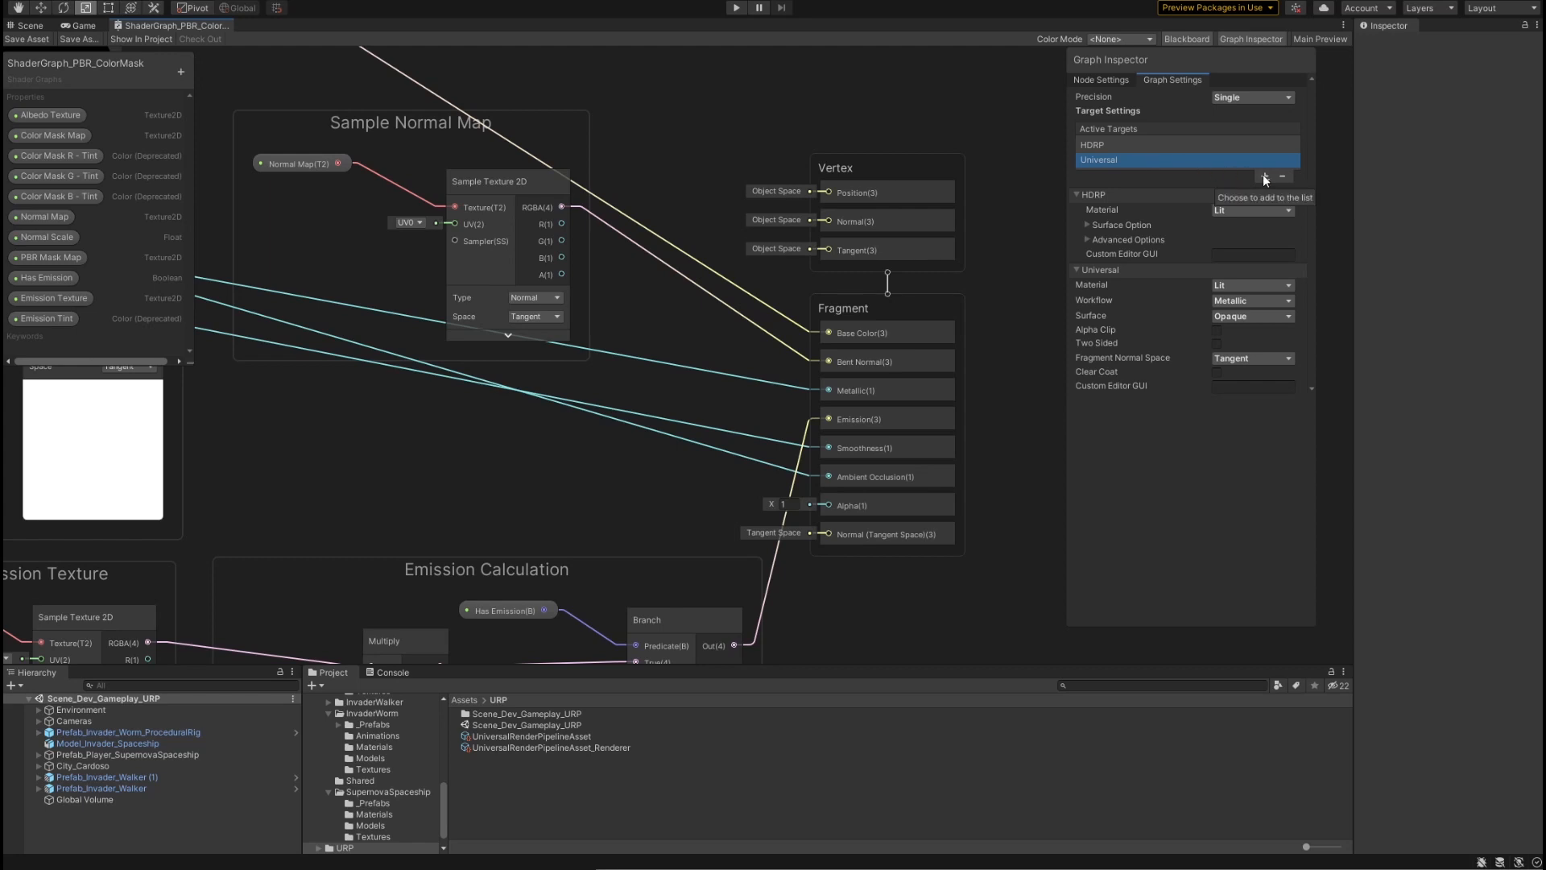
{"action": "left_click", "coordinate": [1263, 196]}
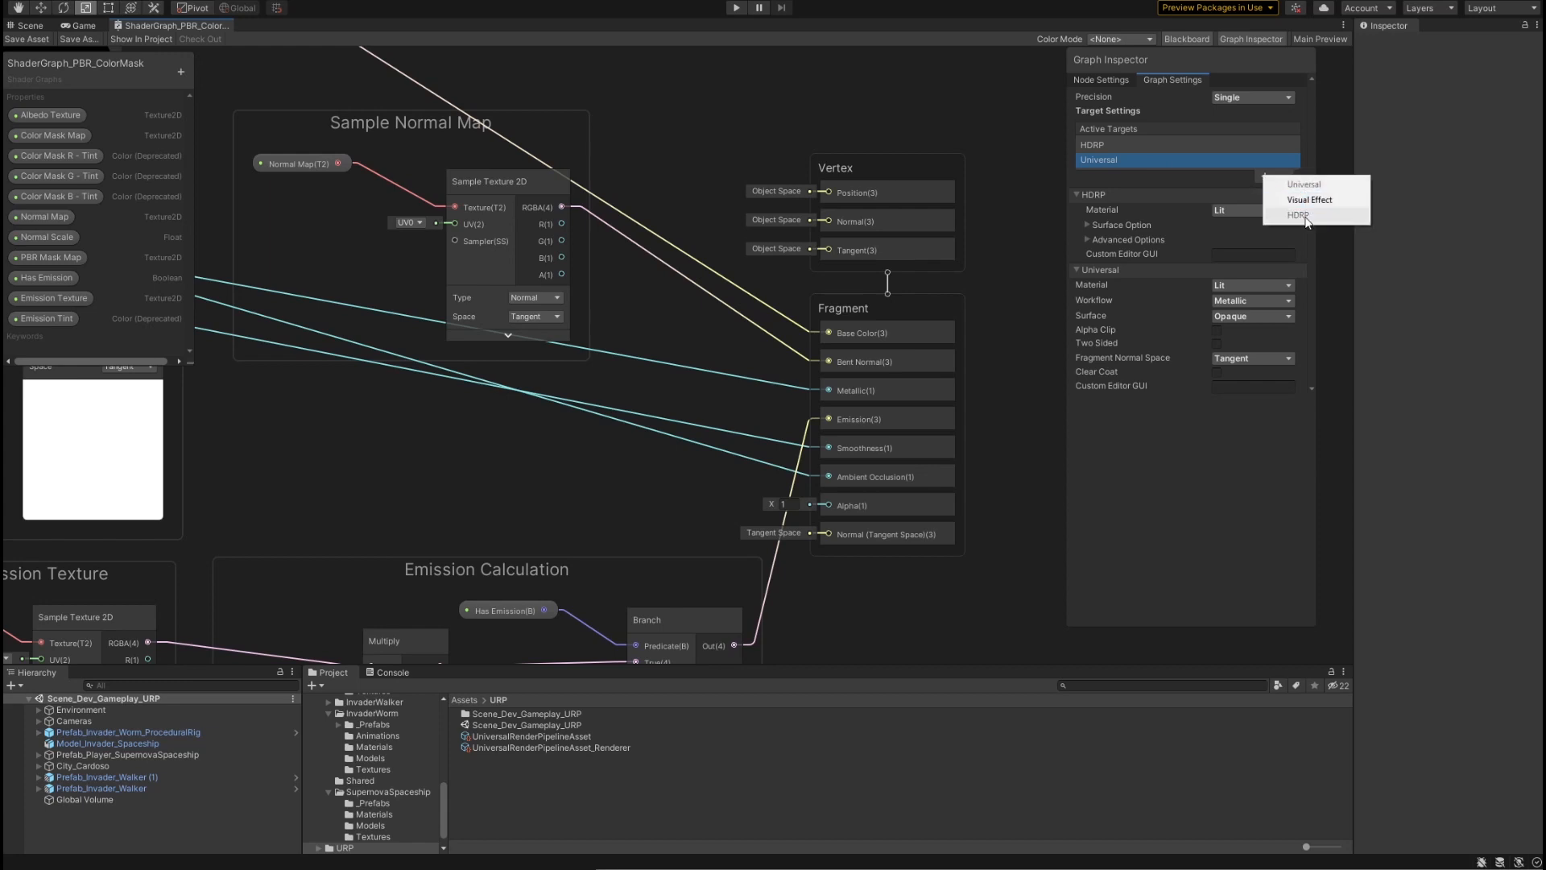
{"action": "mouse_move", "coordinate": [1310, 200]}
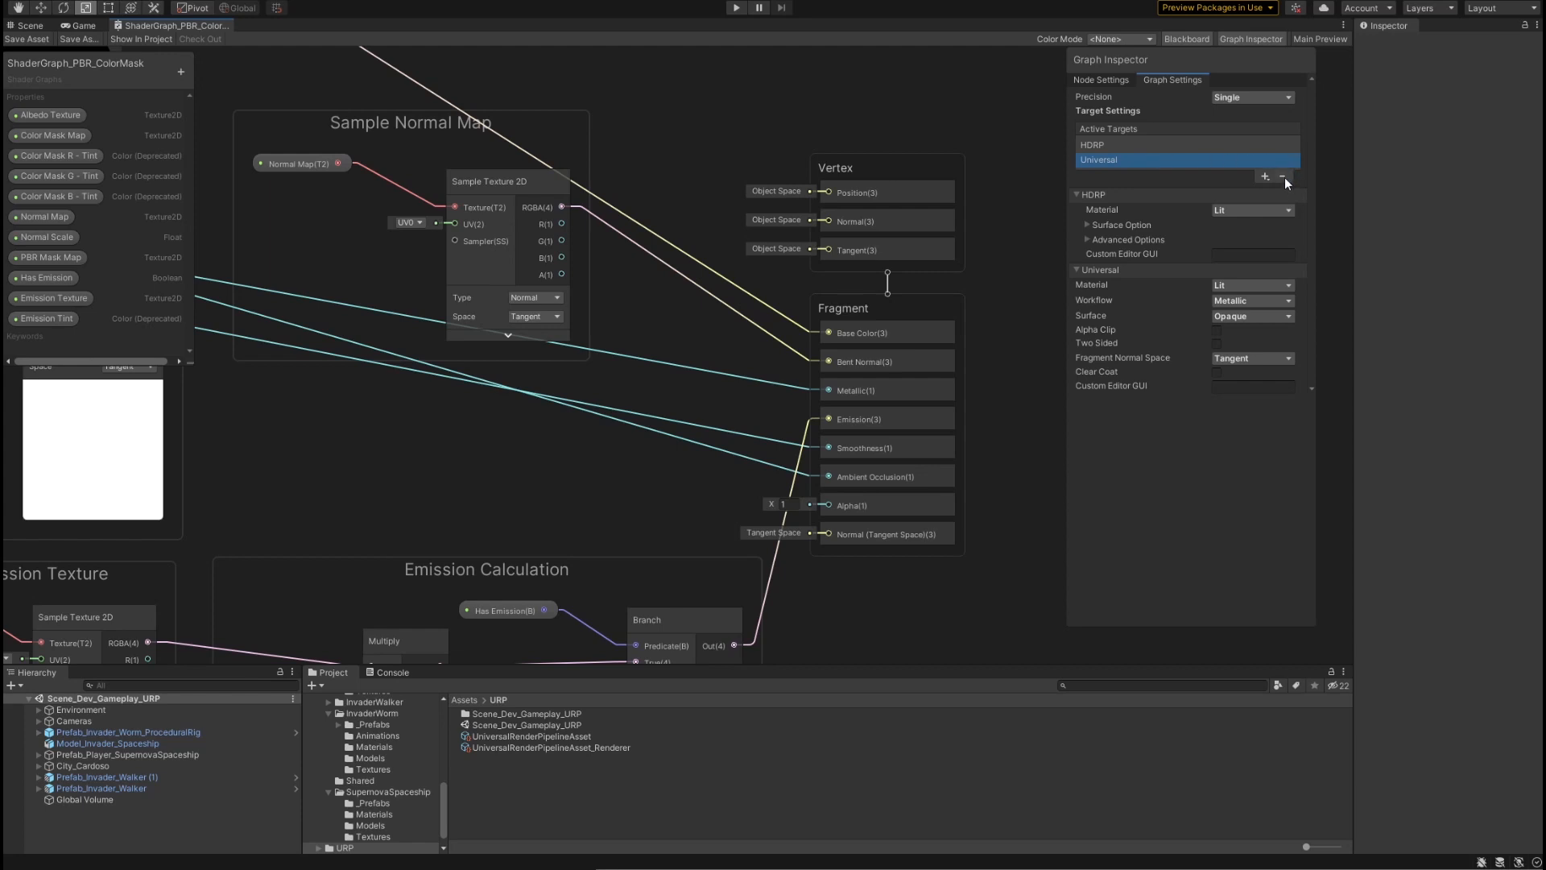
{"action": "left_click", "coordinate": [1284, 176]}
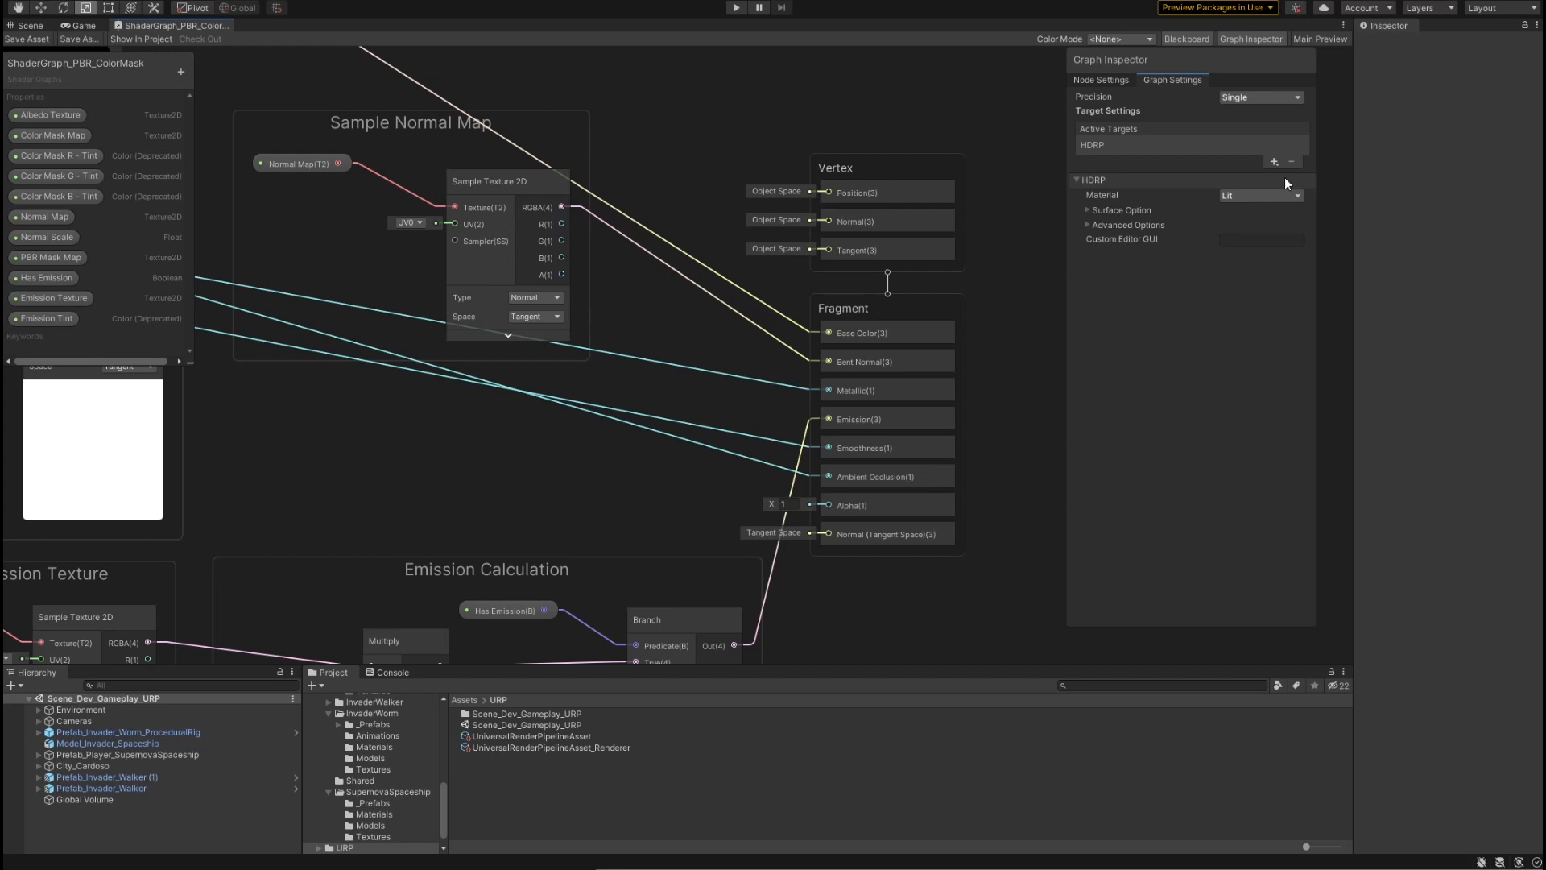
{"action": "mouse_move", "coordinate": [1273, 161]}
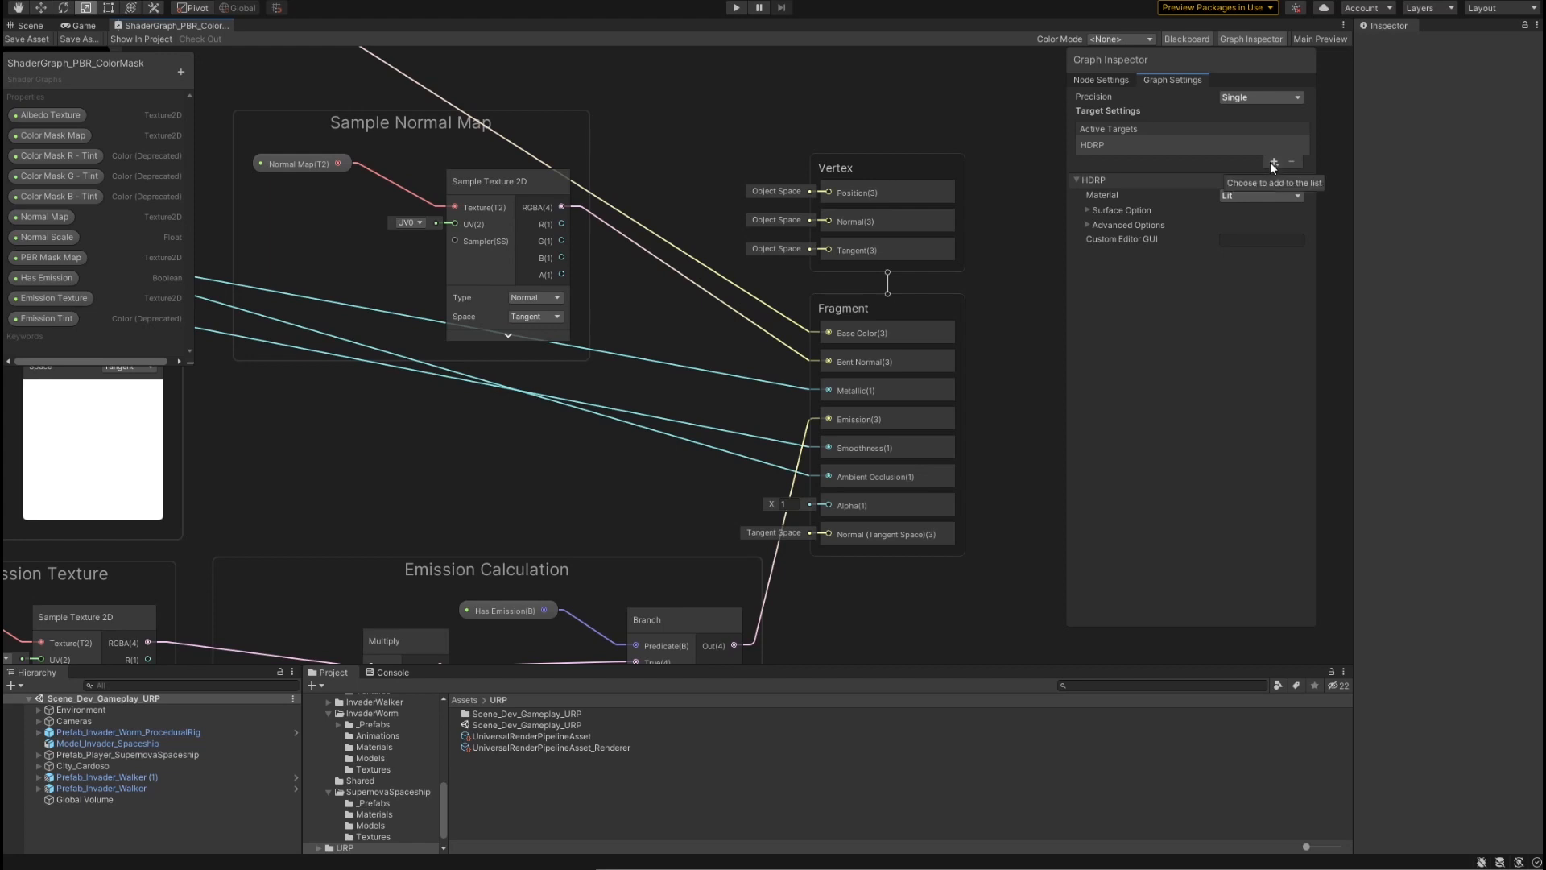
{"action": "left_click", "coordinate": [1273, 163]}
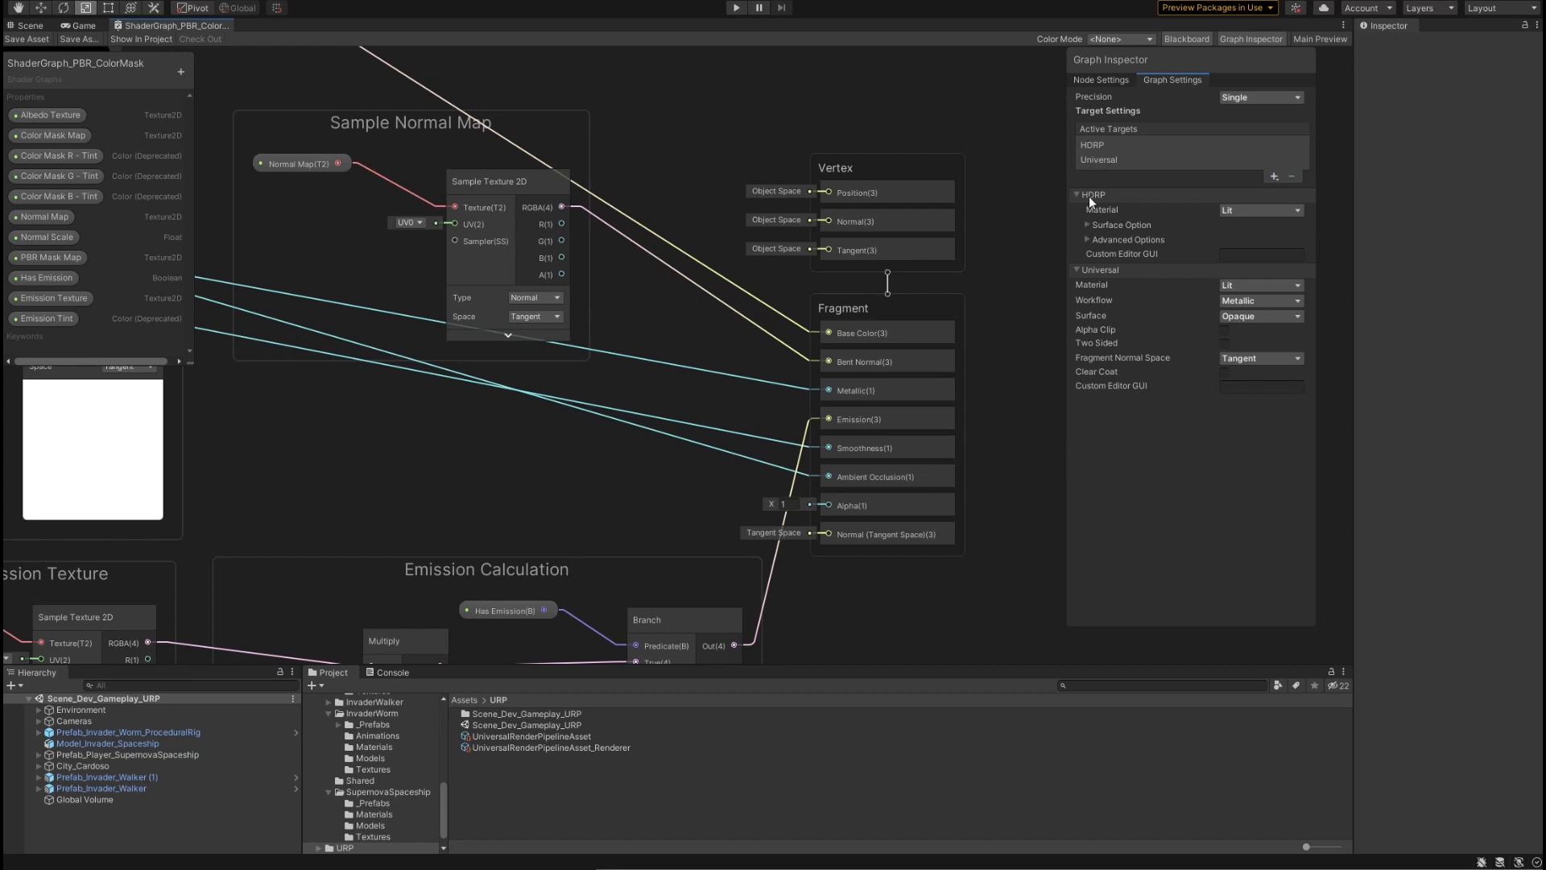
{"action": "mouse_move", "coordinate": [1090, 200]}
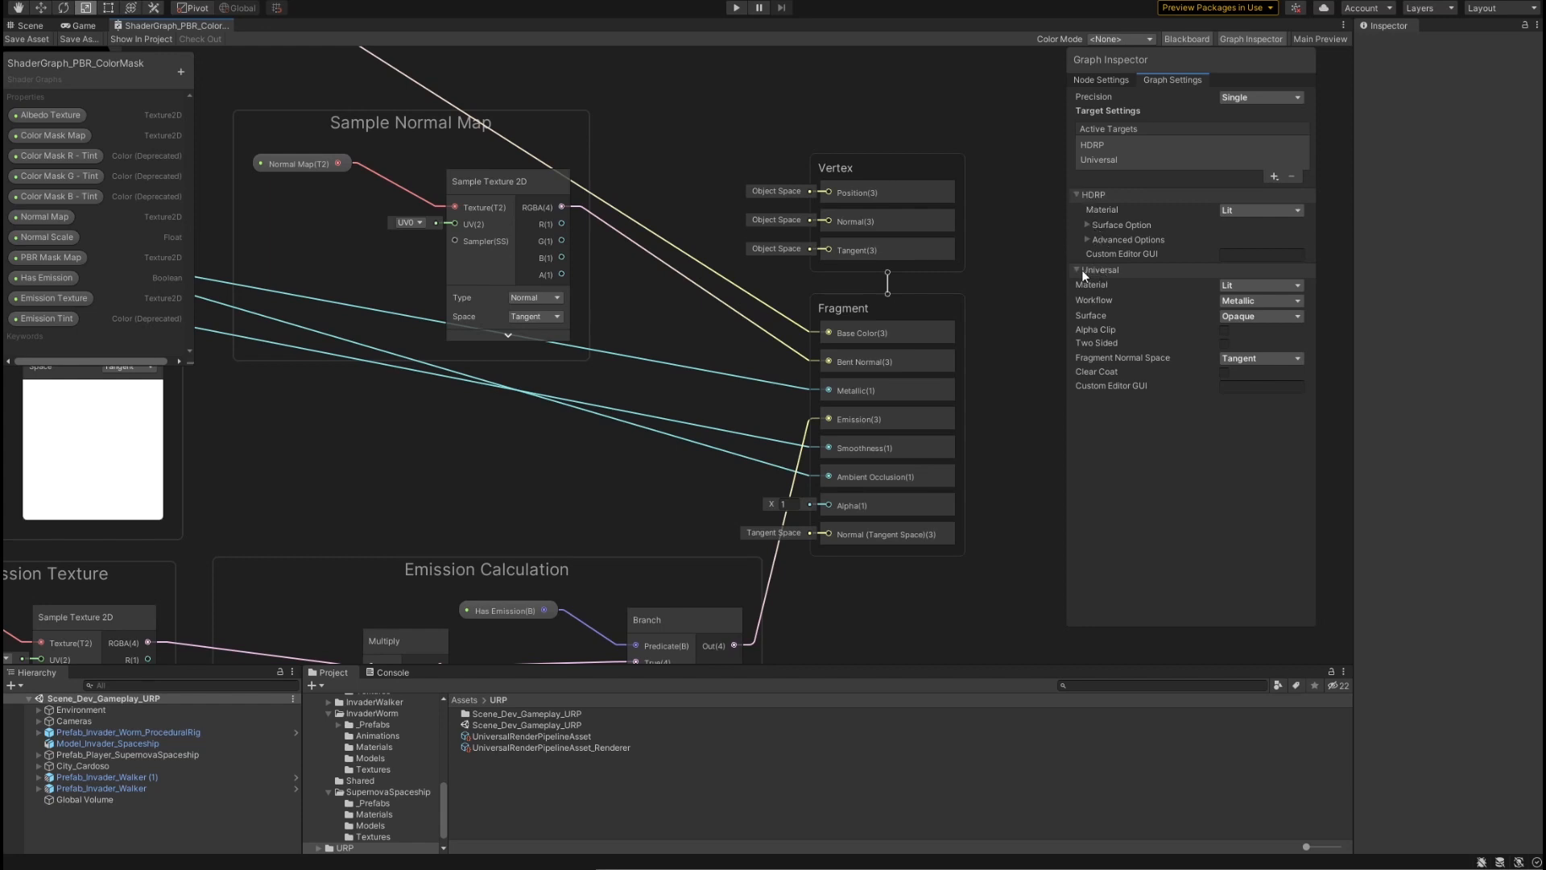
{"action": "mouse_move", "coordinate": [1084, 274]}
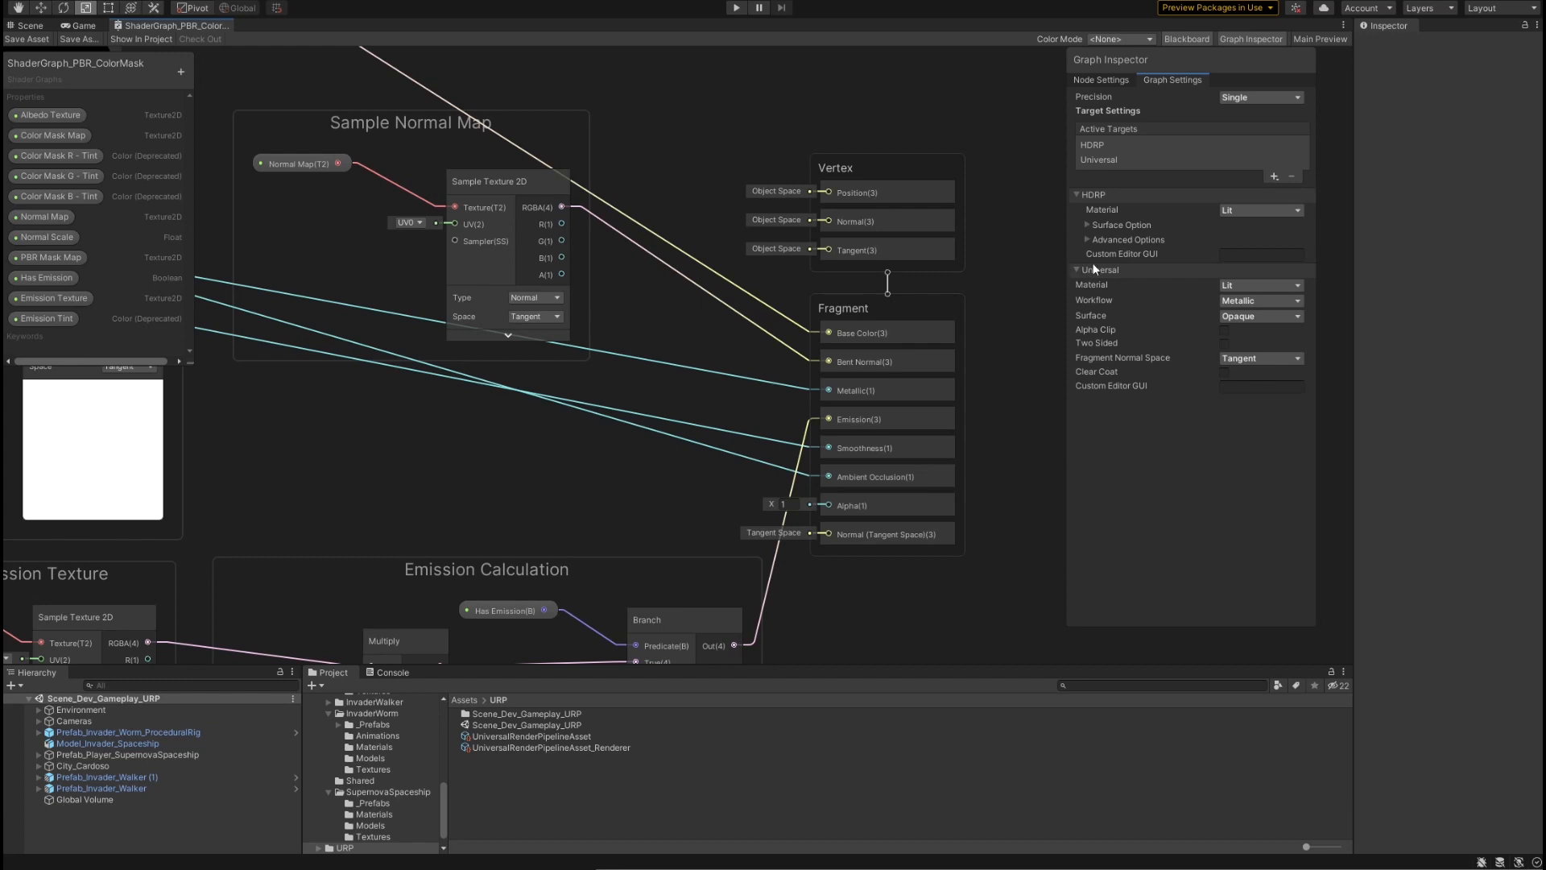
Step: Collapse and re-expand the HDRP and Universal target setting groups to show their material options
{"action": "left_click", "coordinate": [1078, 195]}
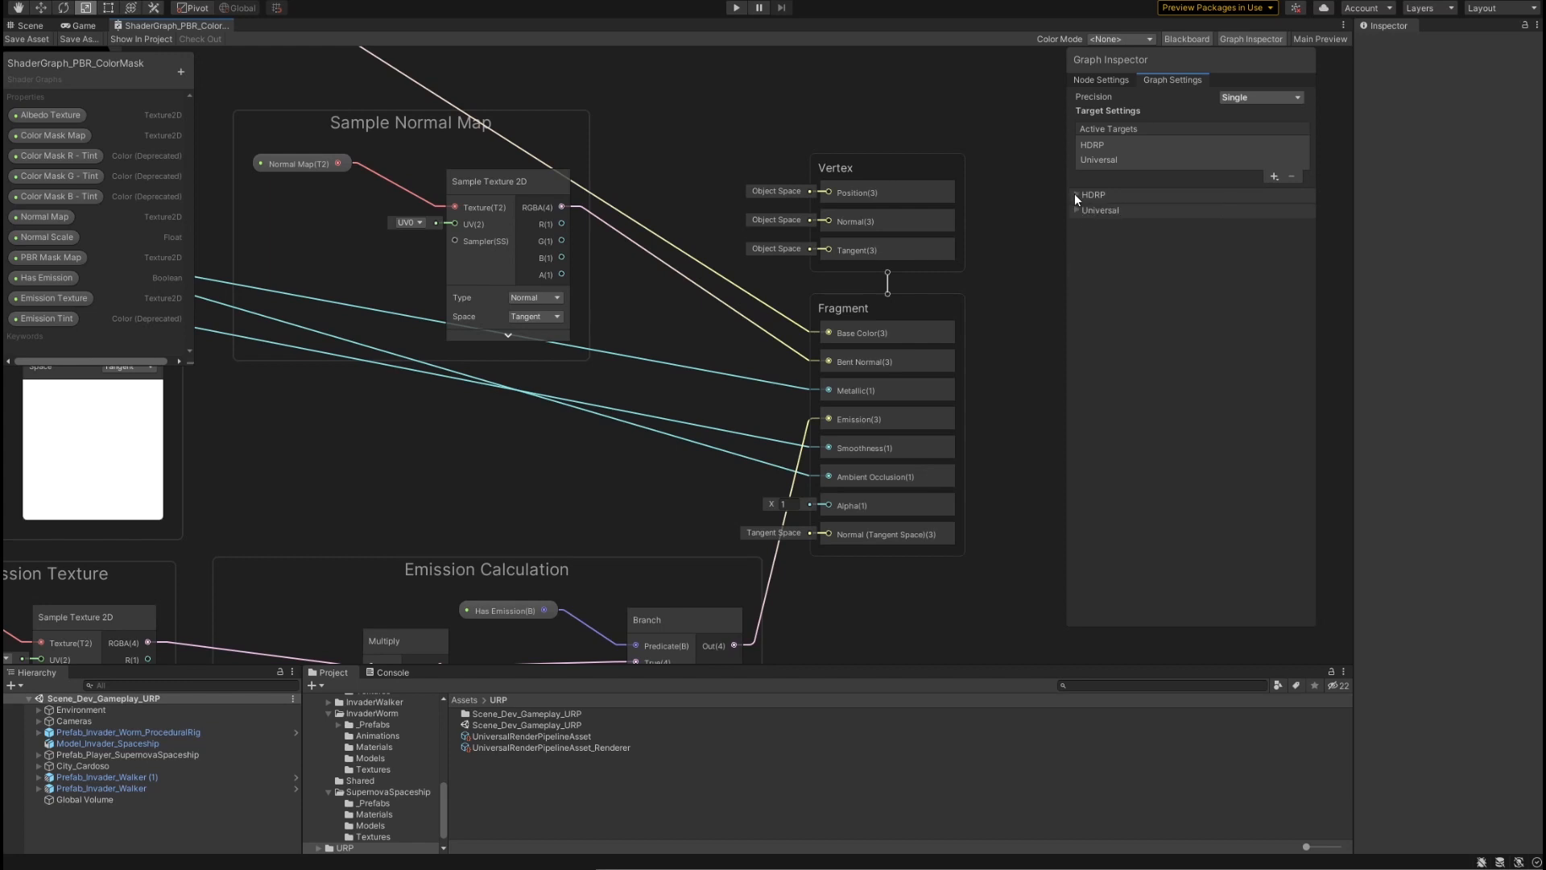
{"action": "left_click", "coordinate": [1077, 195]}
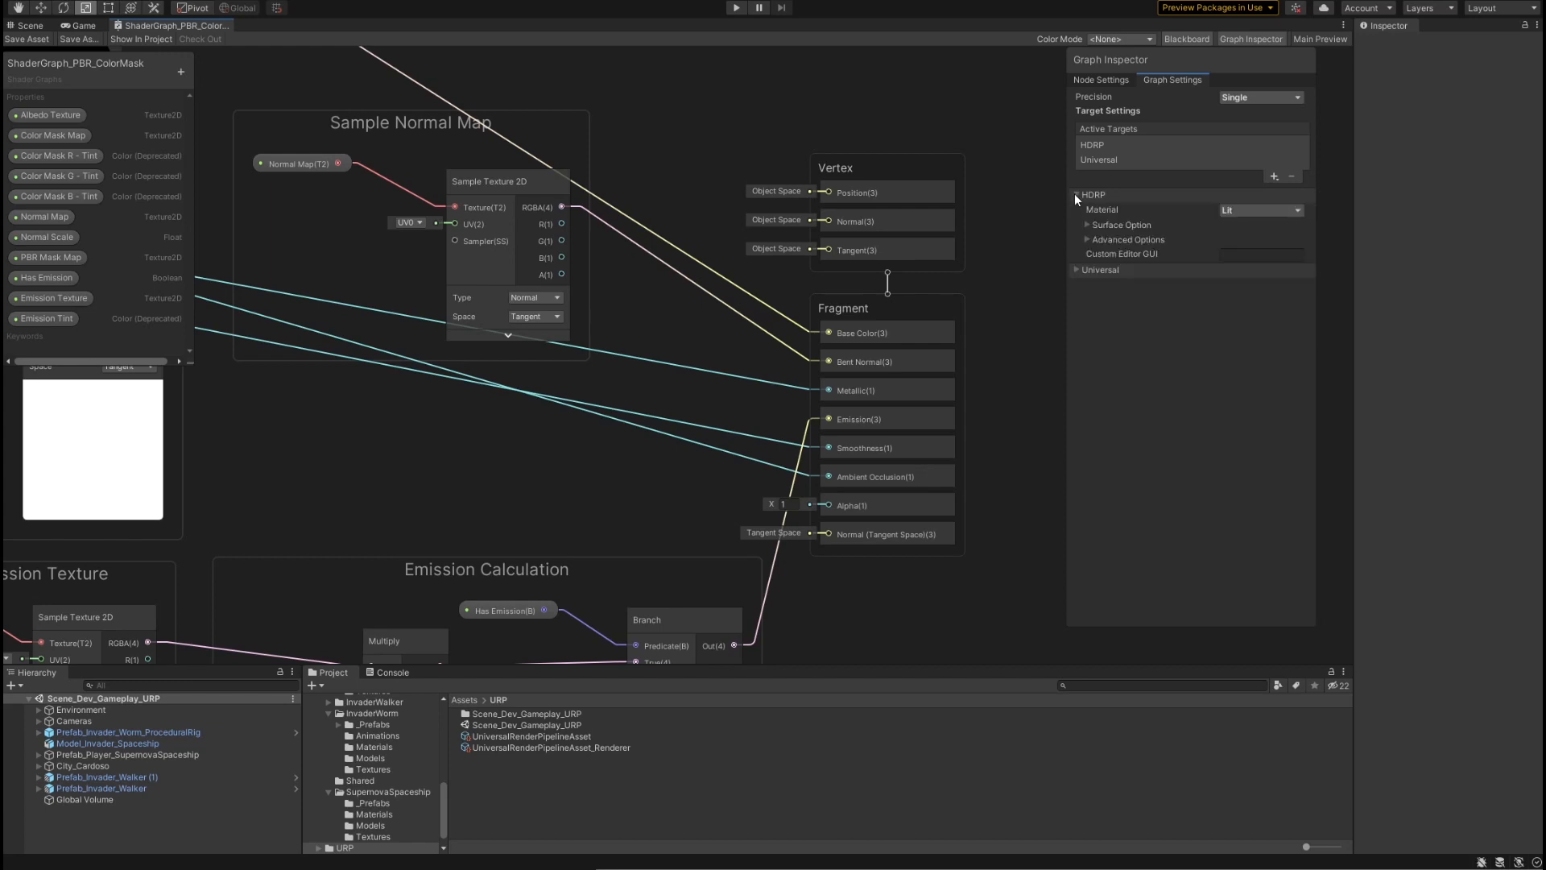
{"action": "left_click", "coordinate": [1077, 210]}
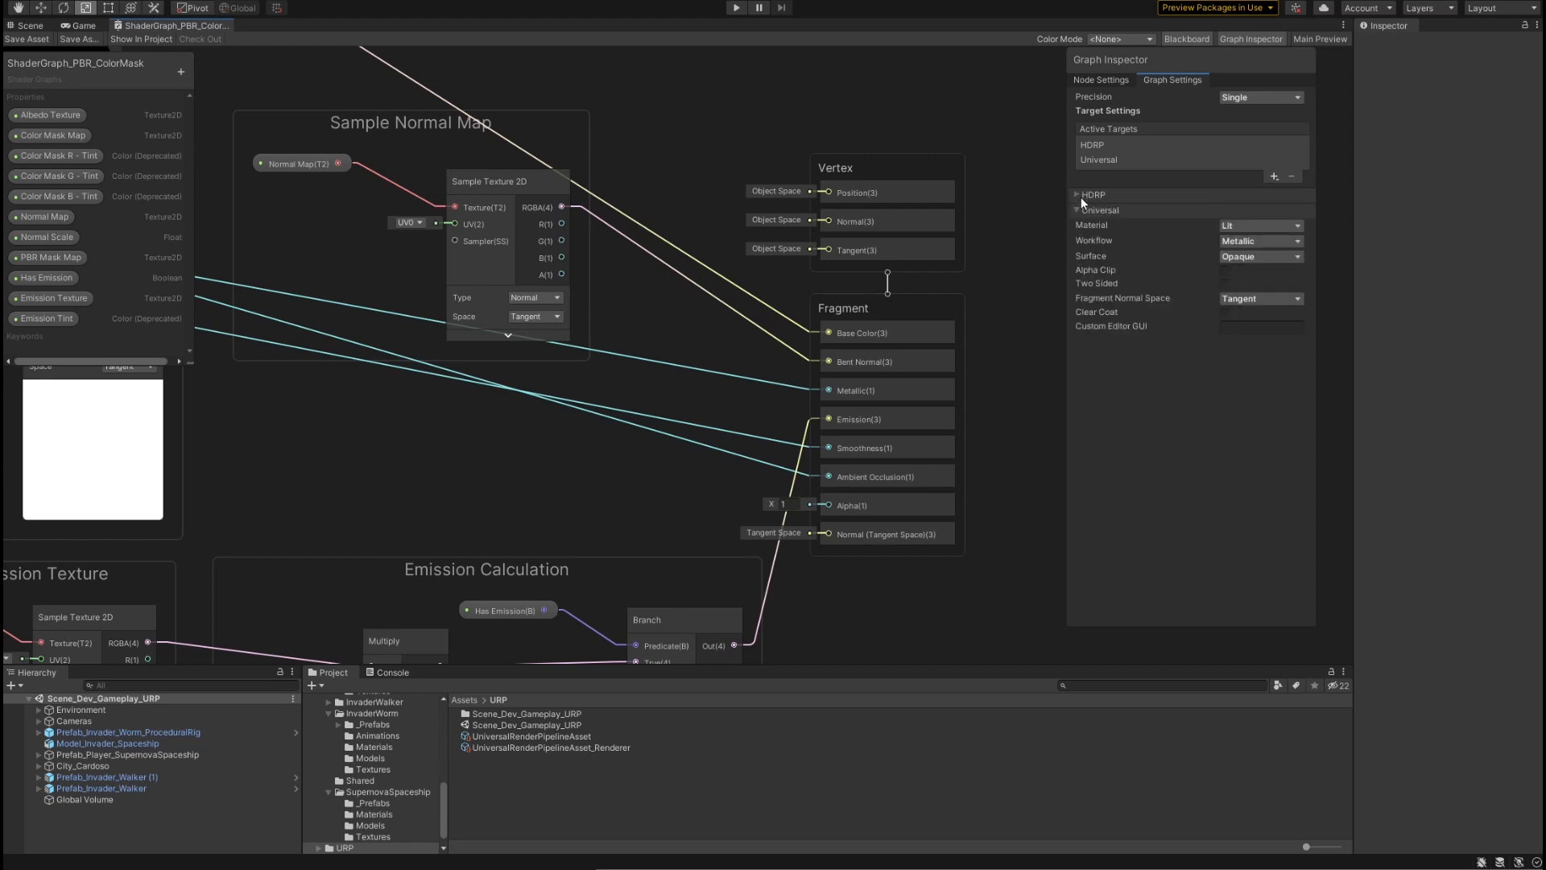
{"action": "mouse_move", "coordinate": [1076, 200]}
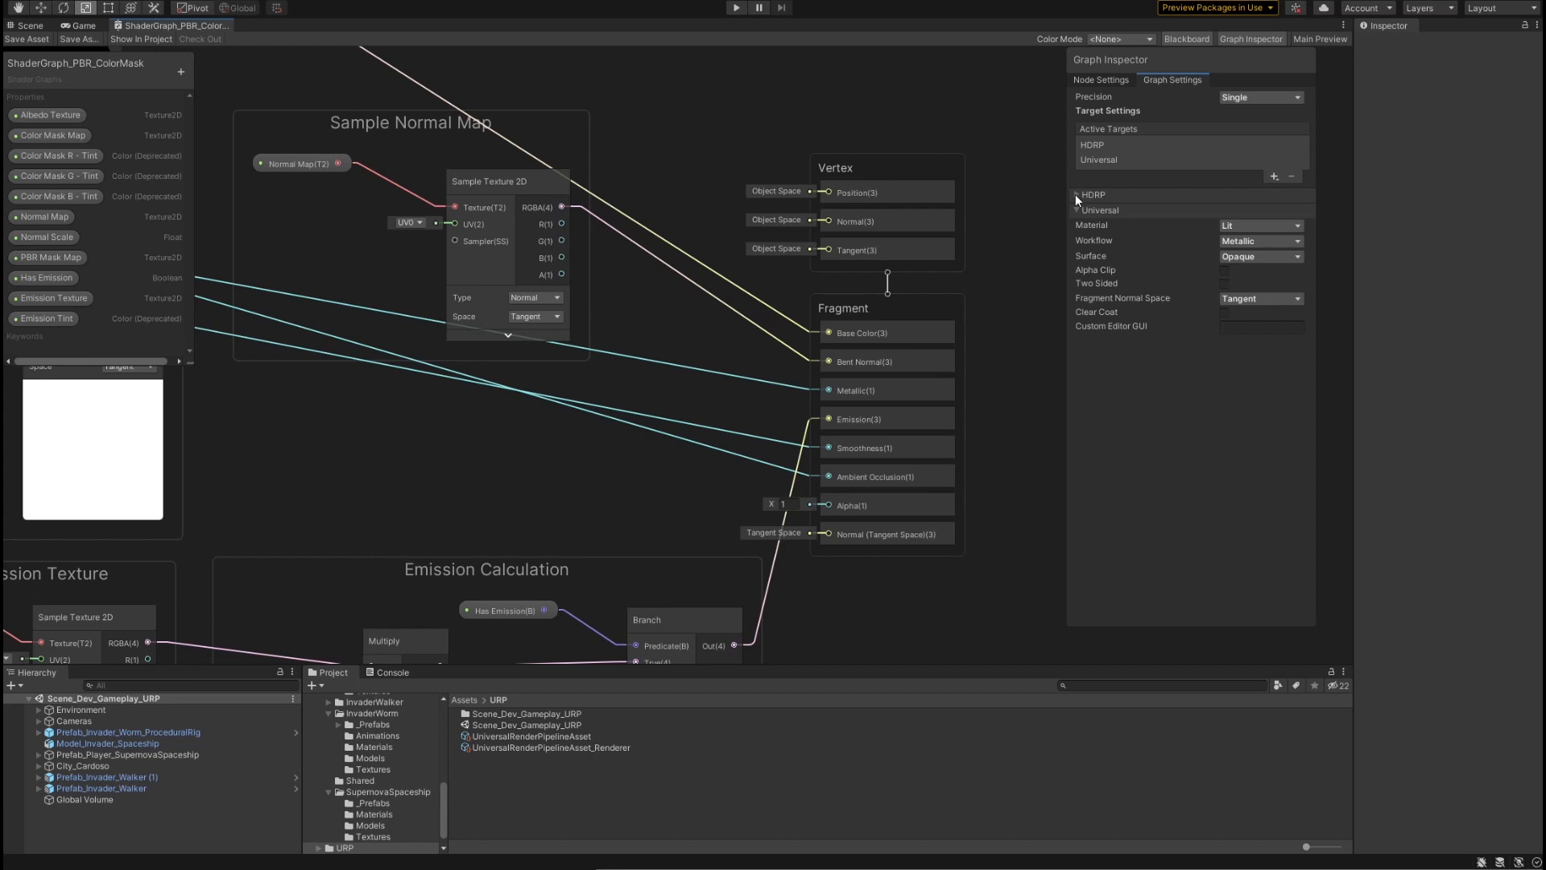
{"action": "left_click", "coordinate": [1078, 195]}
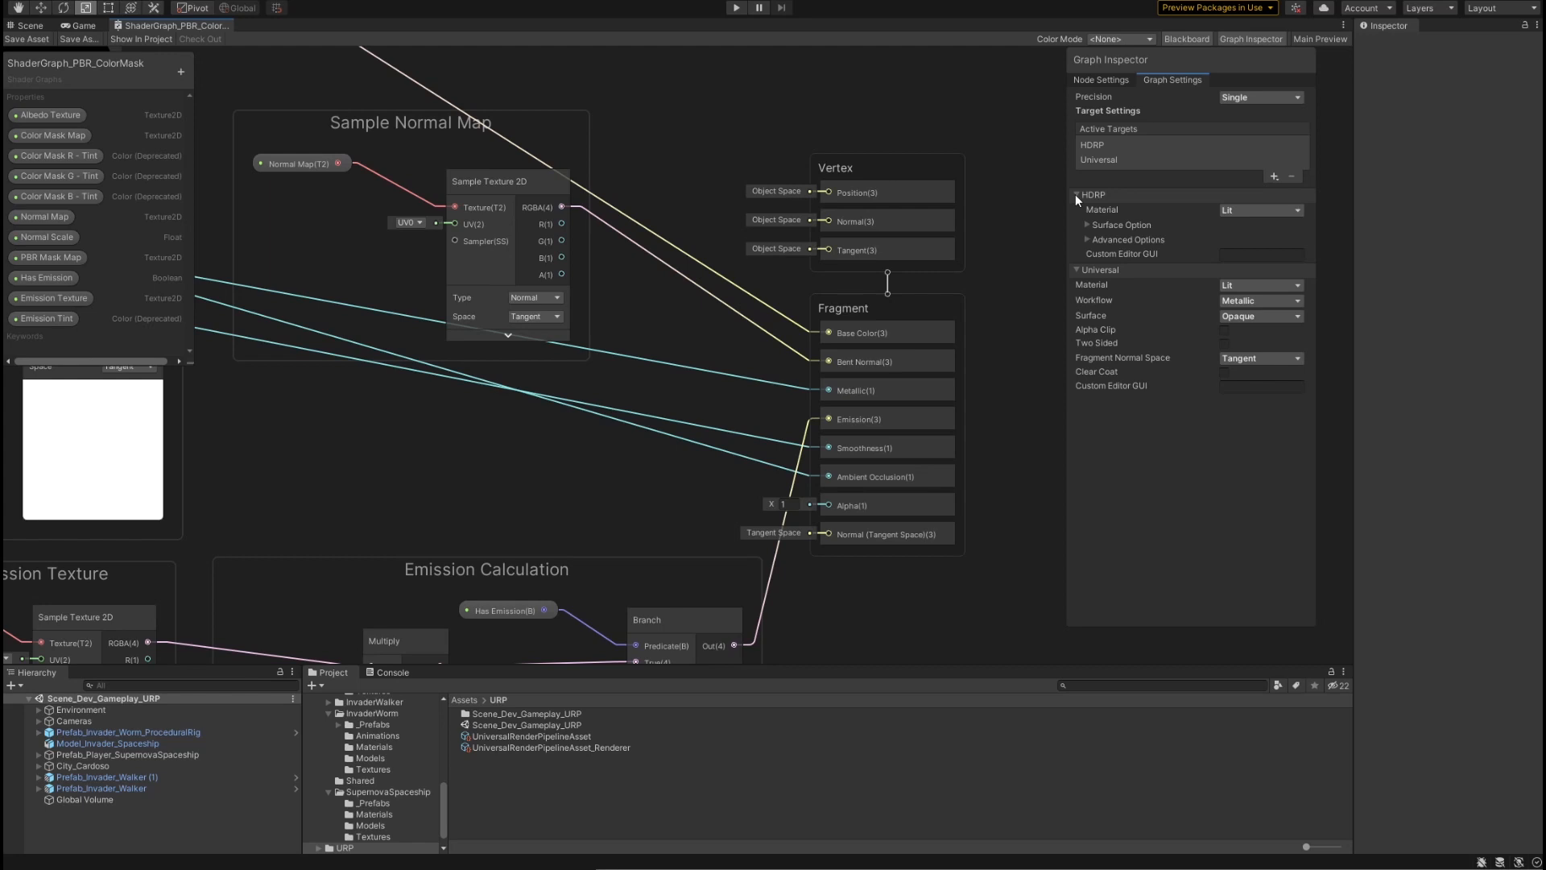
{"action": "mouse_move", "coordinate": [1184, 243]}
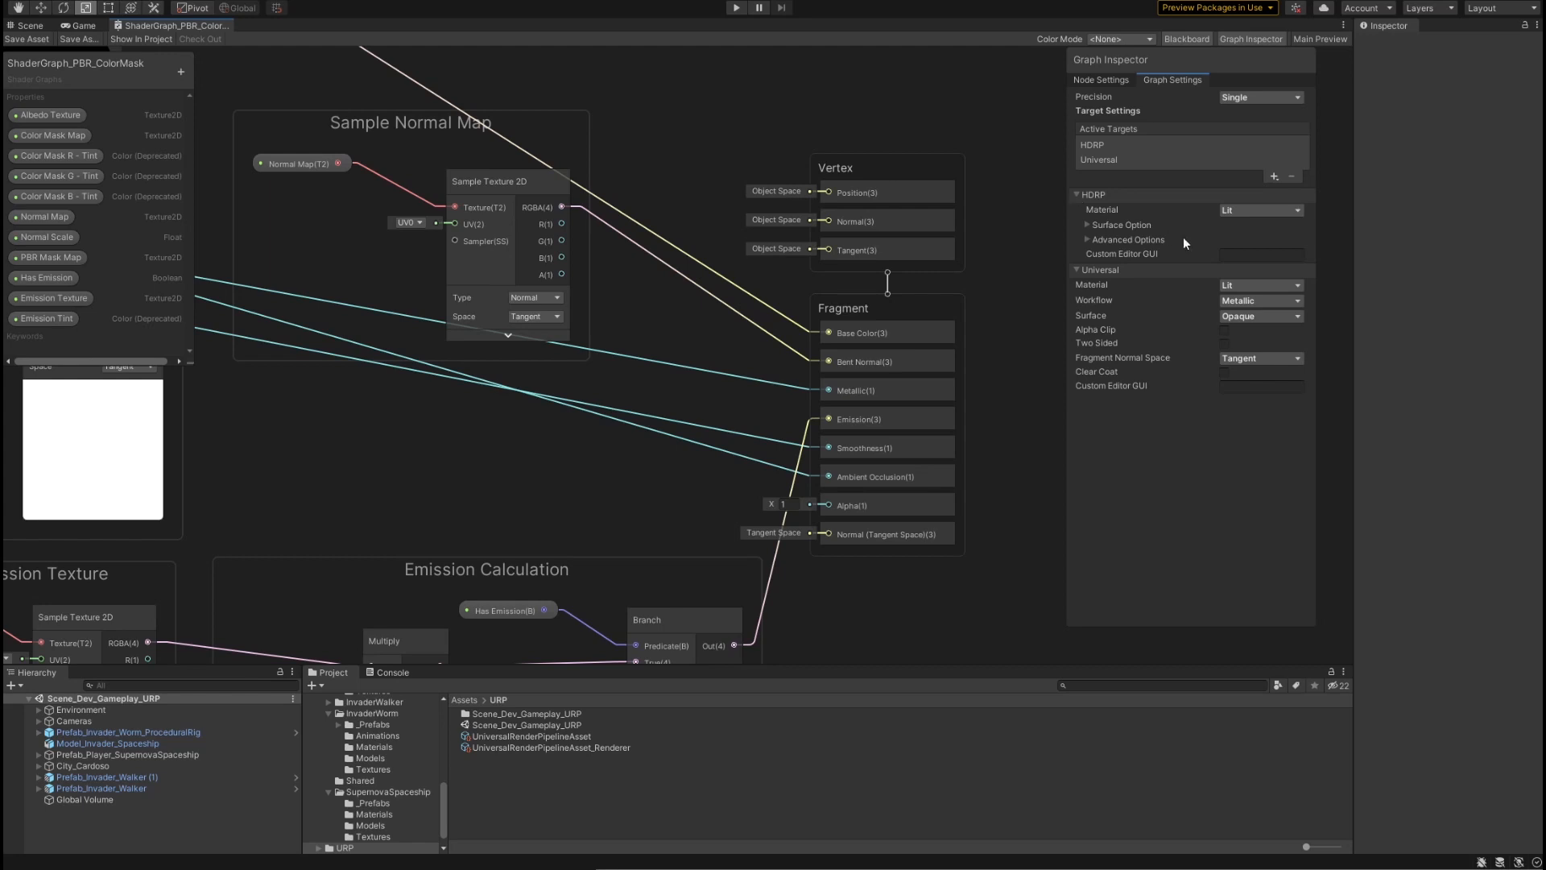
{"action": "mouse_move", "coordinate": [1088, 227]}
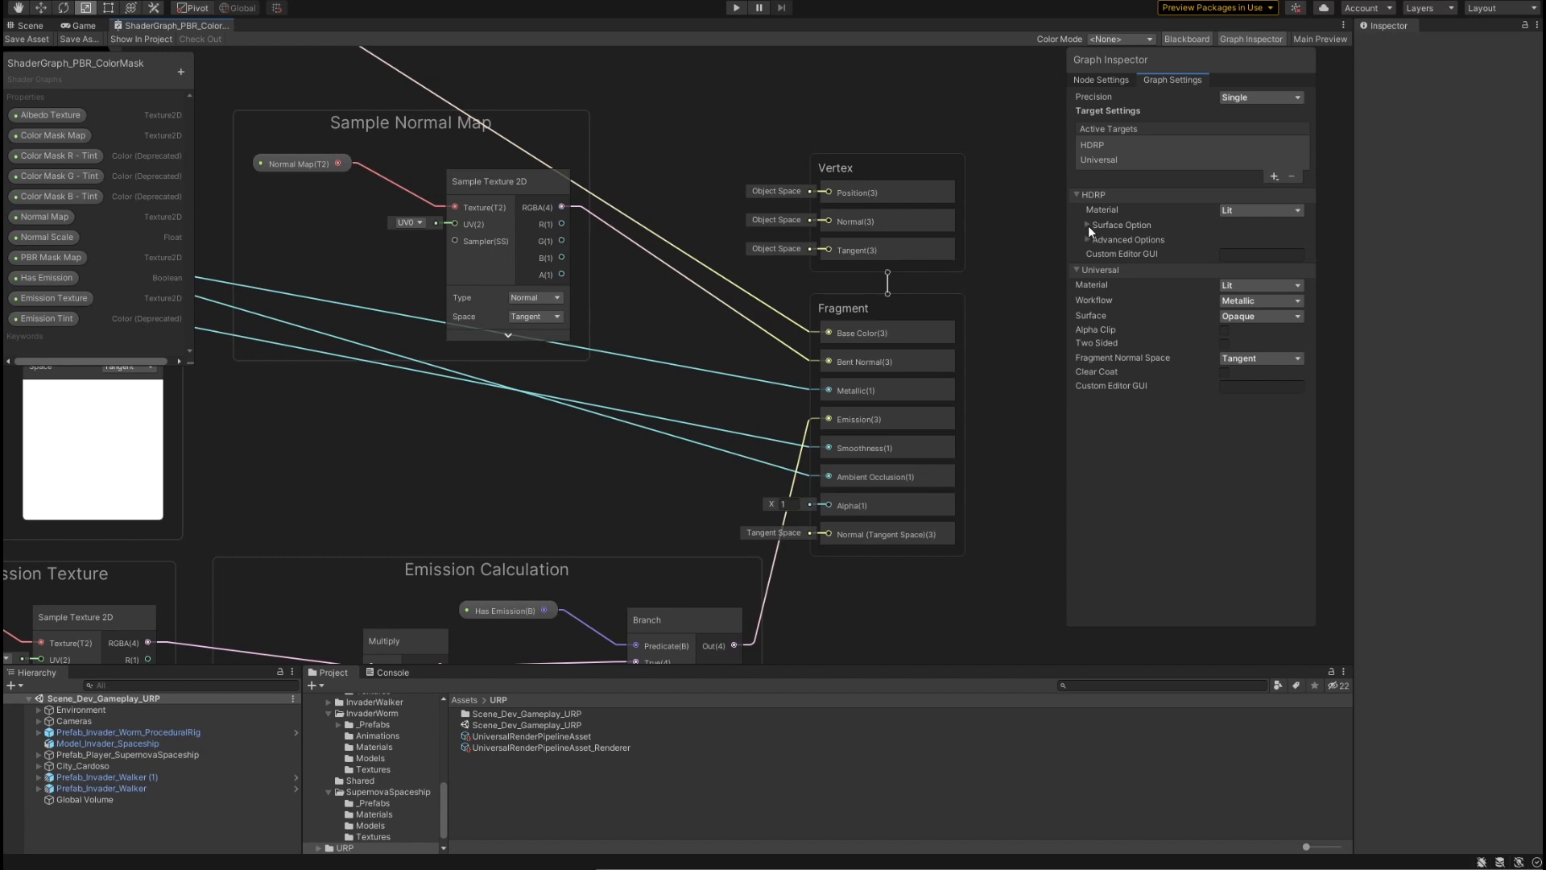
Step: Expand the HDRP Surface Options and switch the material to Unlit, then back to Lit
{"action": "left_click", "coordinate": [1088, 223]}
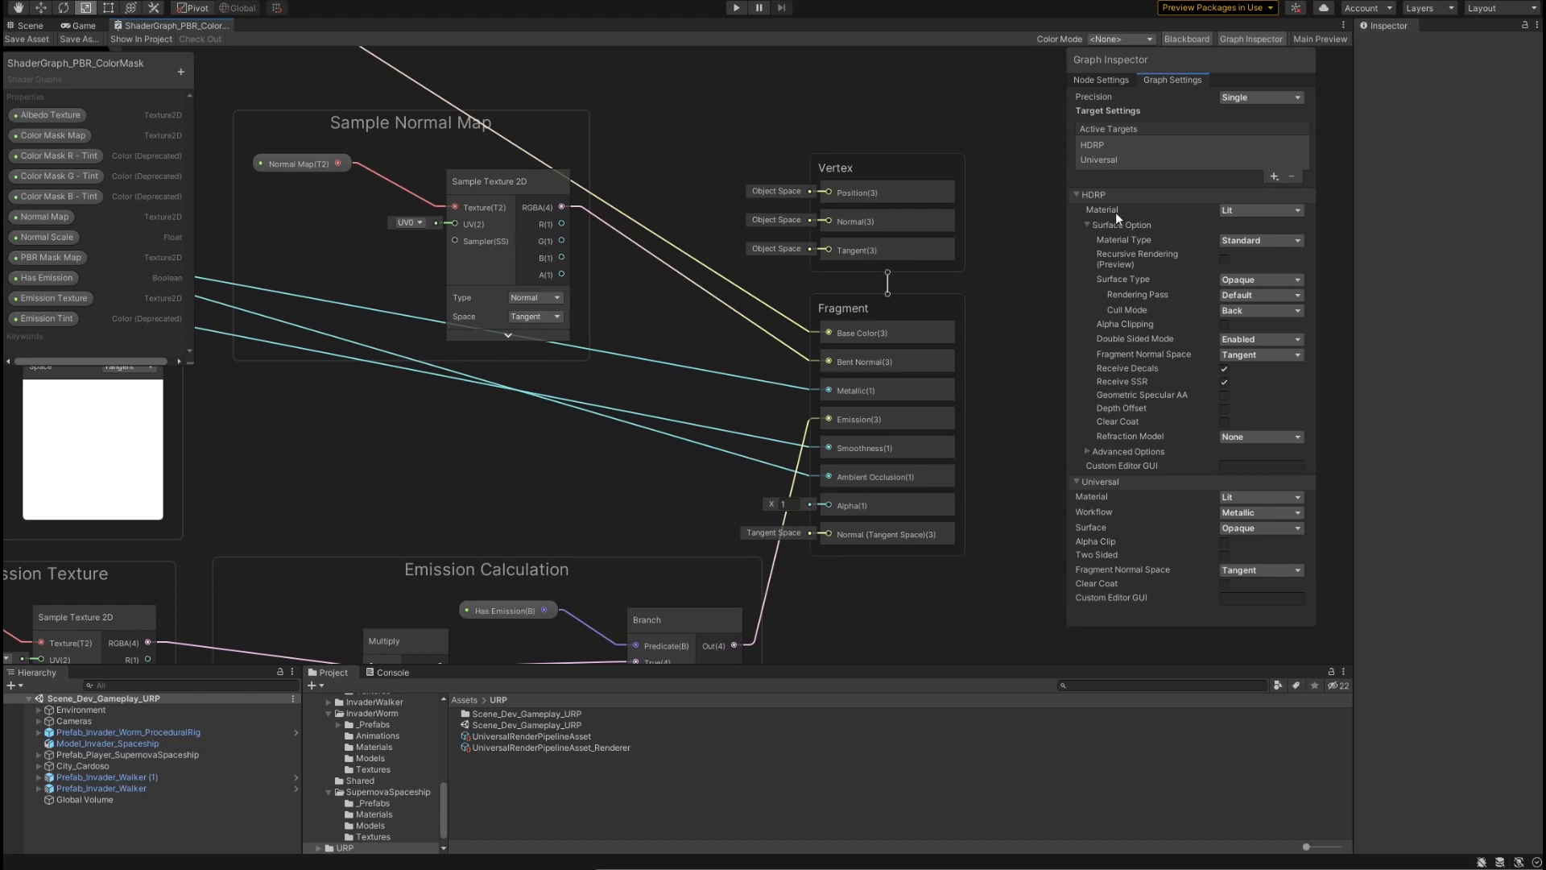
{"action": "left_click", "coordinate": [1259, 209]}
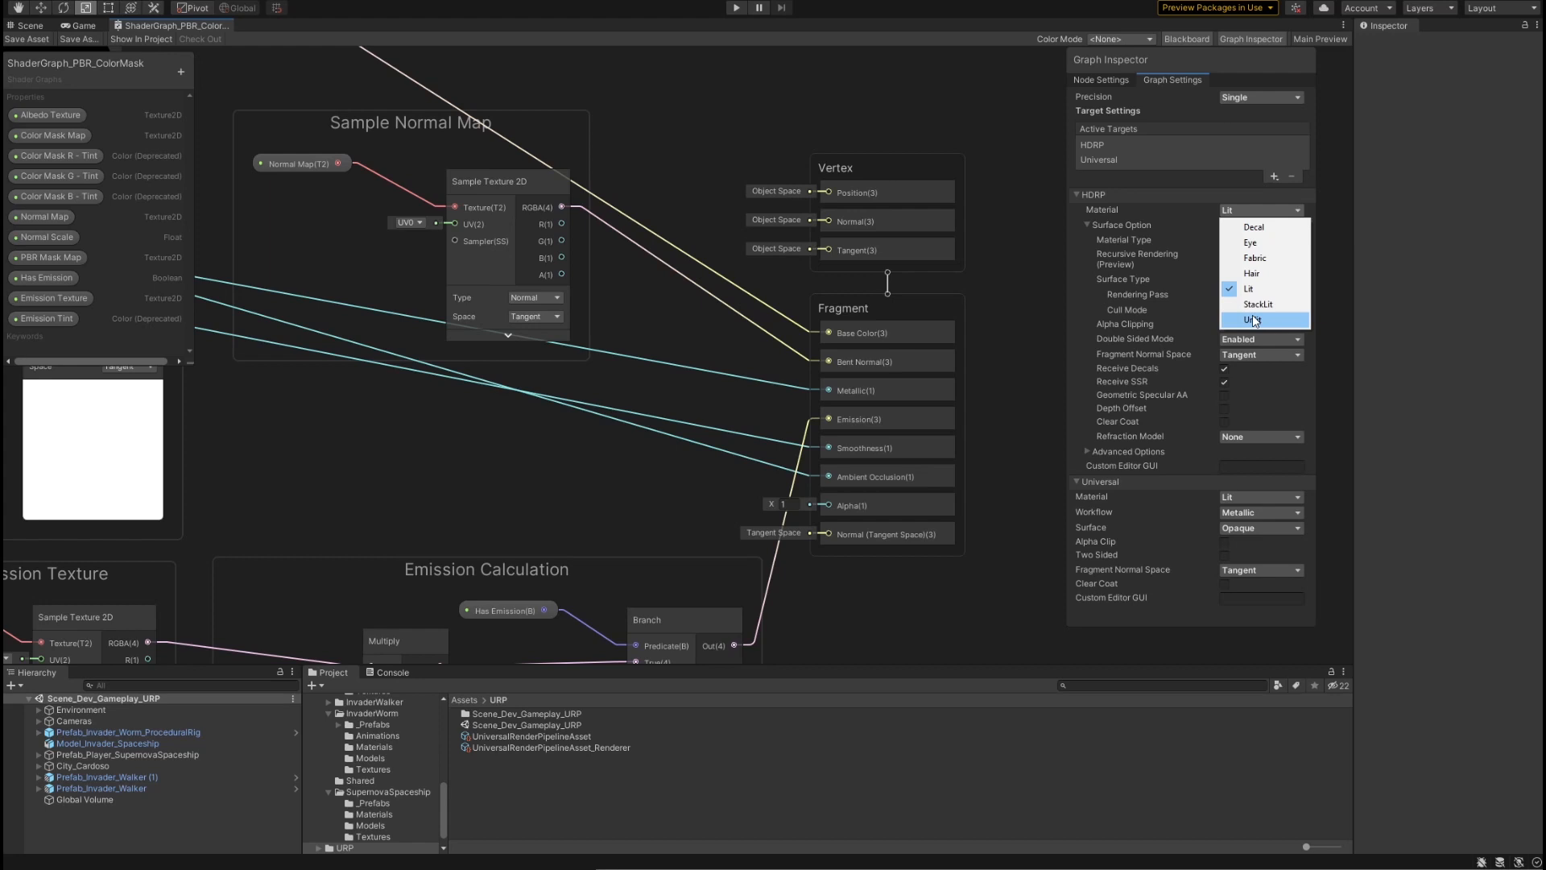
{"action": "left_click", "coordinate": [1253, 319]}
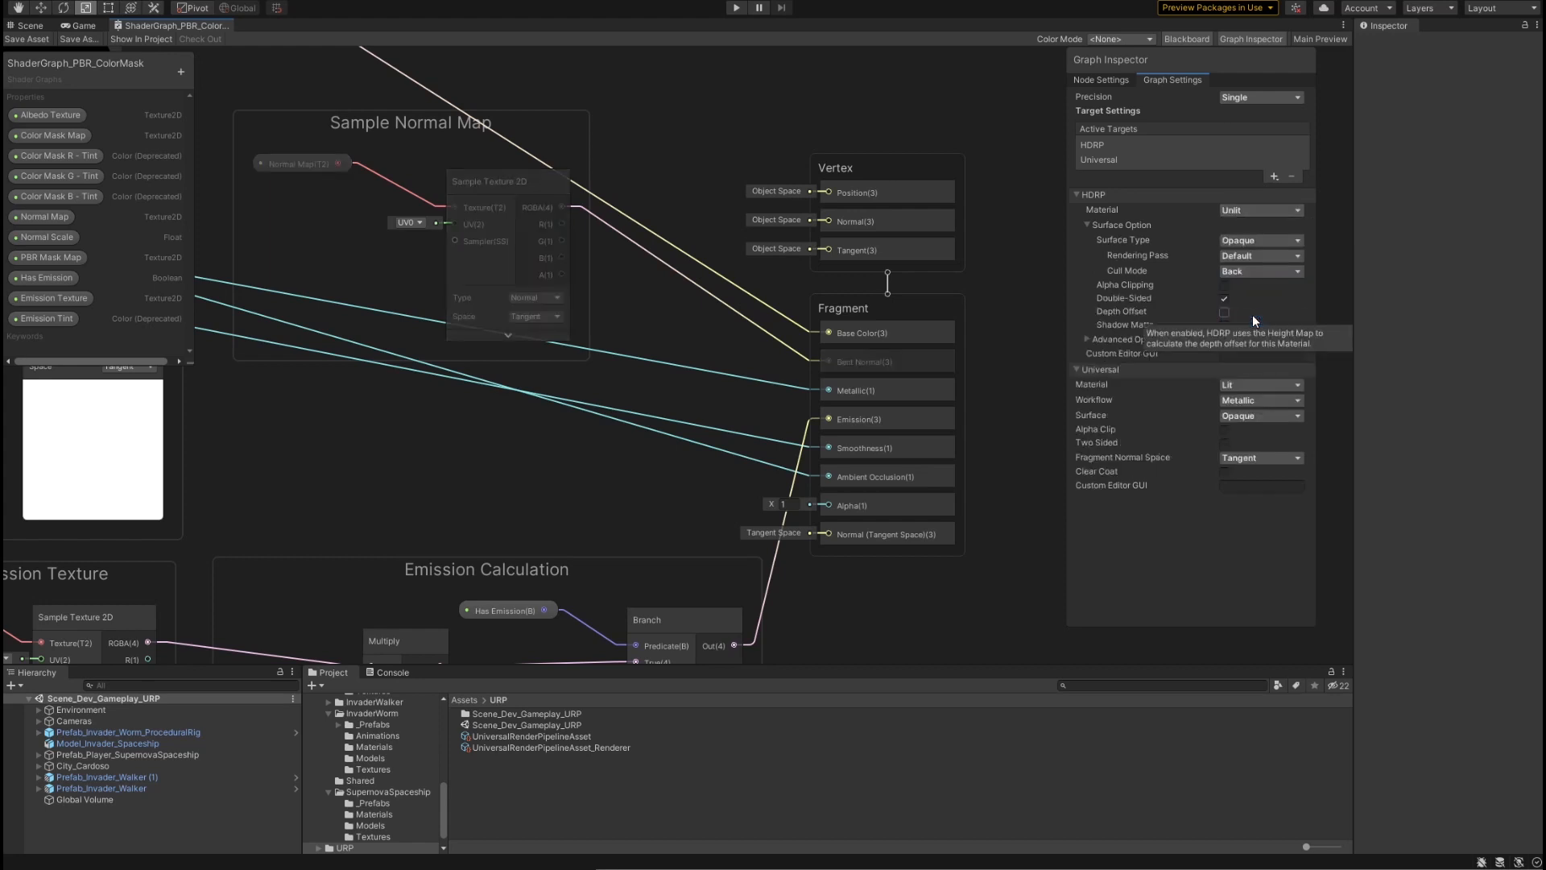
{"action": "mouse_move", "coordinate": [1143, 324]}
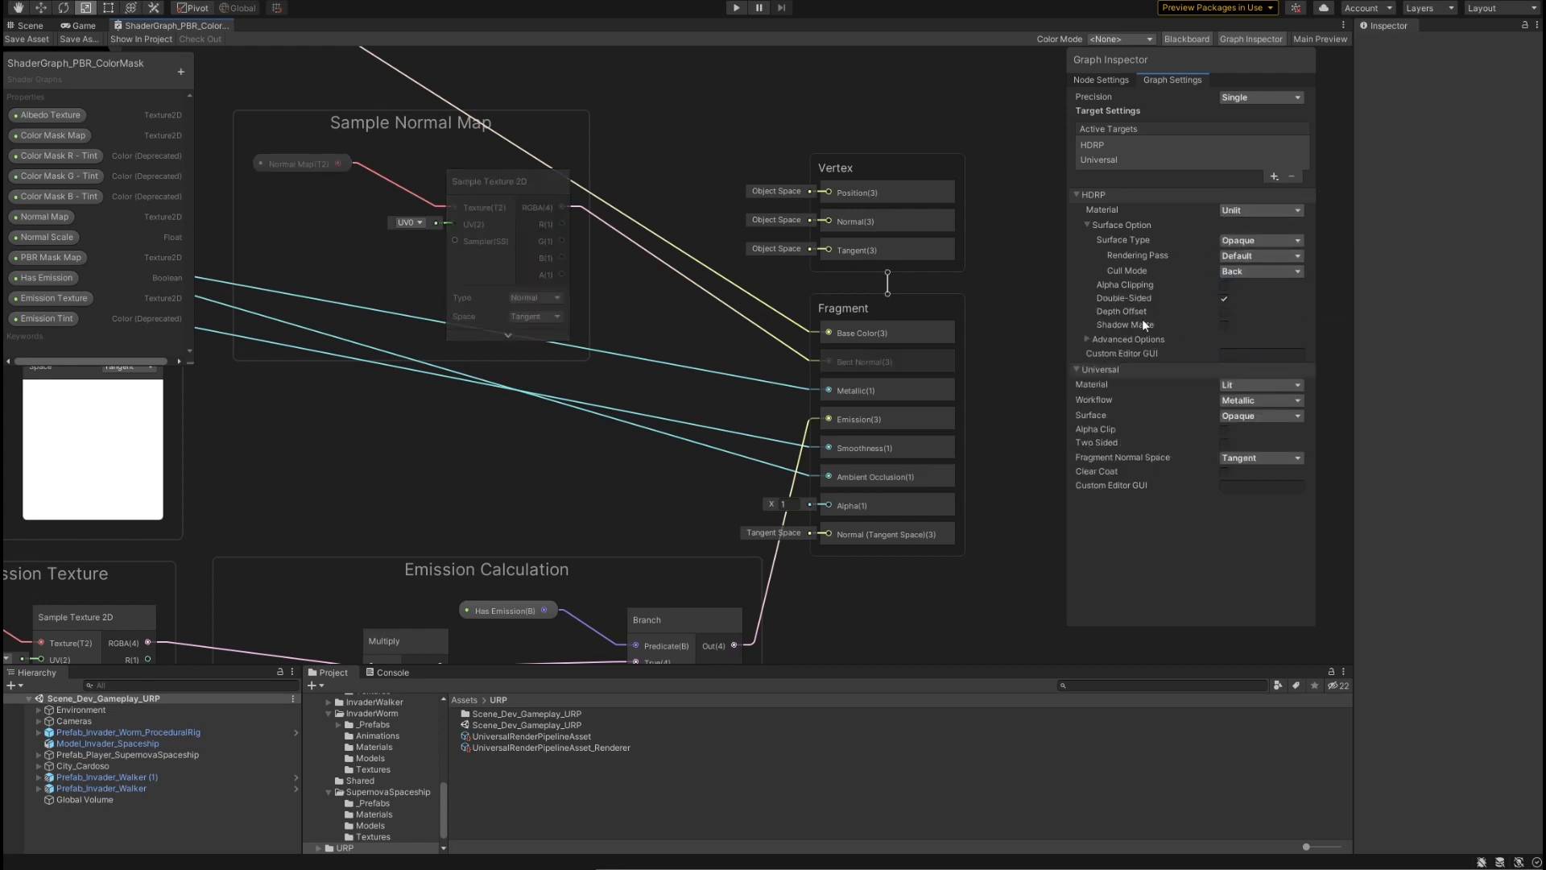
{"action": "mouse_move", "coordinate": [1187, 342]}
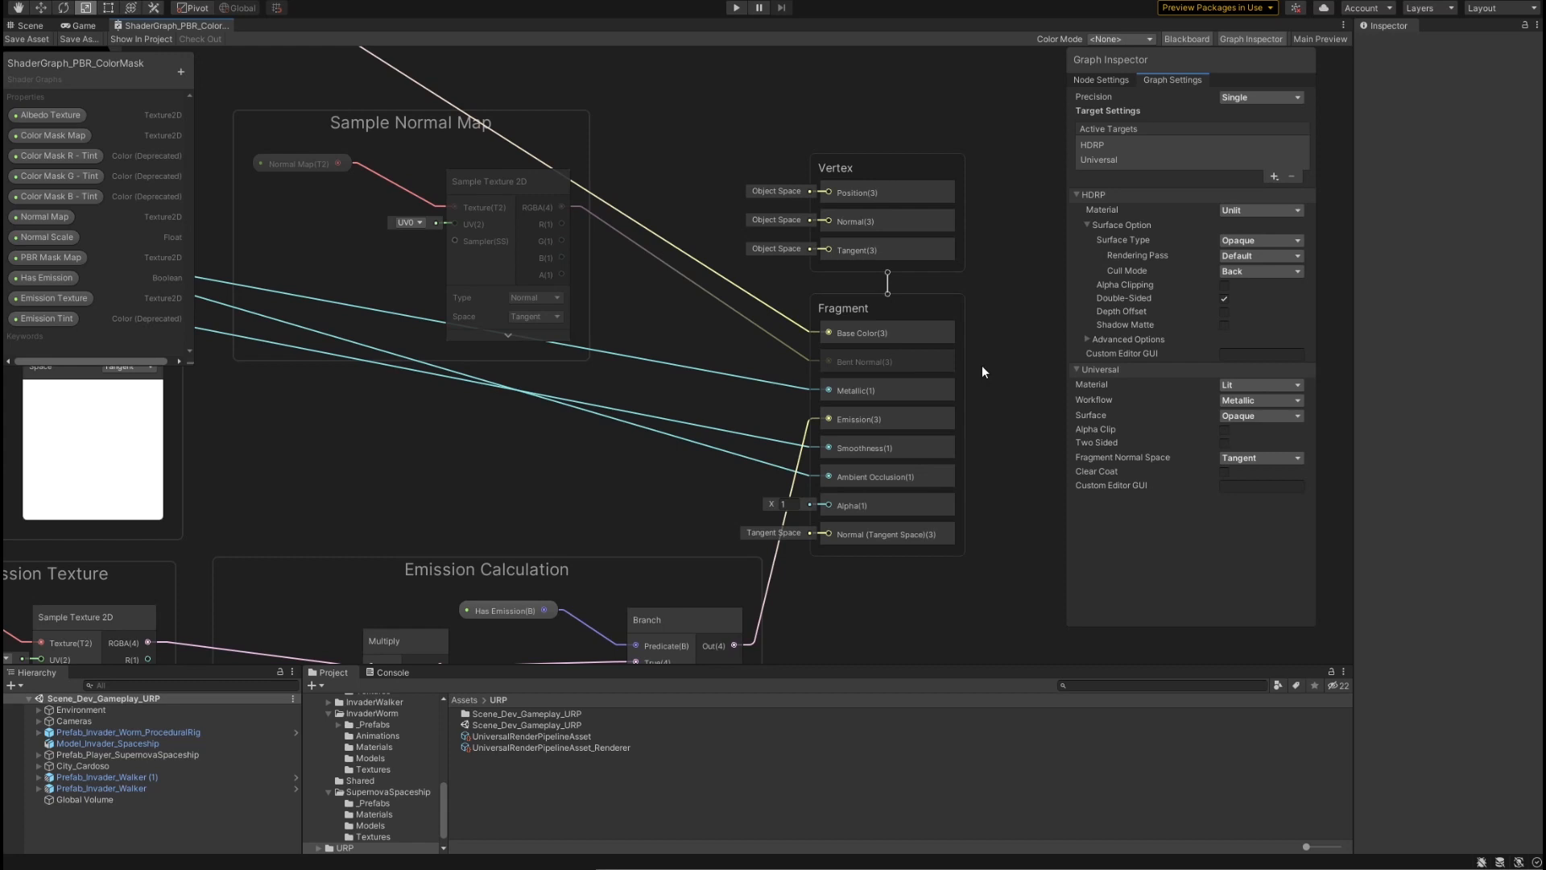
{"action": "left_click", "coordinate": [1260, 210]}
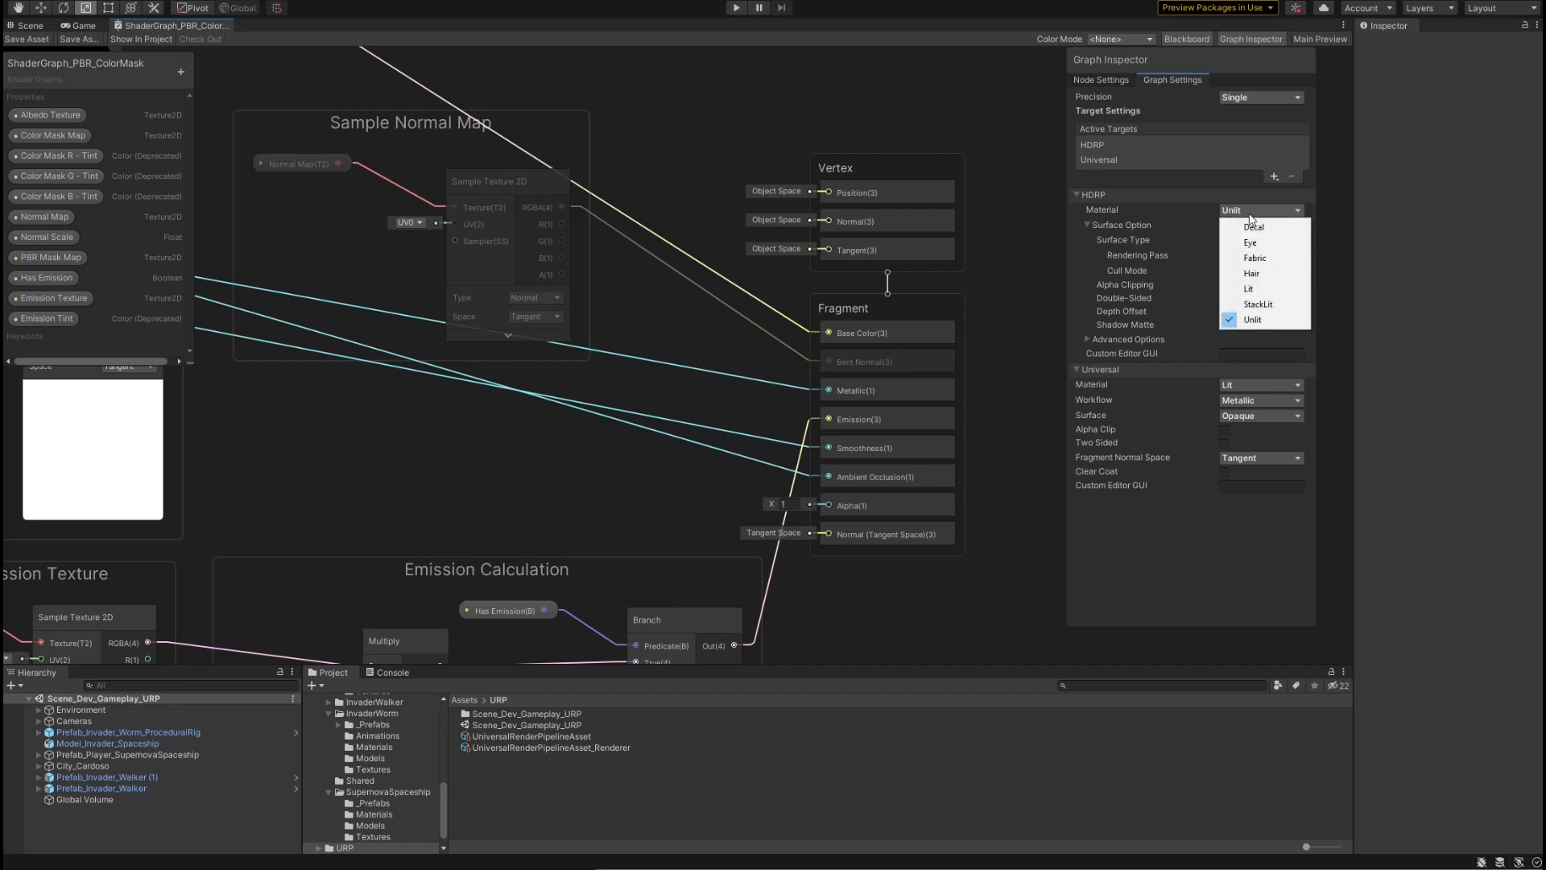
{"action": "left_click", "coordinate": [1251, 288]}
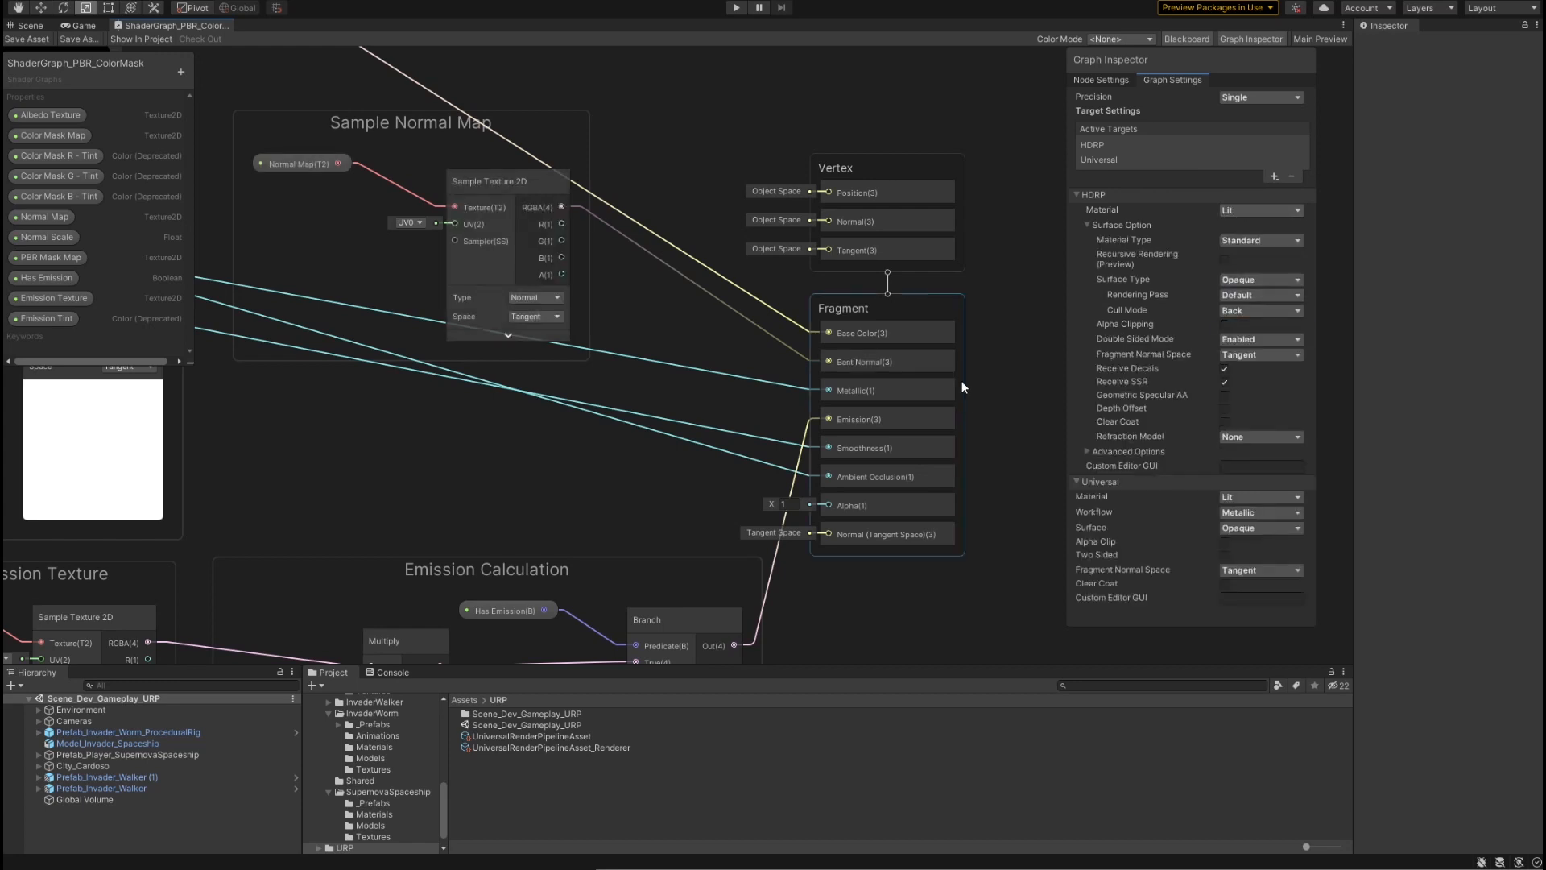
{"action": "mouse_move", "coordinate": [1199, 393]}
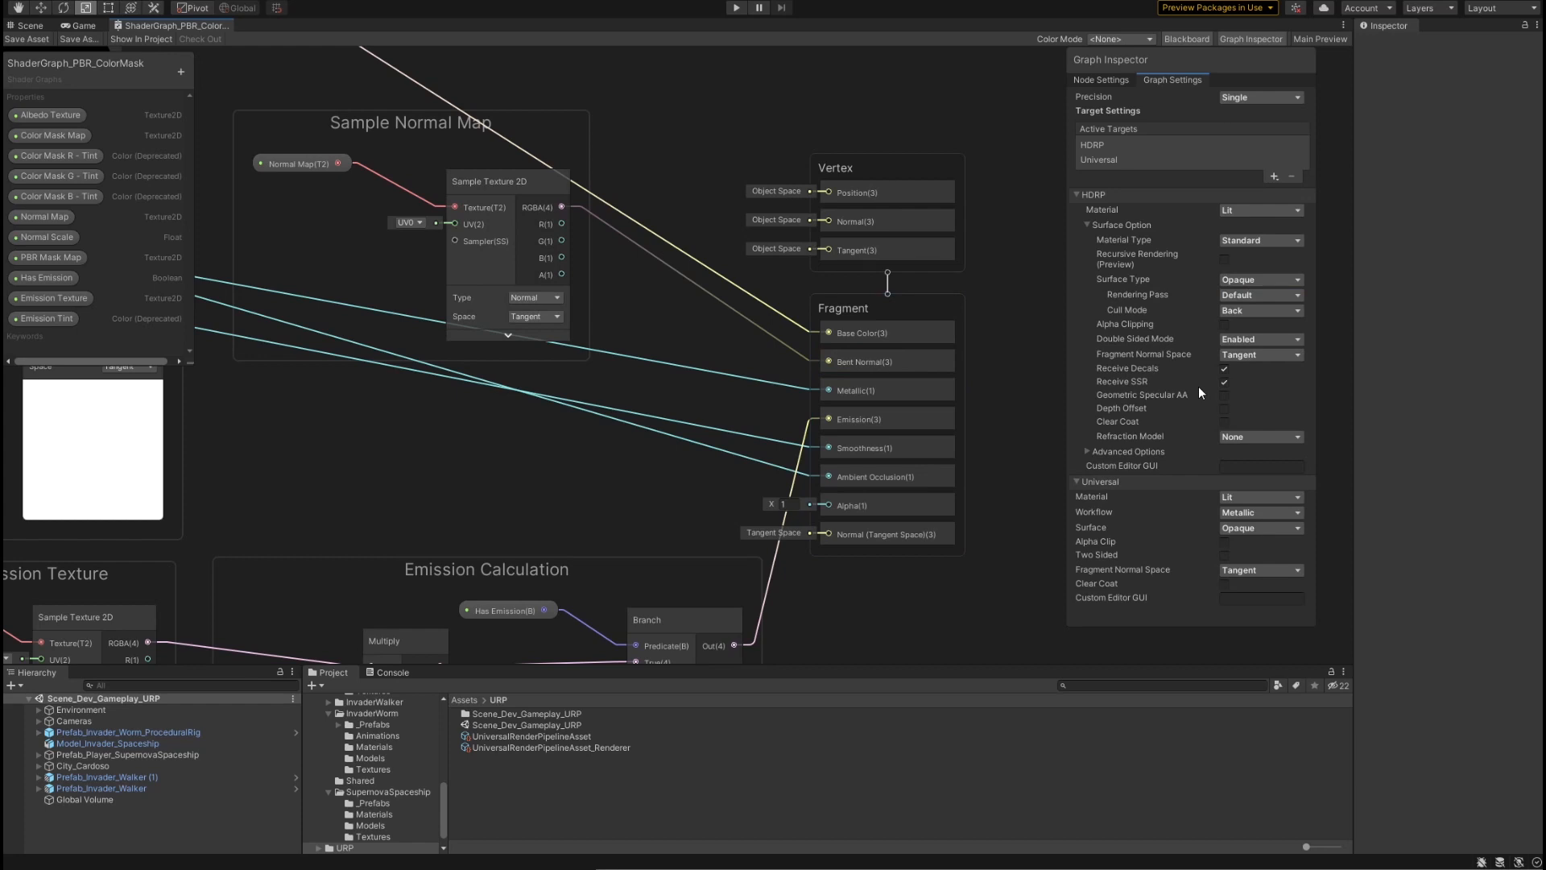
{"action": "mouse_move", "coordinate": [1199, 314]}
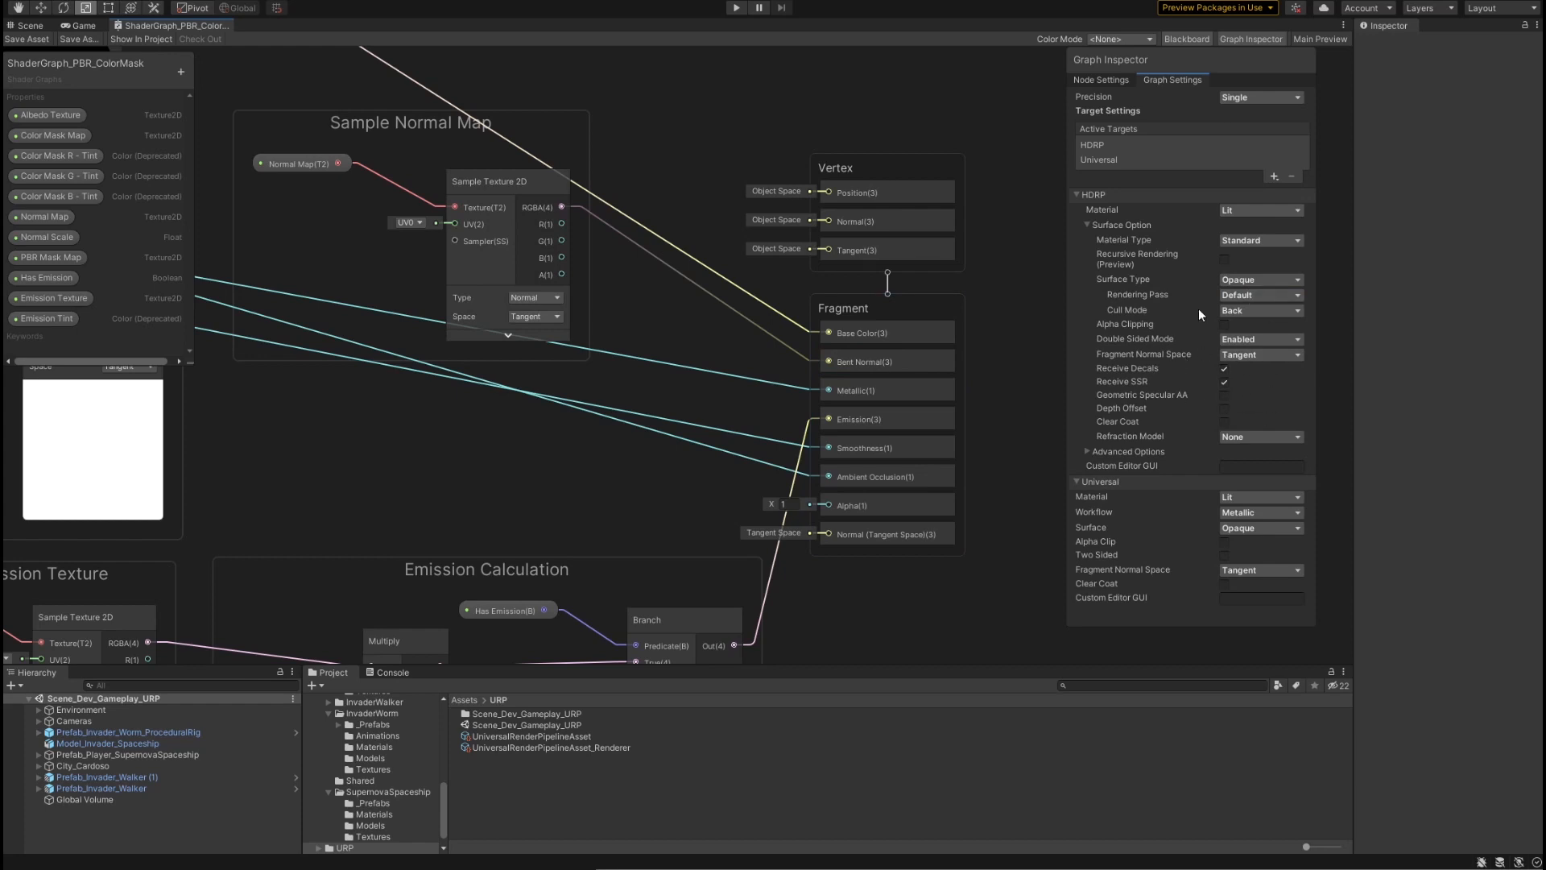
{"action": "mouse_move", "coordinate": [1242, 381]}
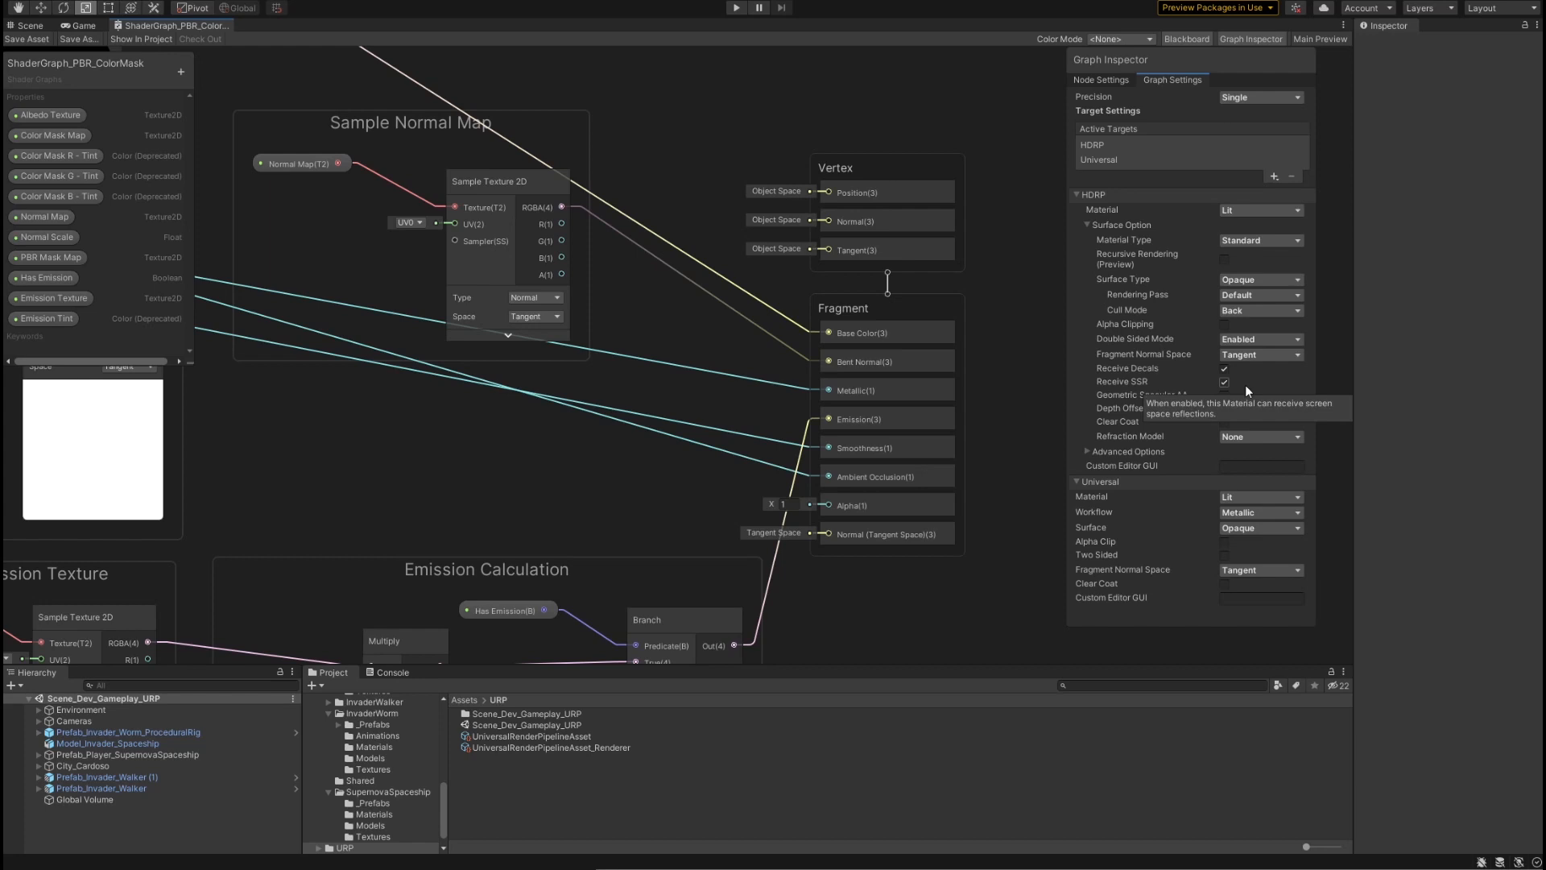
{"action": "mouse_move", "coordinate": [1187, 499]}
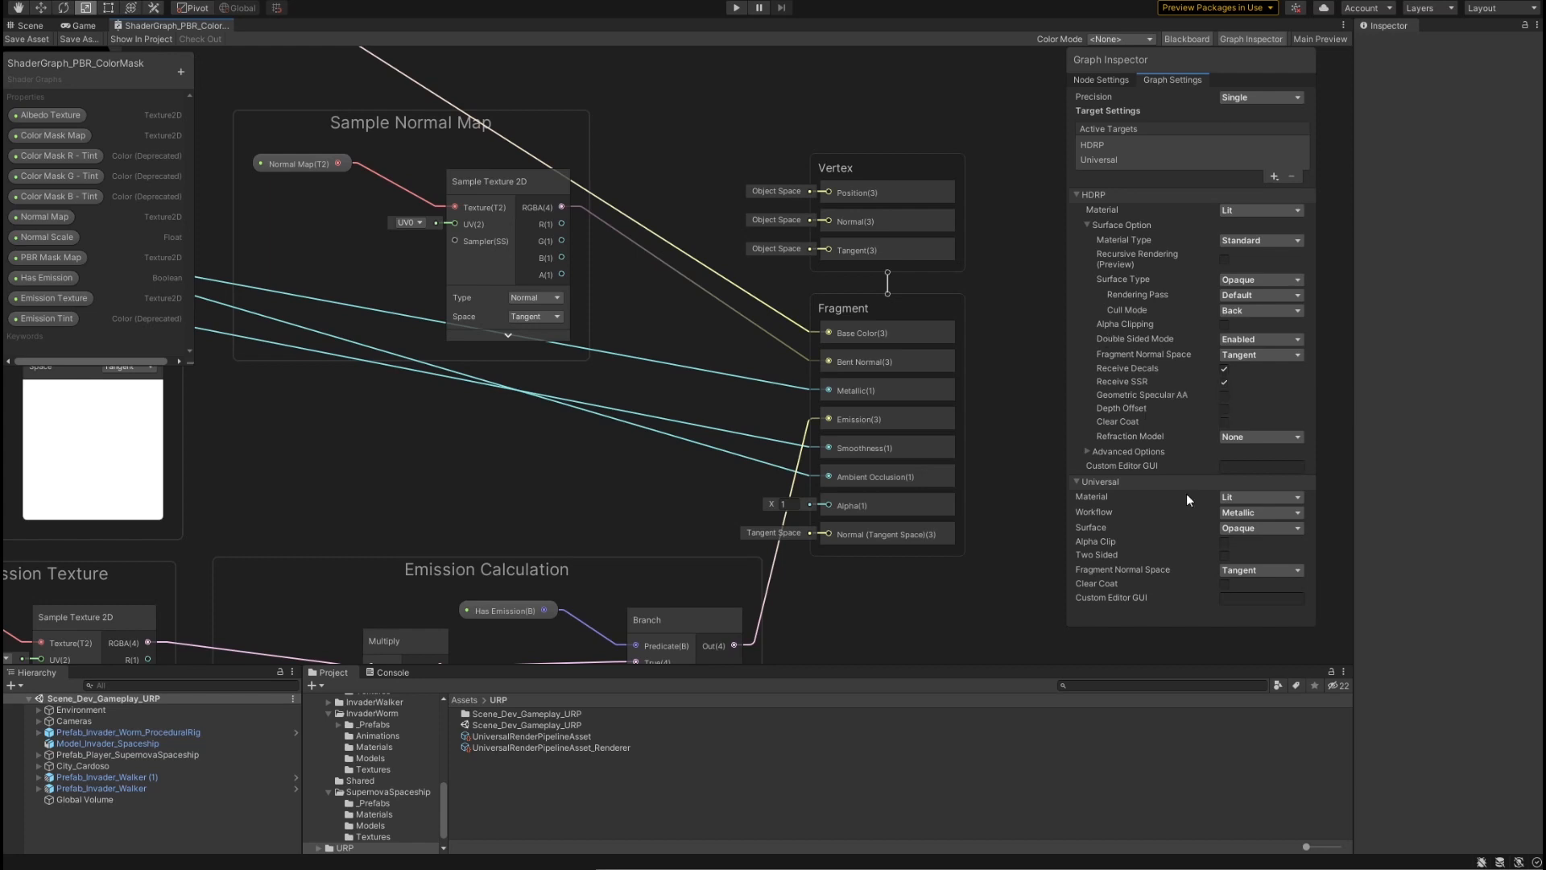
{"action": "mouse_move", "coordinate": [1245, 377]}
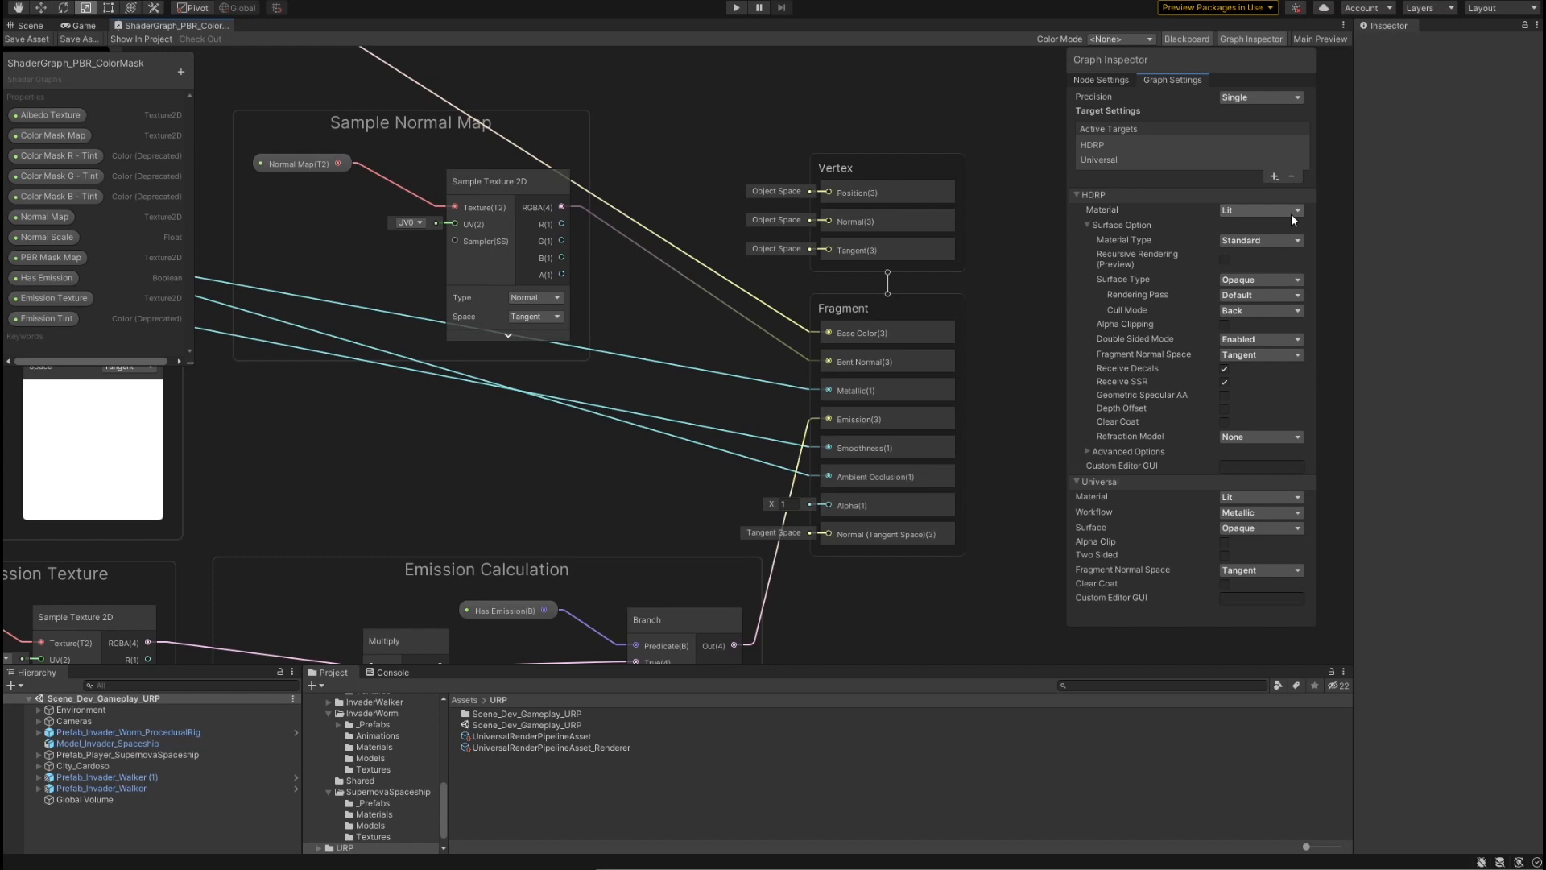
Step: Set the HDRP material to Hair and select the Fragment block showing its new hair inputs
{"action": "left_click", "coordinate": [1260, 209]}
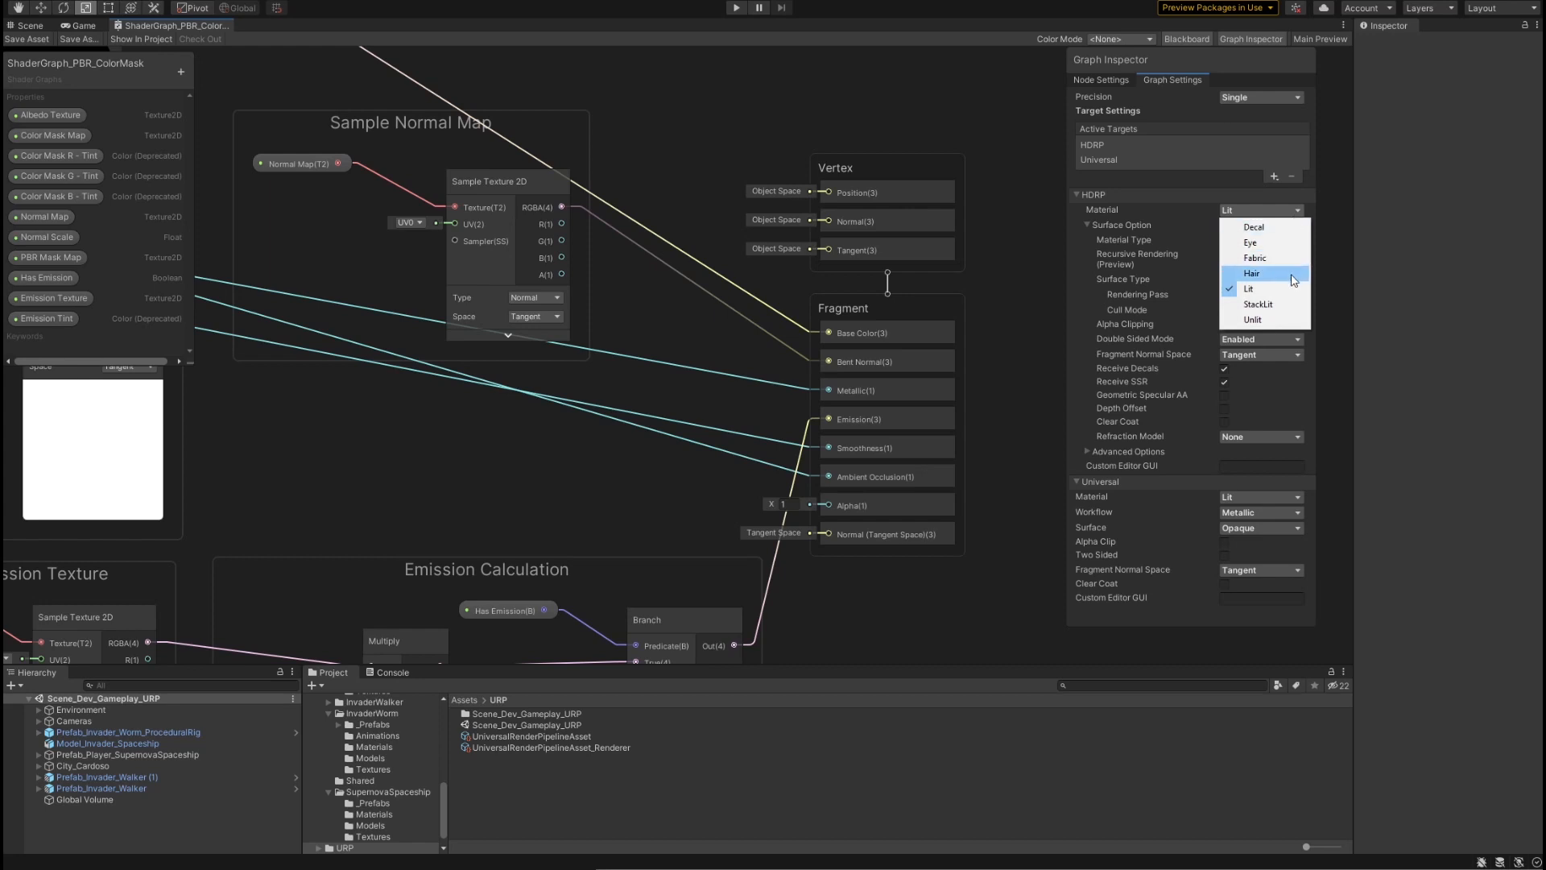
{"action": "left_click", "coordinate": [1253, 274]}
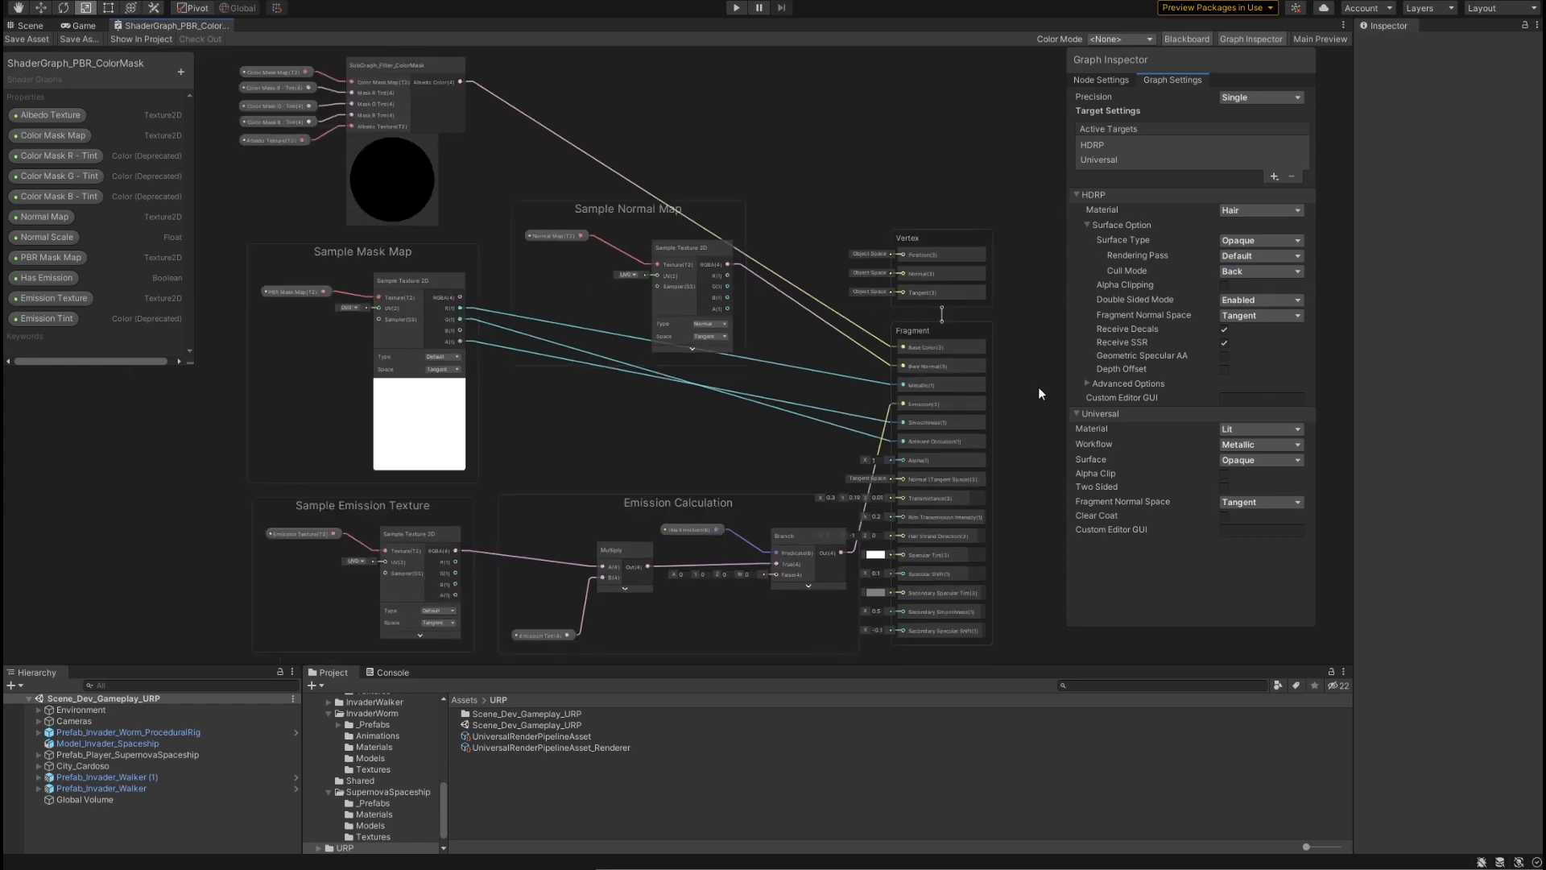
{"action": "left_click", "coordinate": [940, 629]}
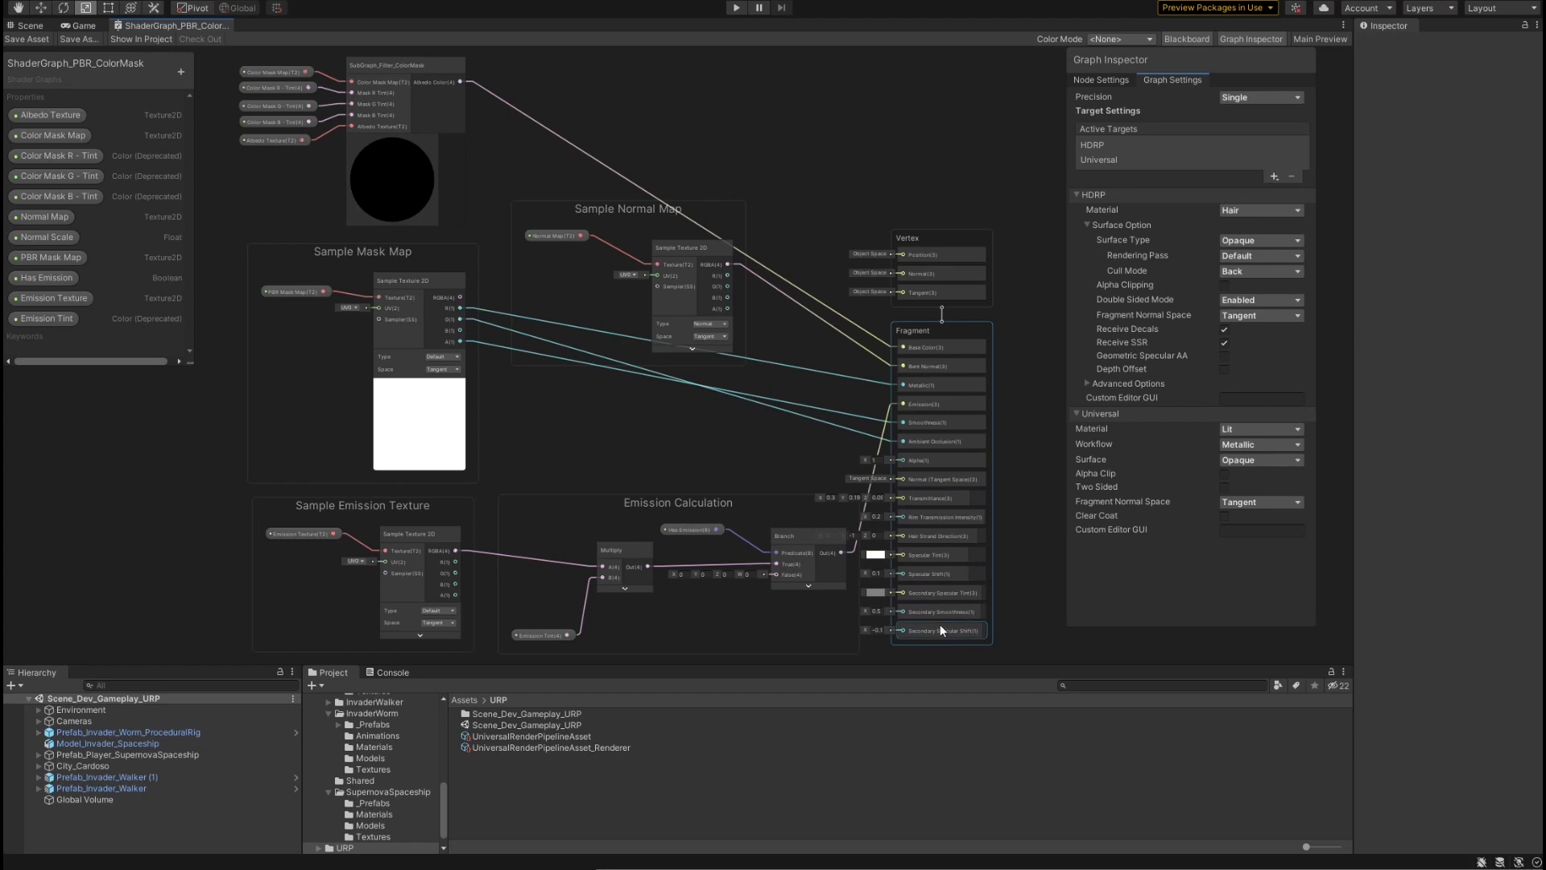
{"action": "mouse_move", "coordinate": [937, 637]}
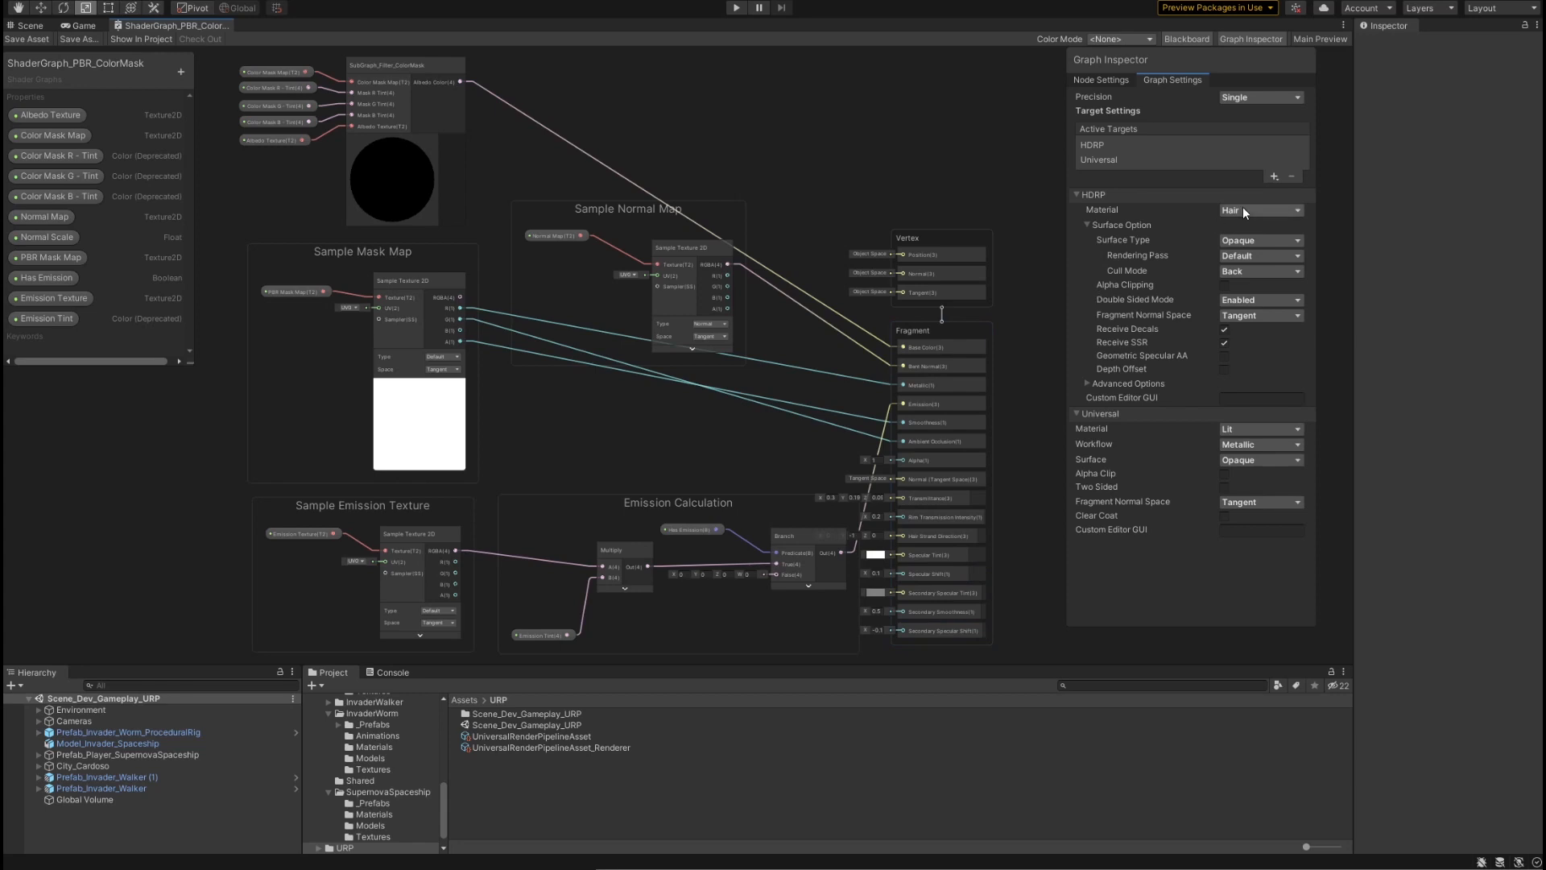
Step: Set the HDRP material back to Lit, leaving the hair fragment inputs greyed out
{"action": "left_click", "coordinate": [1260, 210]}
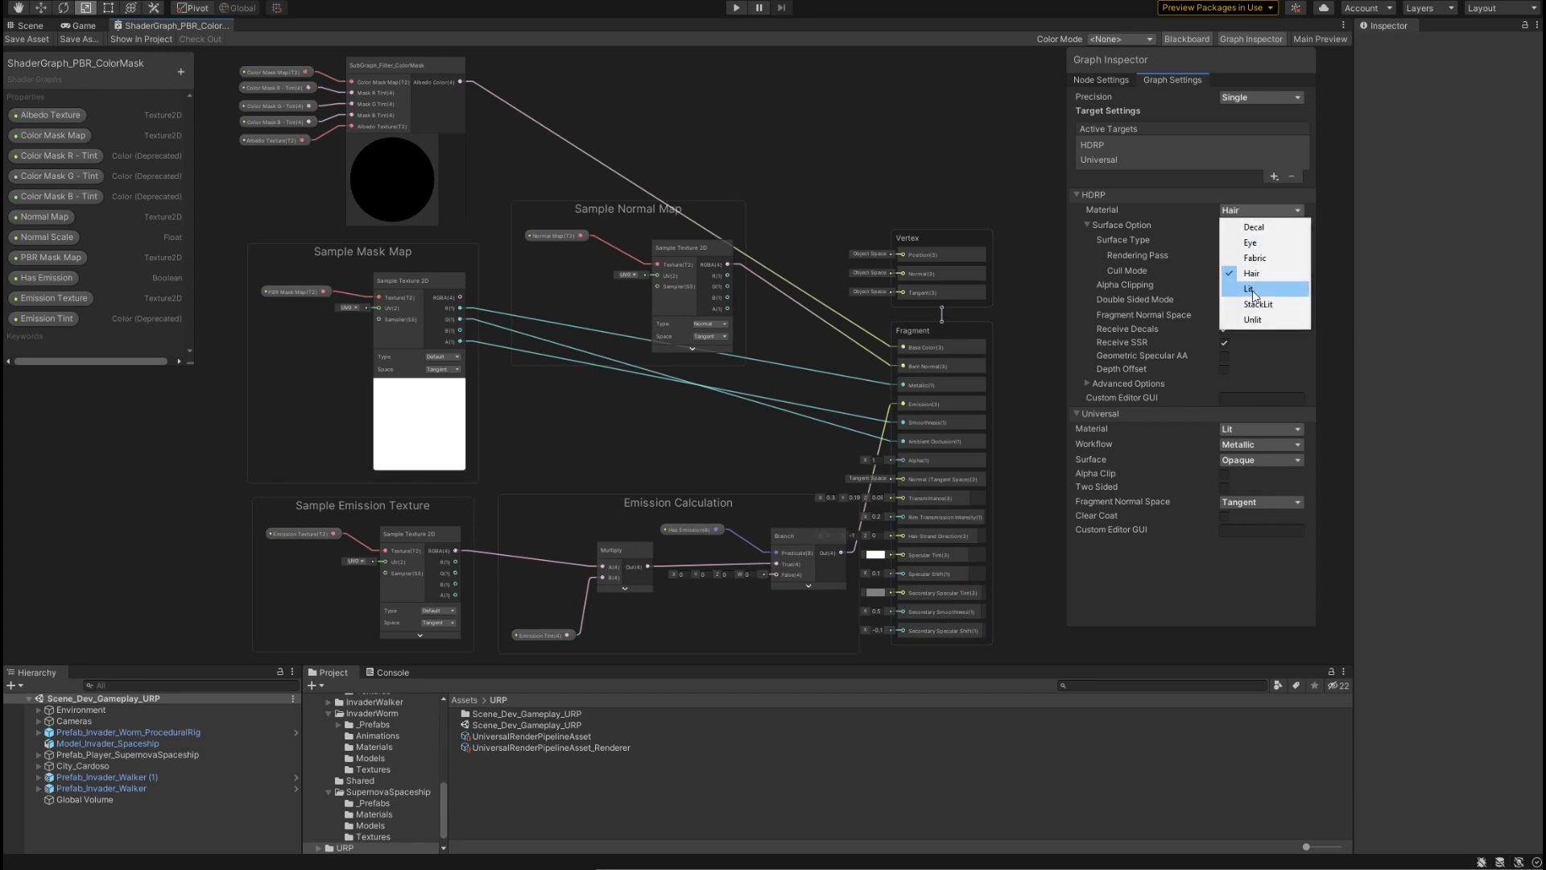
{"action": "left_click", "coordinate": [1252, 274]}
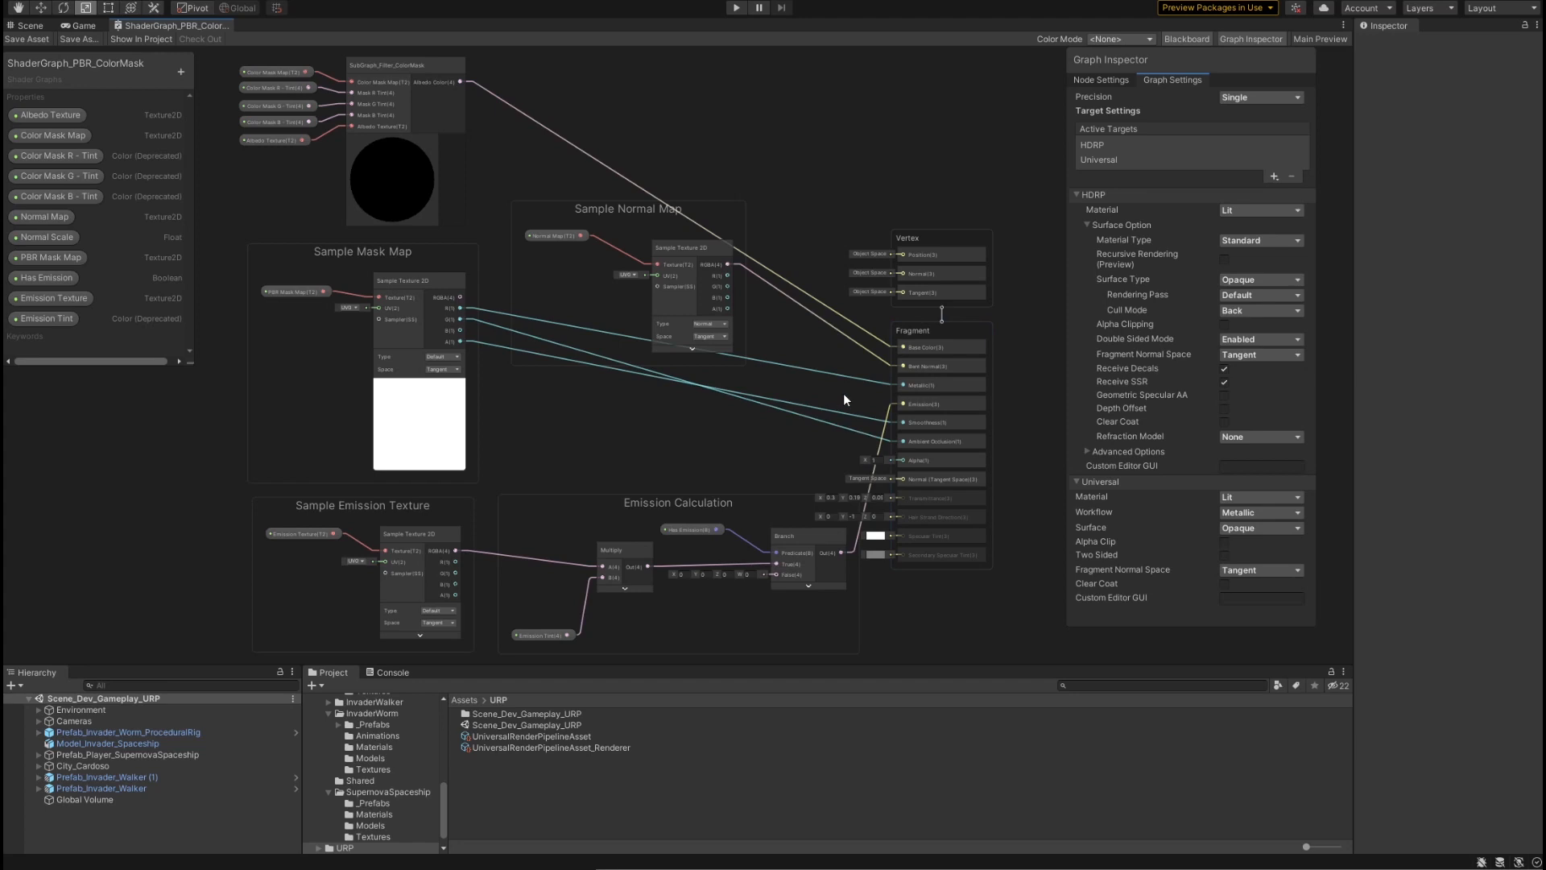
{"action": "mouse_move", "coordinate": [828, 428]}
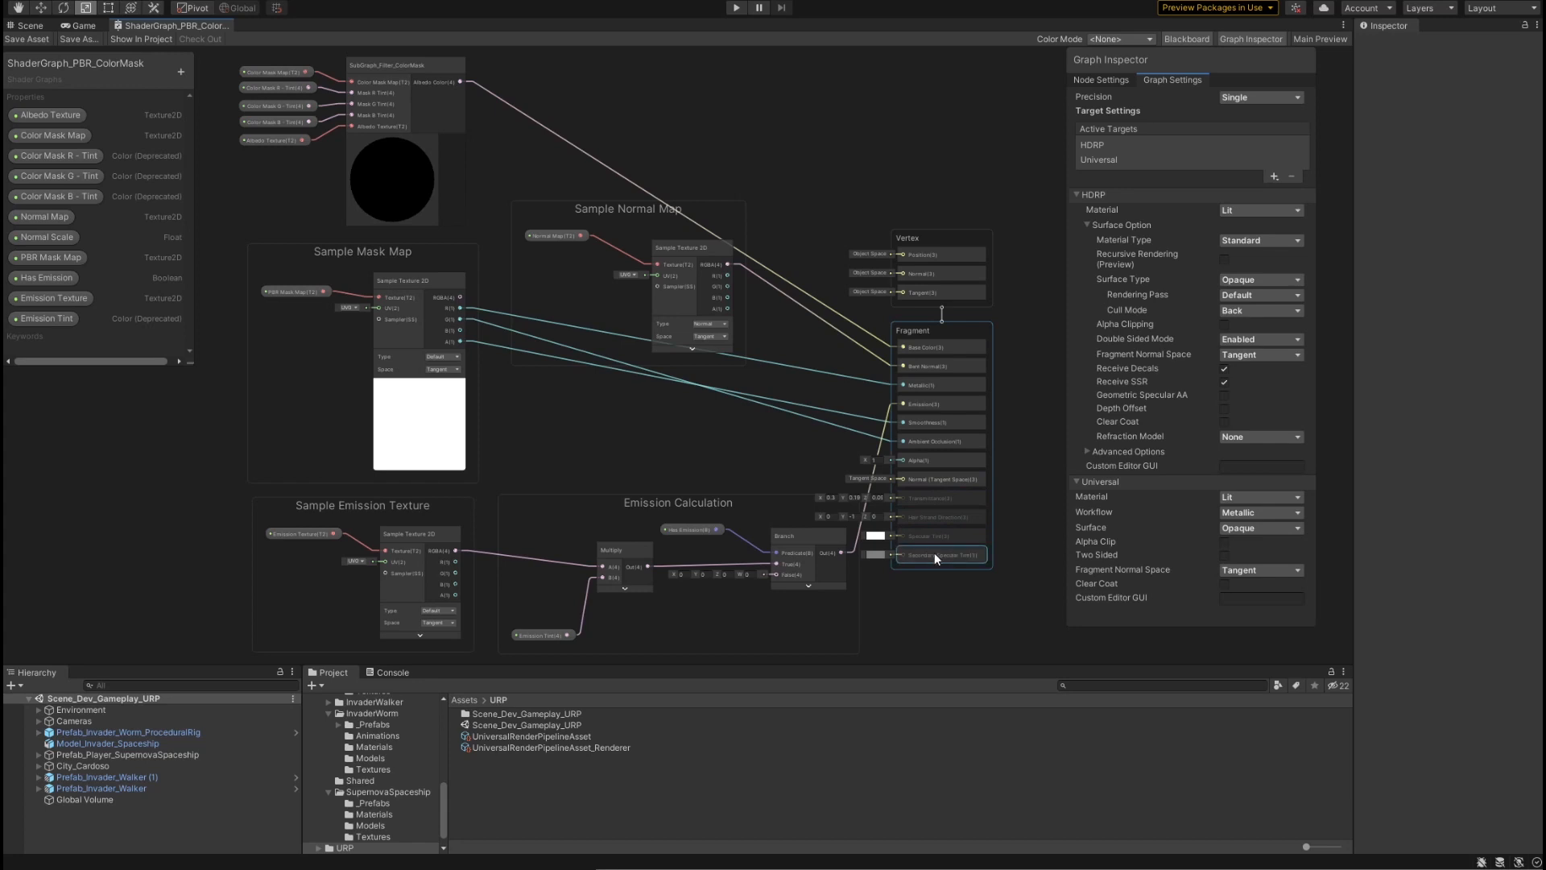
Step: Delete one unused greyed-out hair input from the Fragment stack via its context menu
{"action": "right_click", "coordinate": [935, 554]}
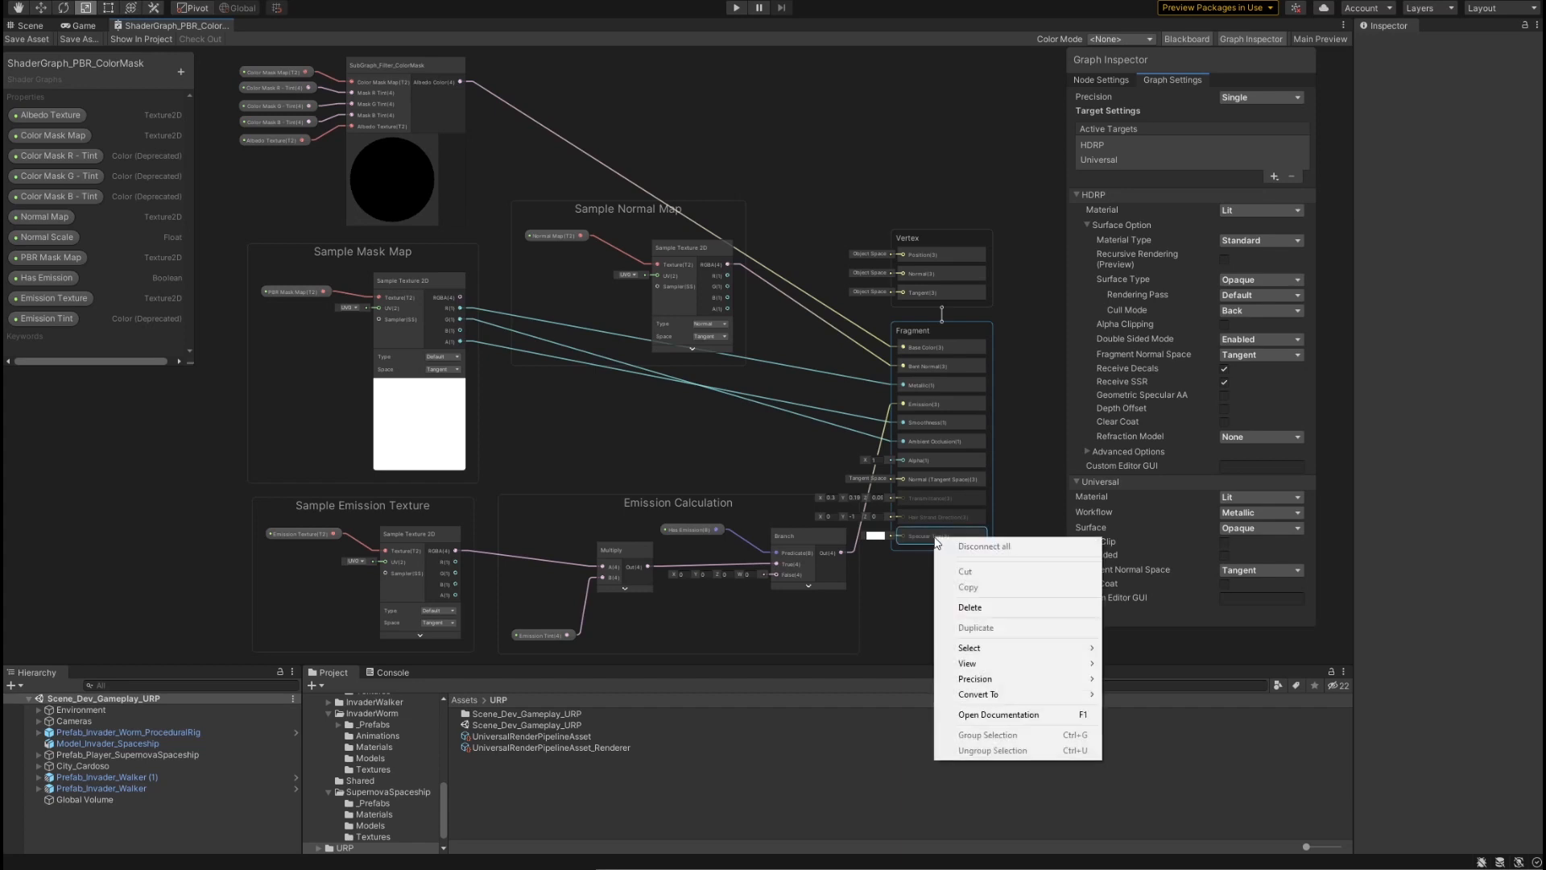
{"action": "left_click", "coordinate": [968, 607]}
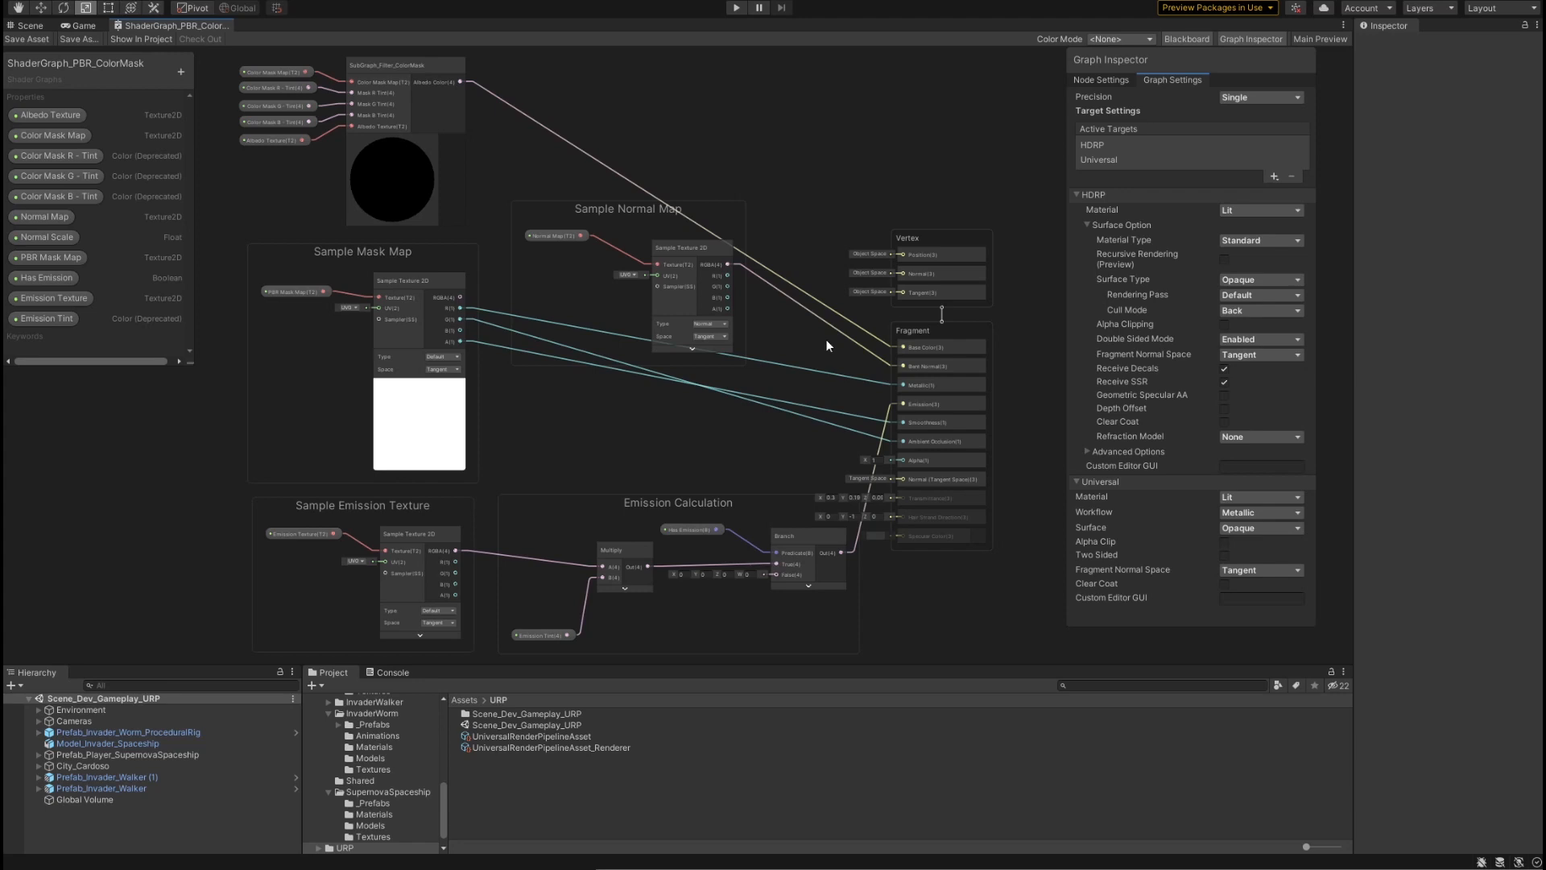
{"action": "mouse_move", "coordinate": [33, 11]}
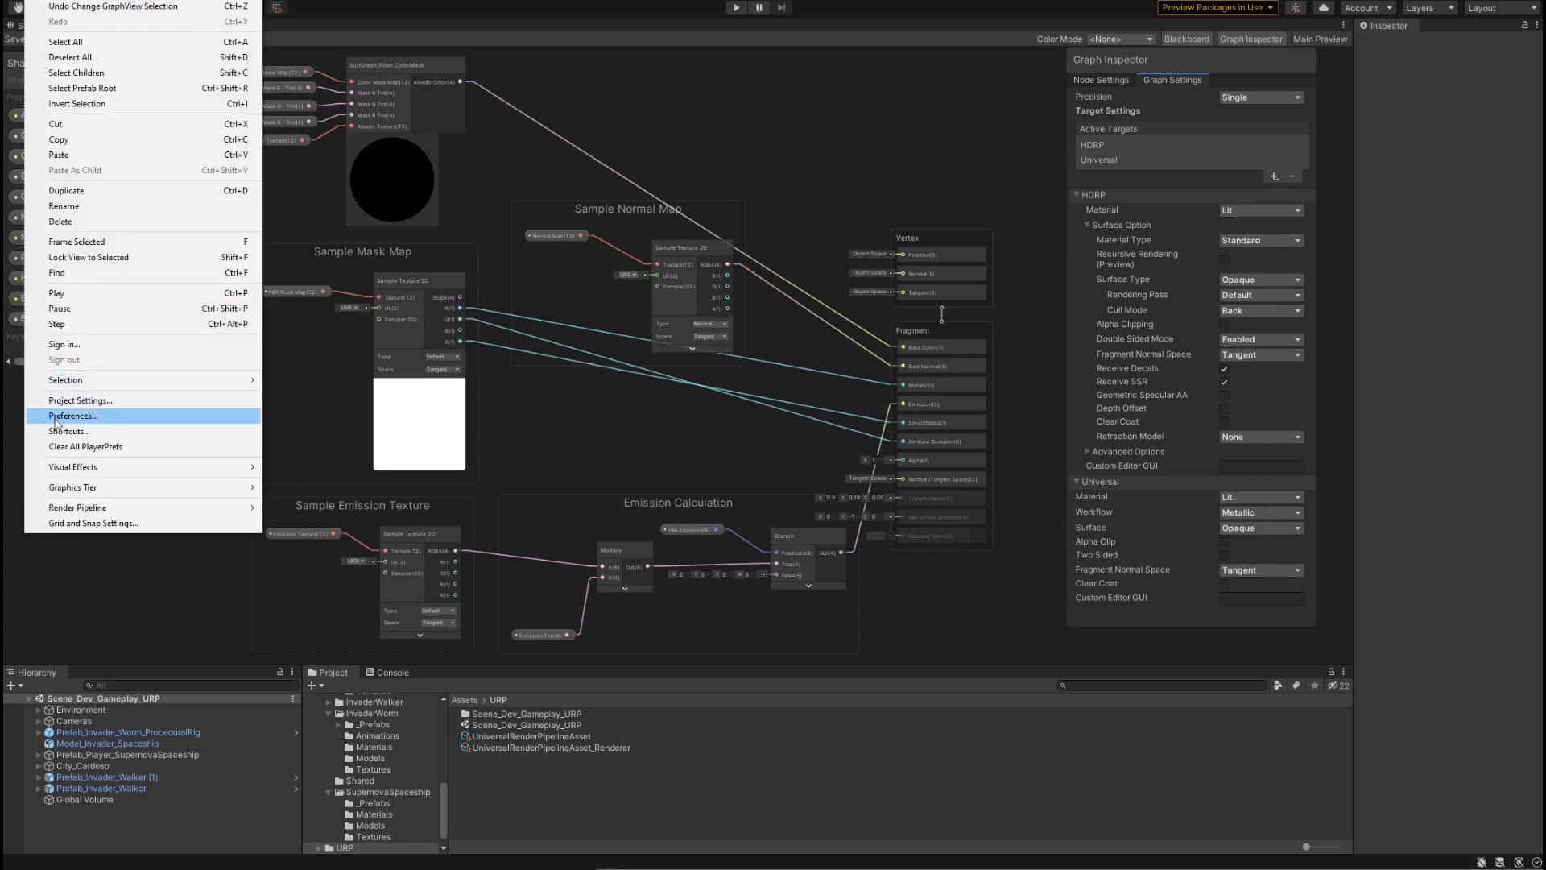
Step: Turn off the Shader Graph preference 'Automatically Add and Remove Block Nodes' in Preferences
{"action": "left_click", "coordinate": [72, 416]}
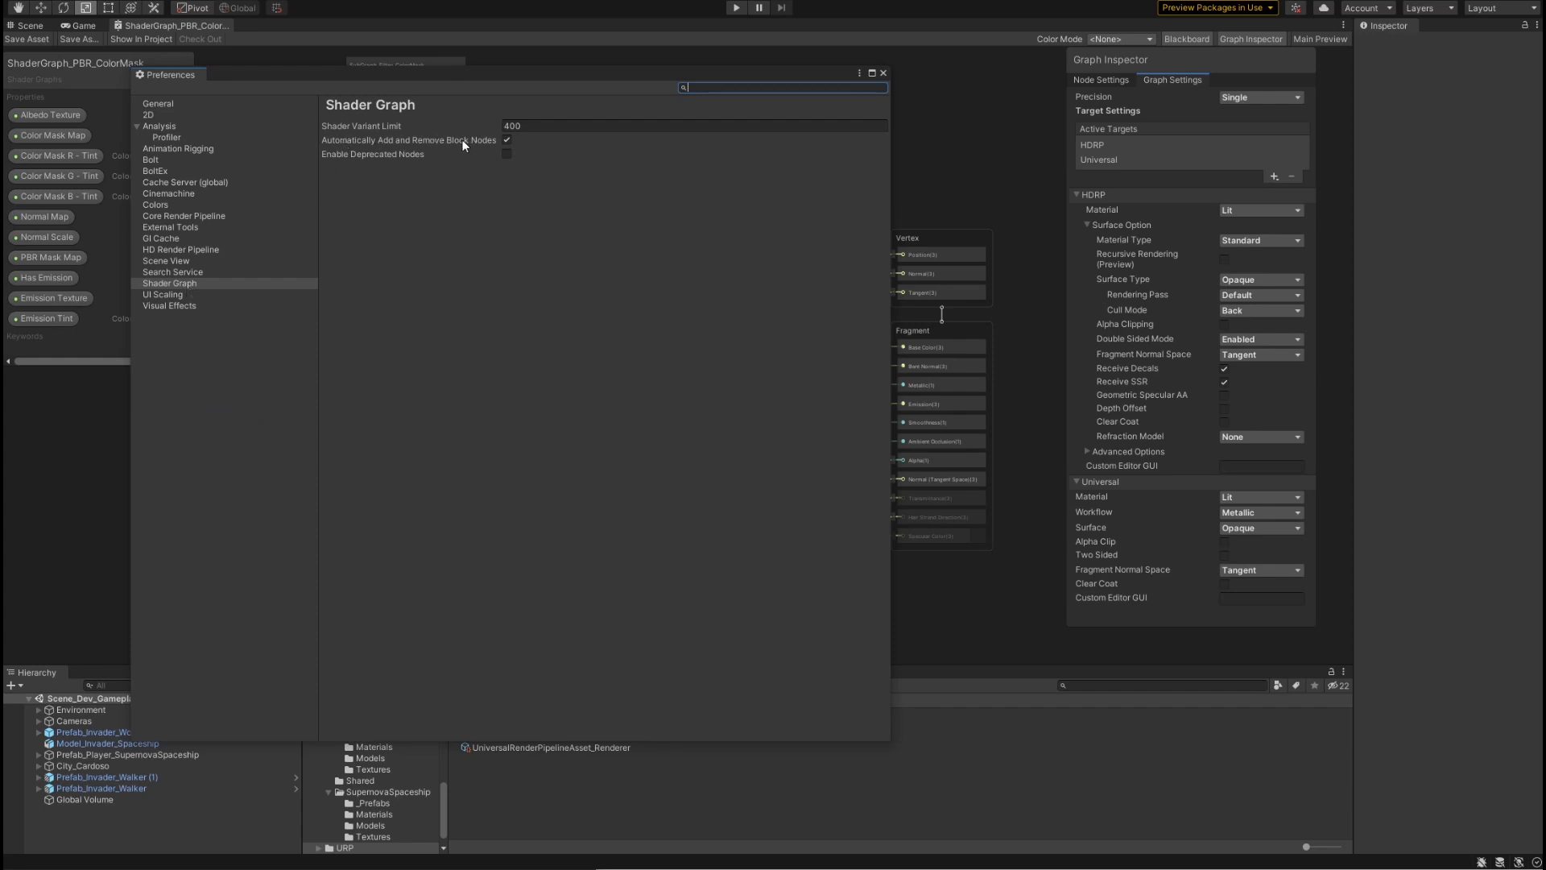
{"action": "left_click", "coordinate": [506, 139]}
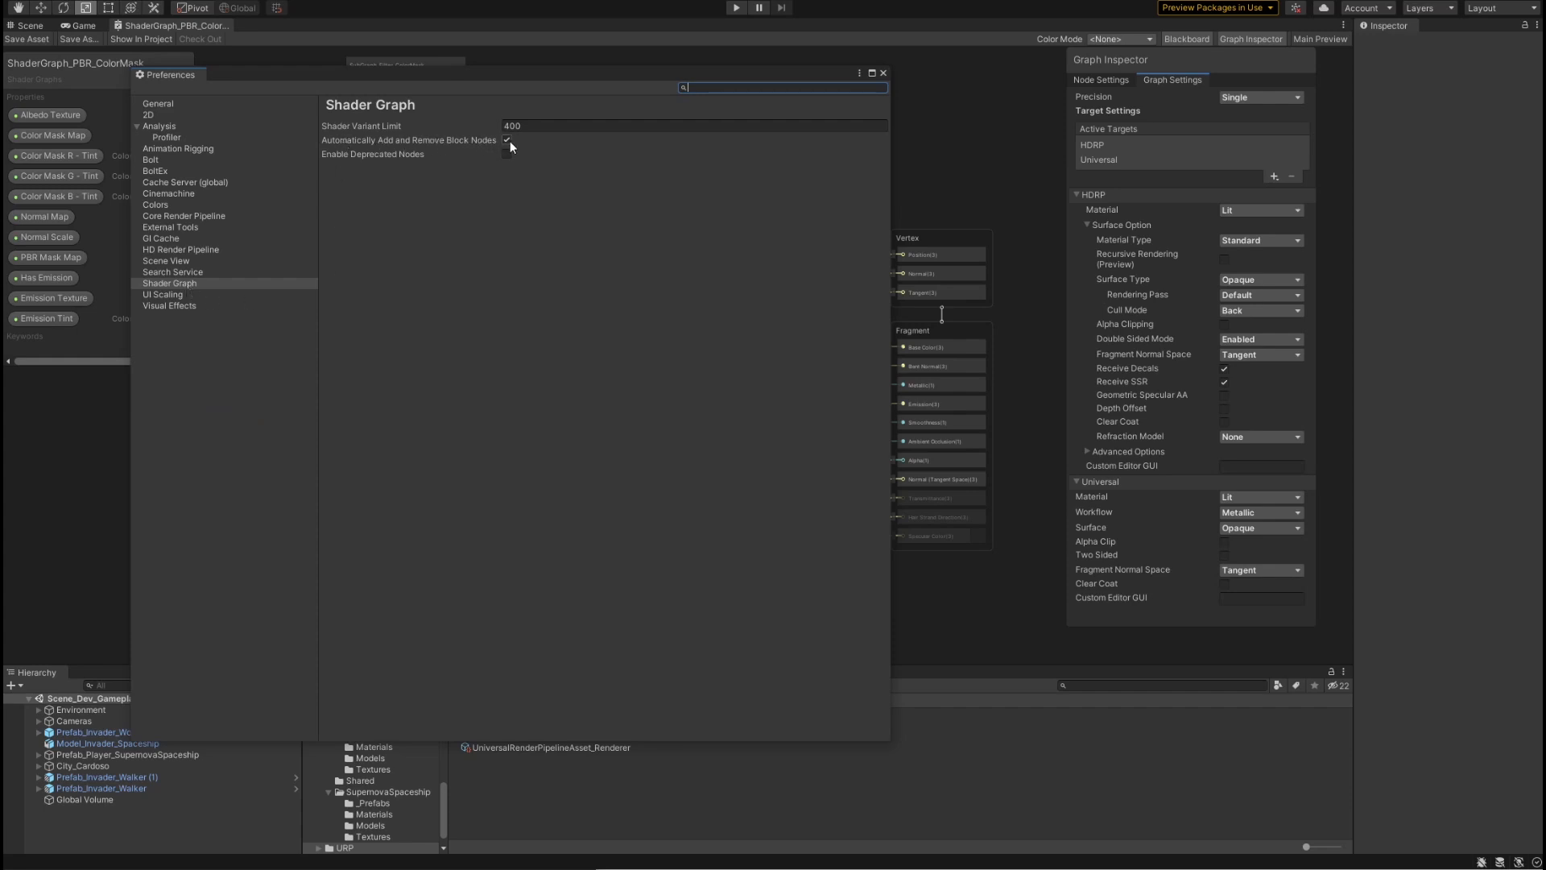
{"action": "left_click", "coordinate": [508, 141]}
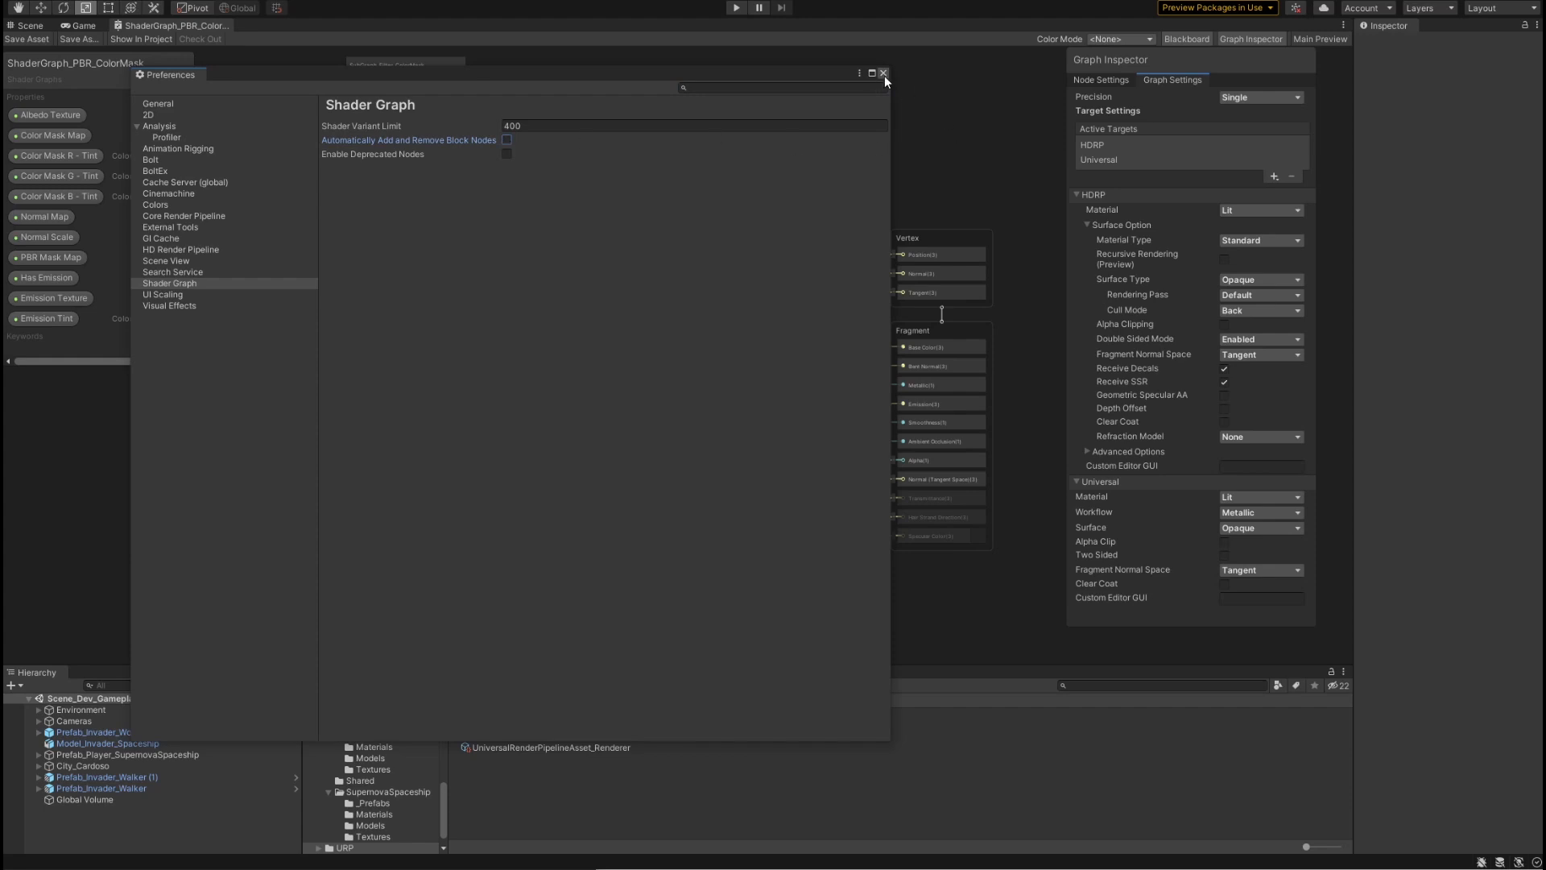
{"action": "left_click", "coordinate": [883, 72]}
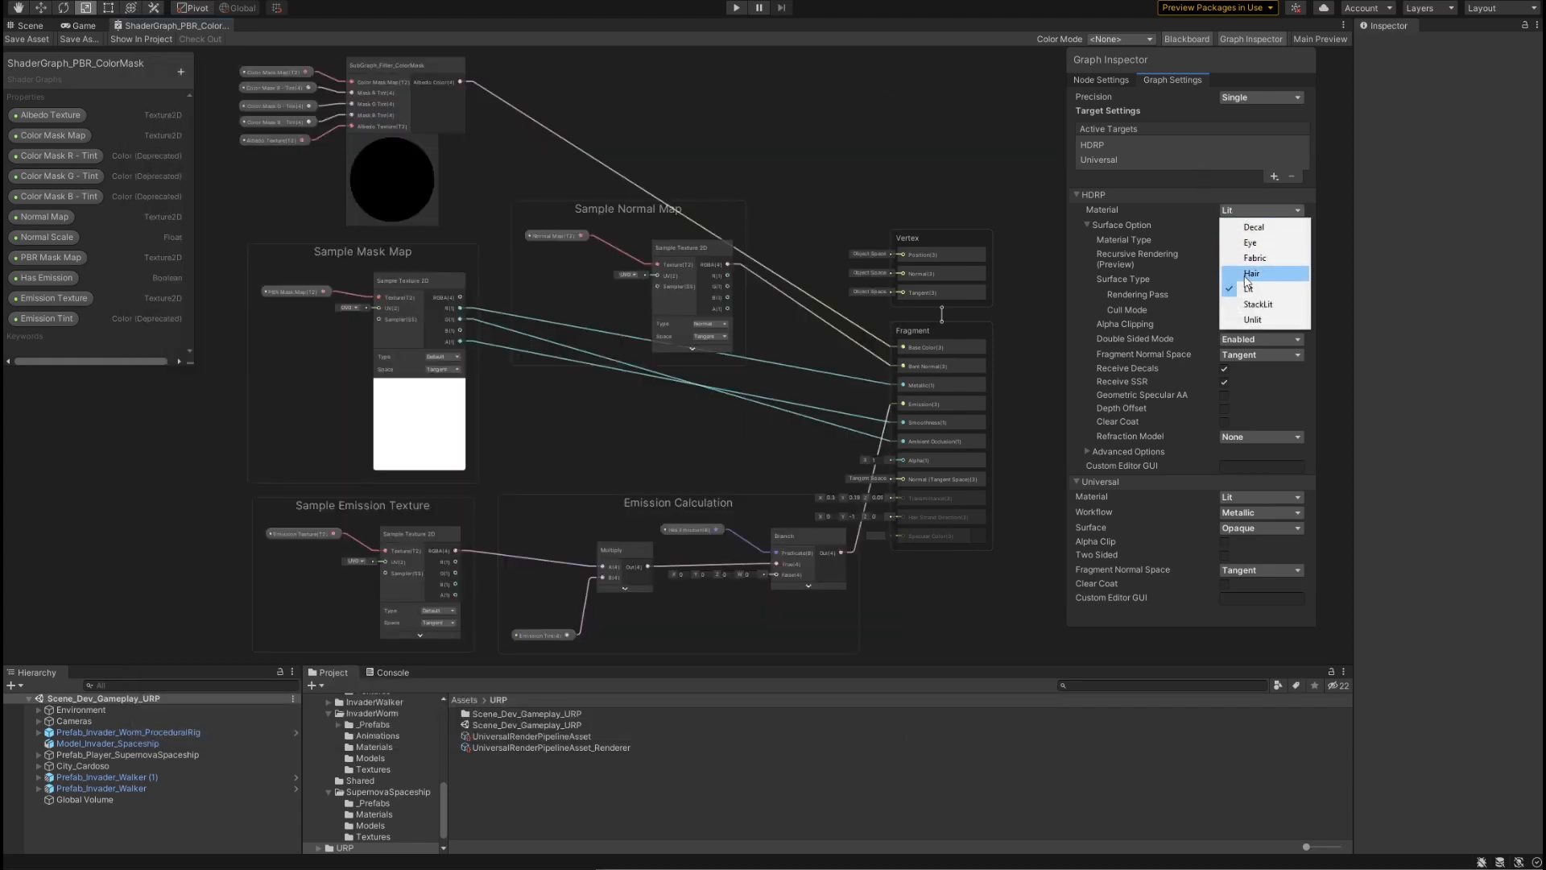
Step: Switch the HDRP material to Hair again
{"action": "left_click", "coordinate": [1252, 274]}
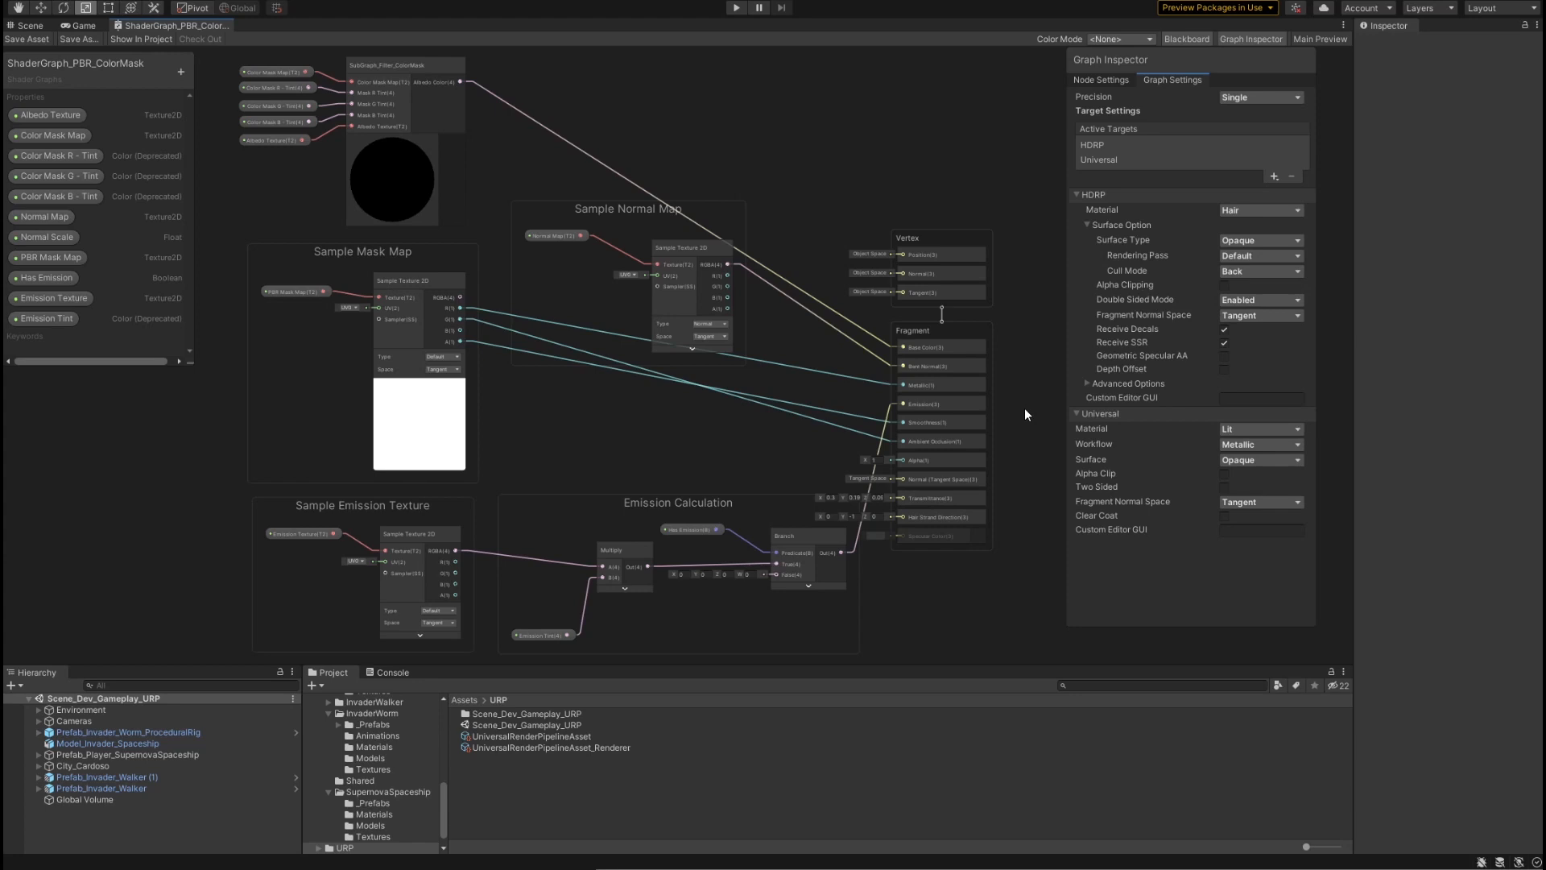
{"action": "left_click", "coordinate": [1260, 209]}
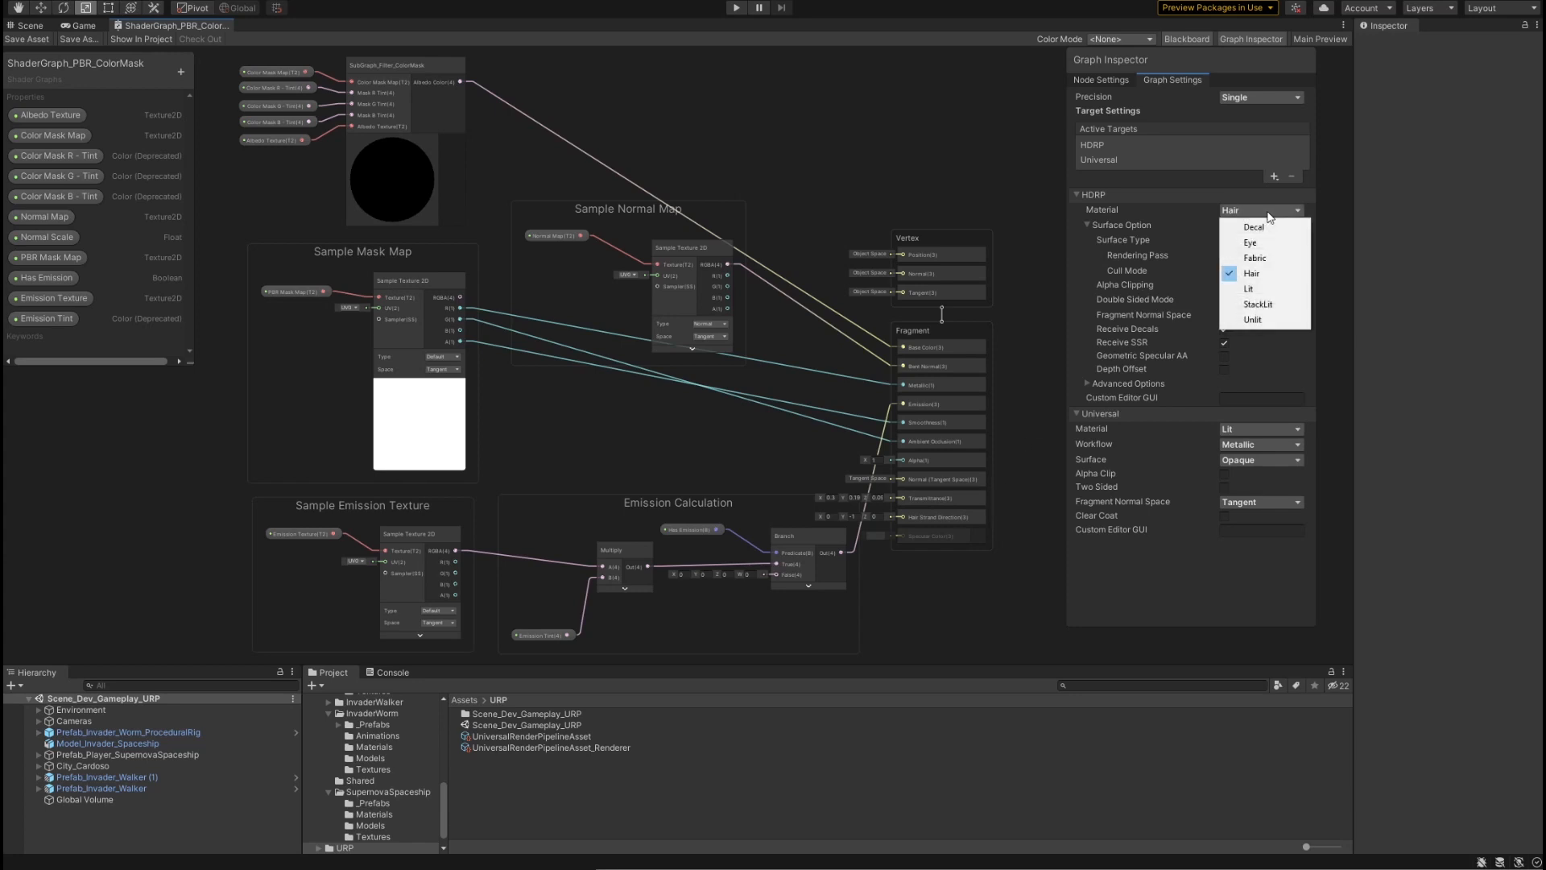
{"action": "left_click", "coordinate": [1253, 274]}
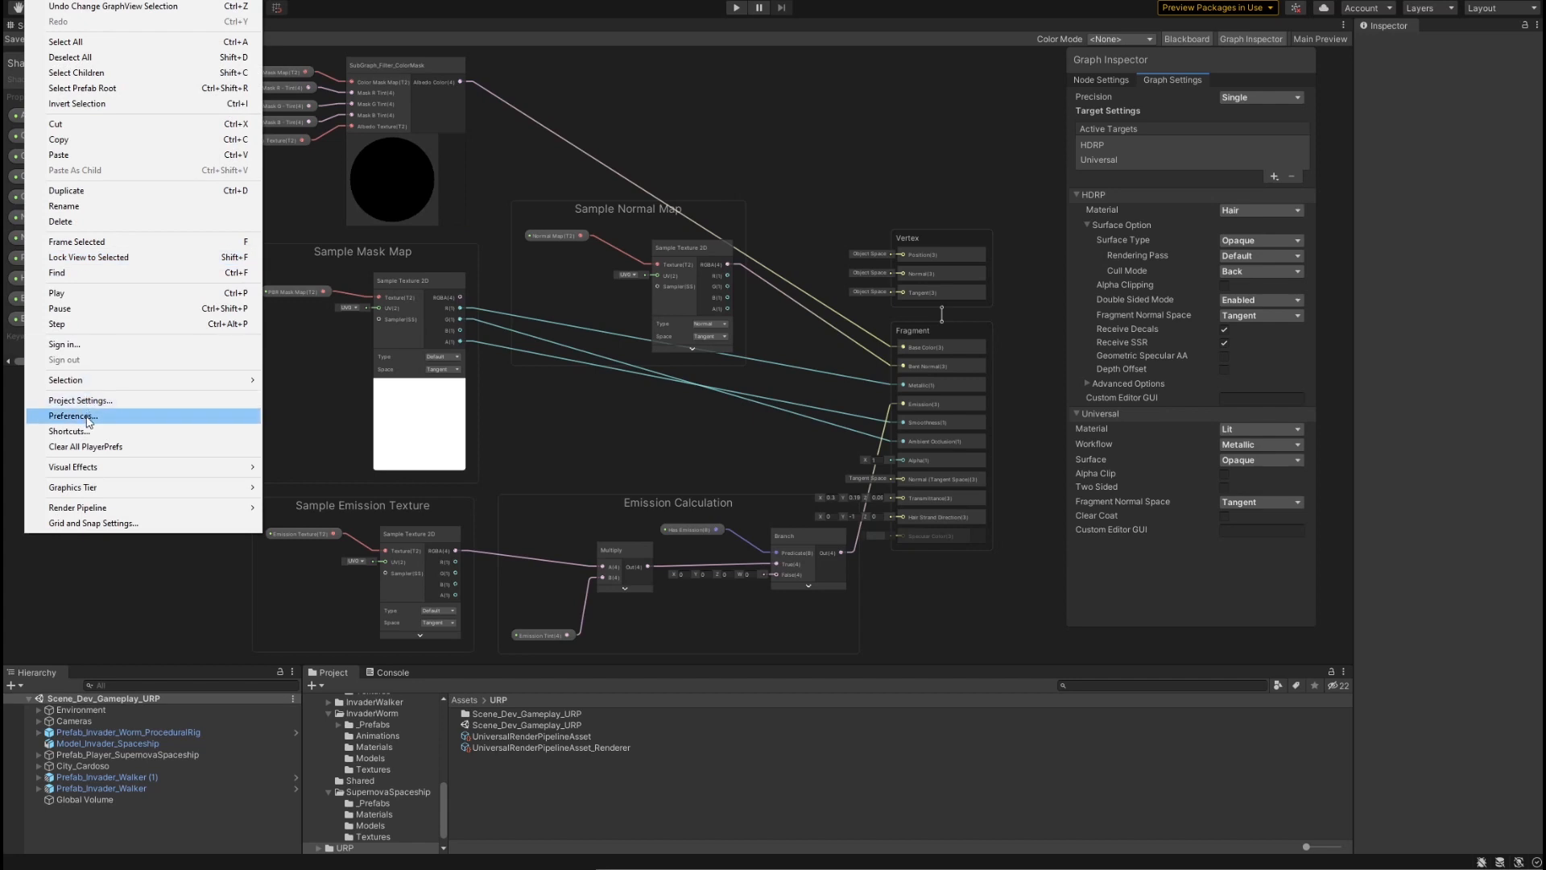
Step: Recheck the block-node preference, then set the HDRP material back to Lit with hair blocks staying greyed out
{"action": "left_click", "coordinate": [73, 416]}
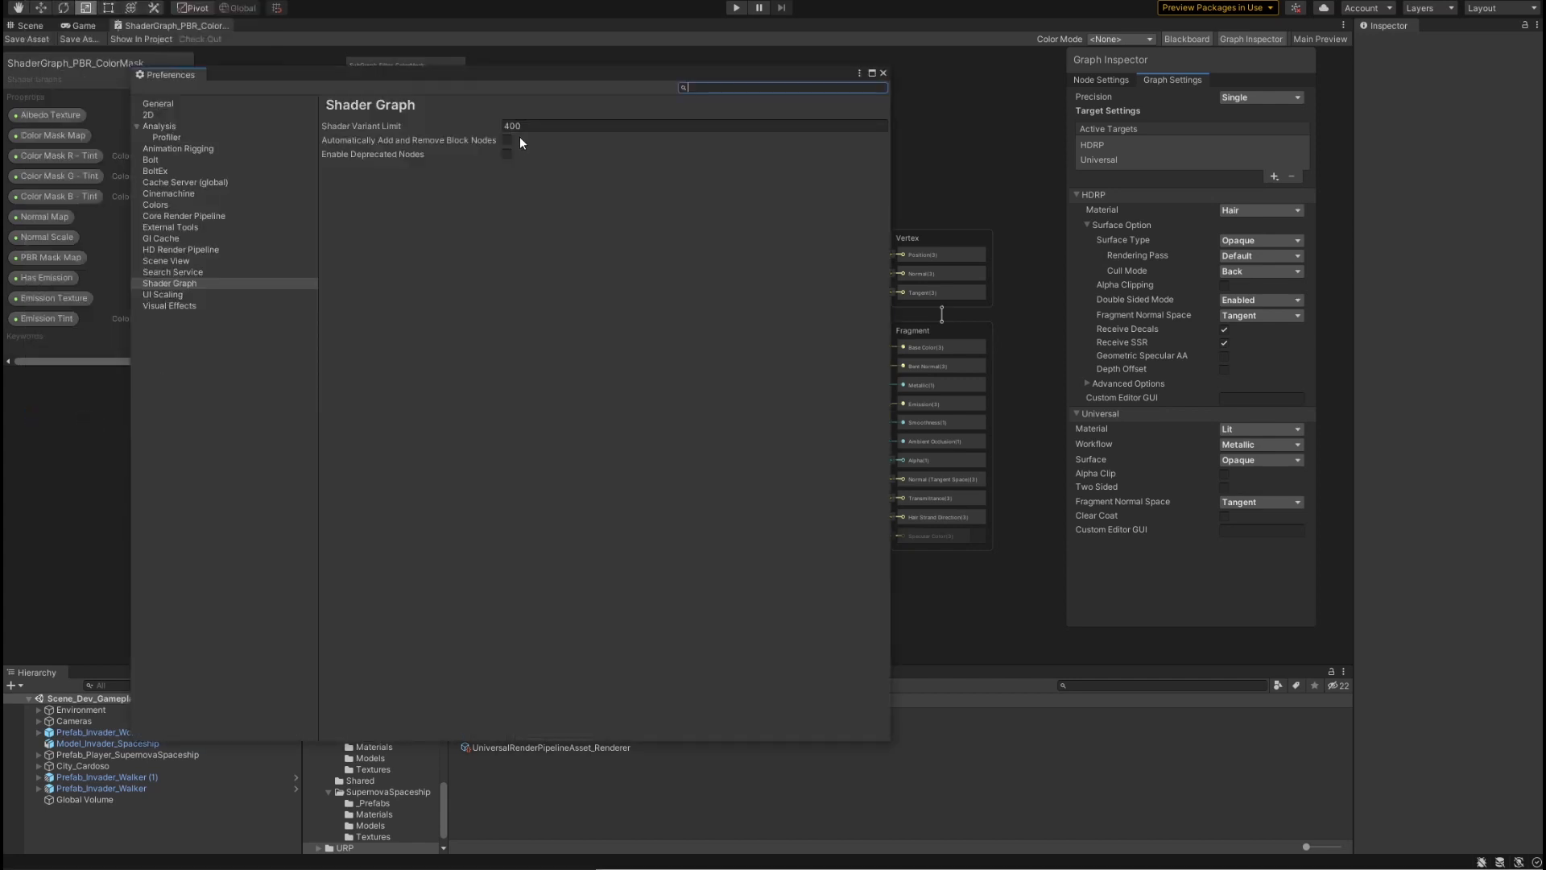
{"action": "left_click", "coordinate": [507, 139]}
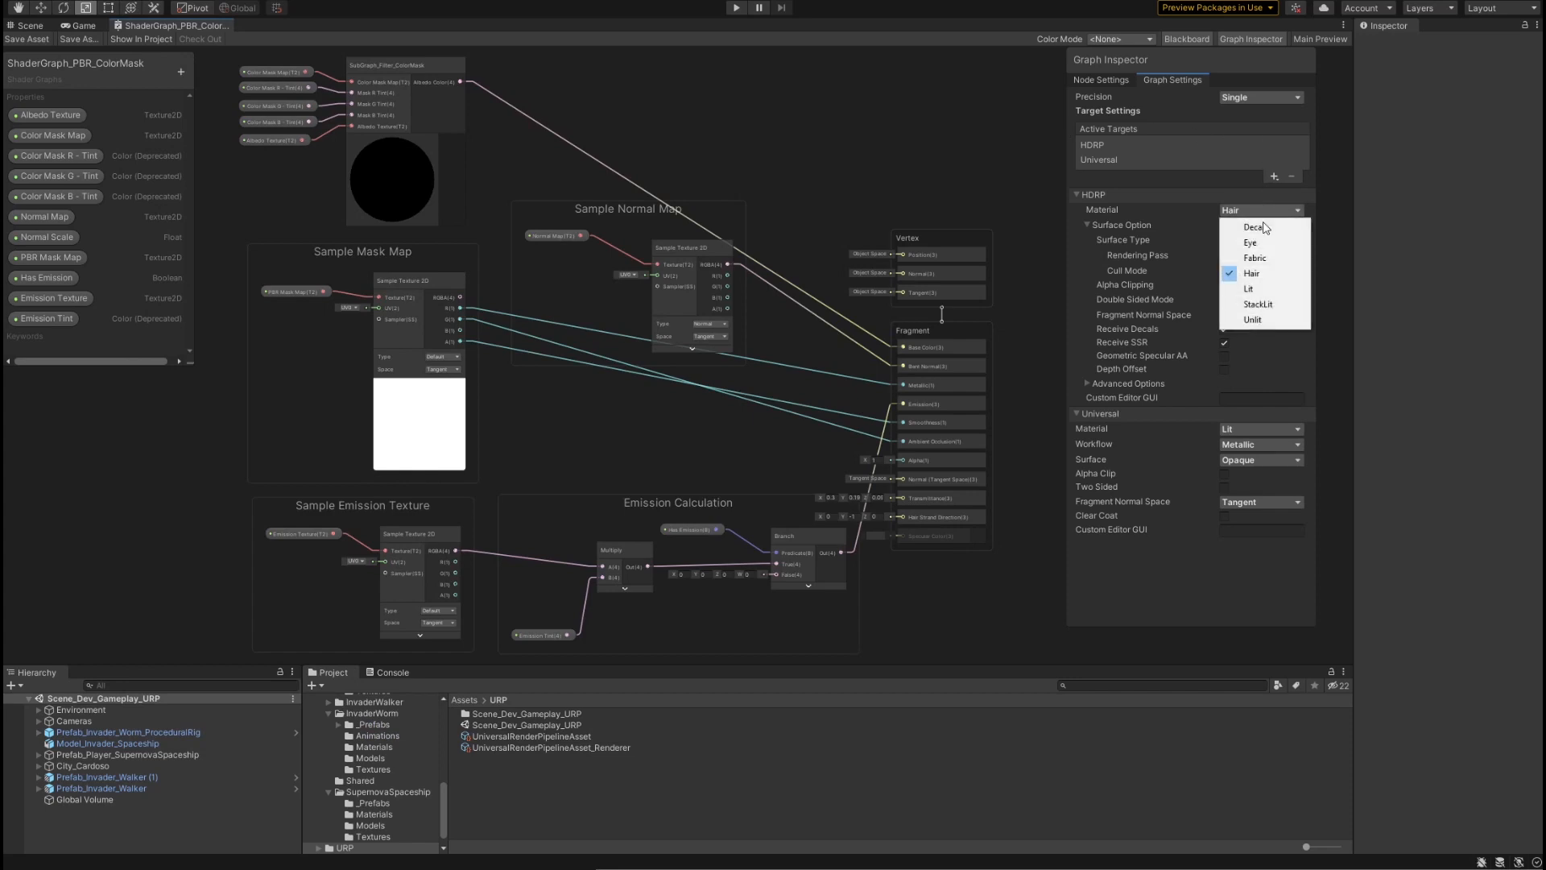
{"action": "left_click", "coordinate": [1250, 288]}
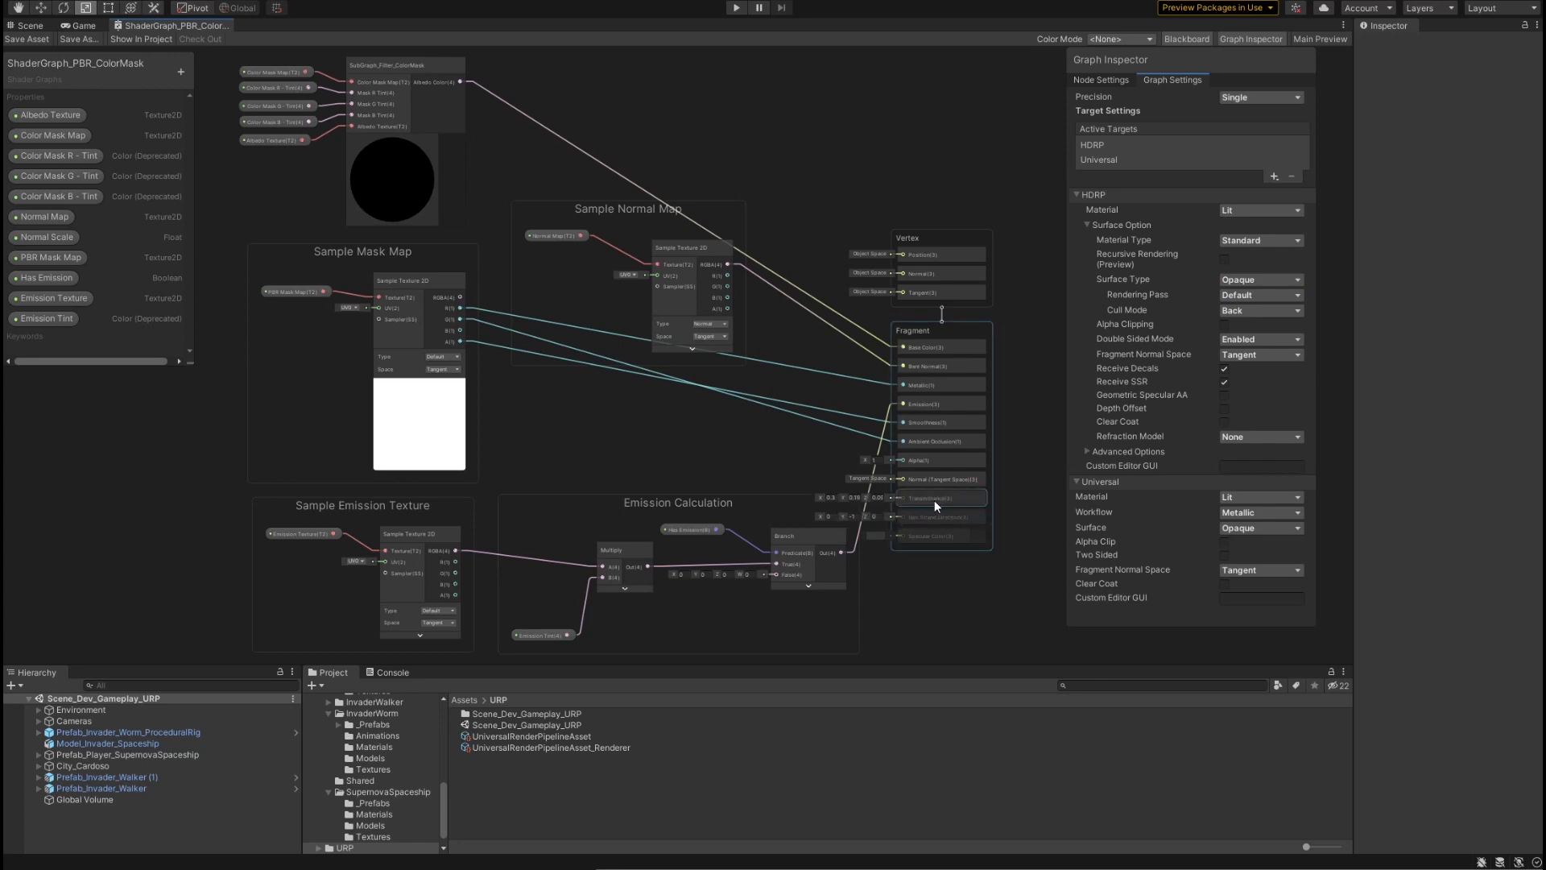
Step: Select the greyed-out unused blocks at the bottom of the Fragment stack for removal
{"action": "left_click", "coordinate": [937, 498]}
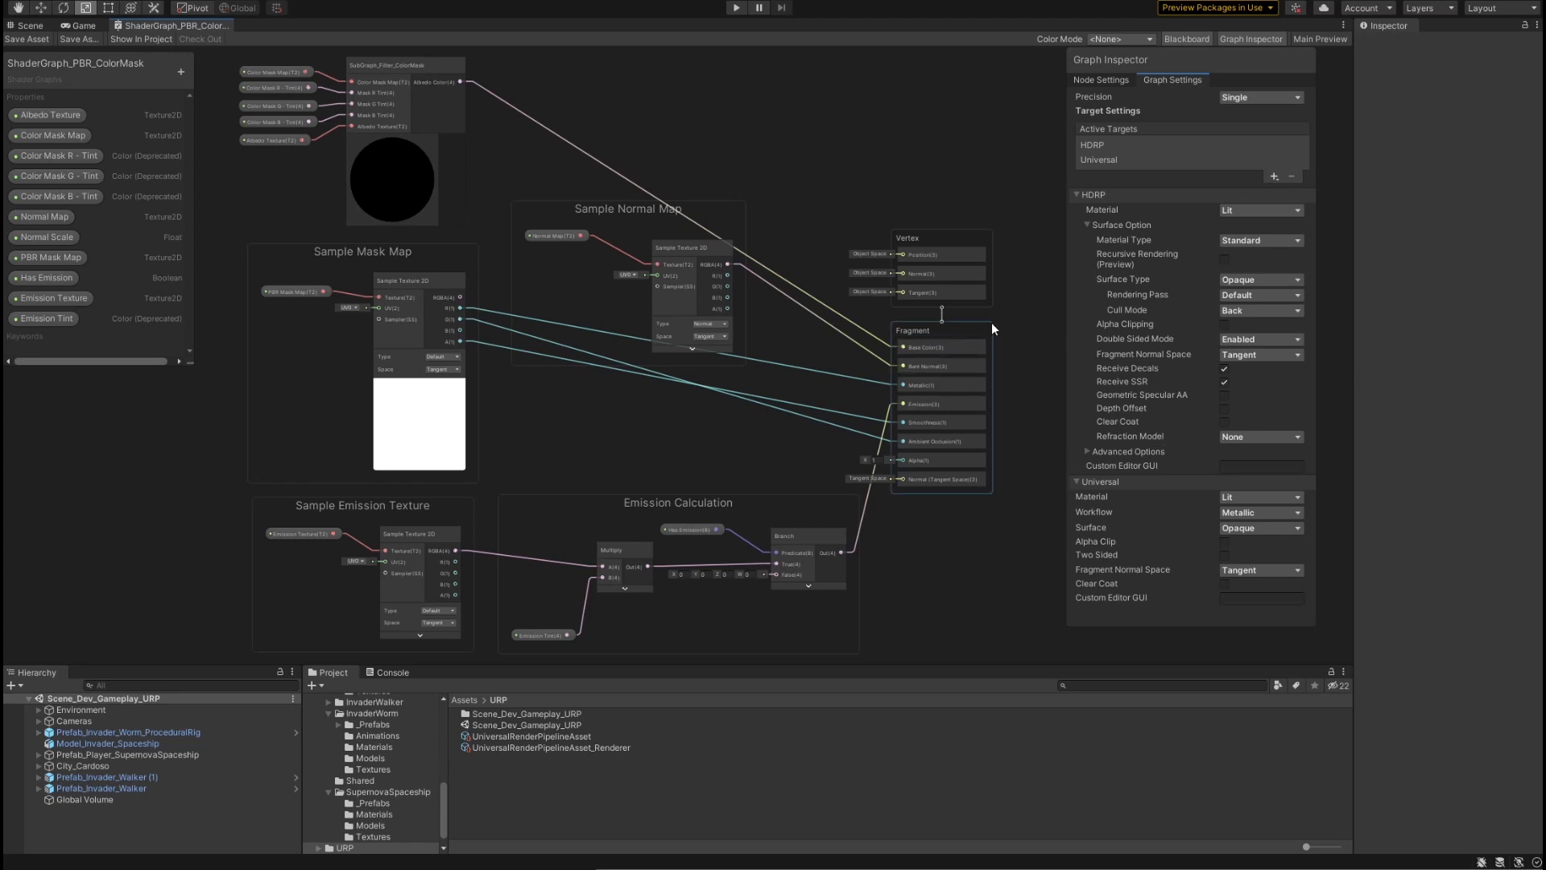
{"action": "mouse_move", "coordinate": [1039, 555]}
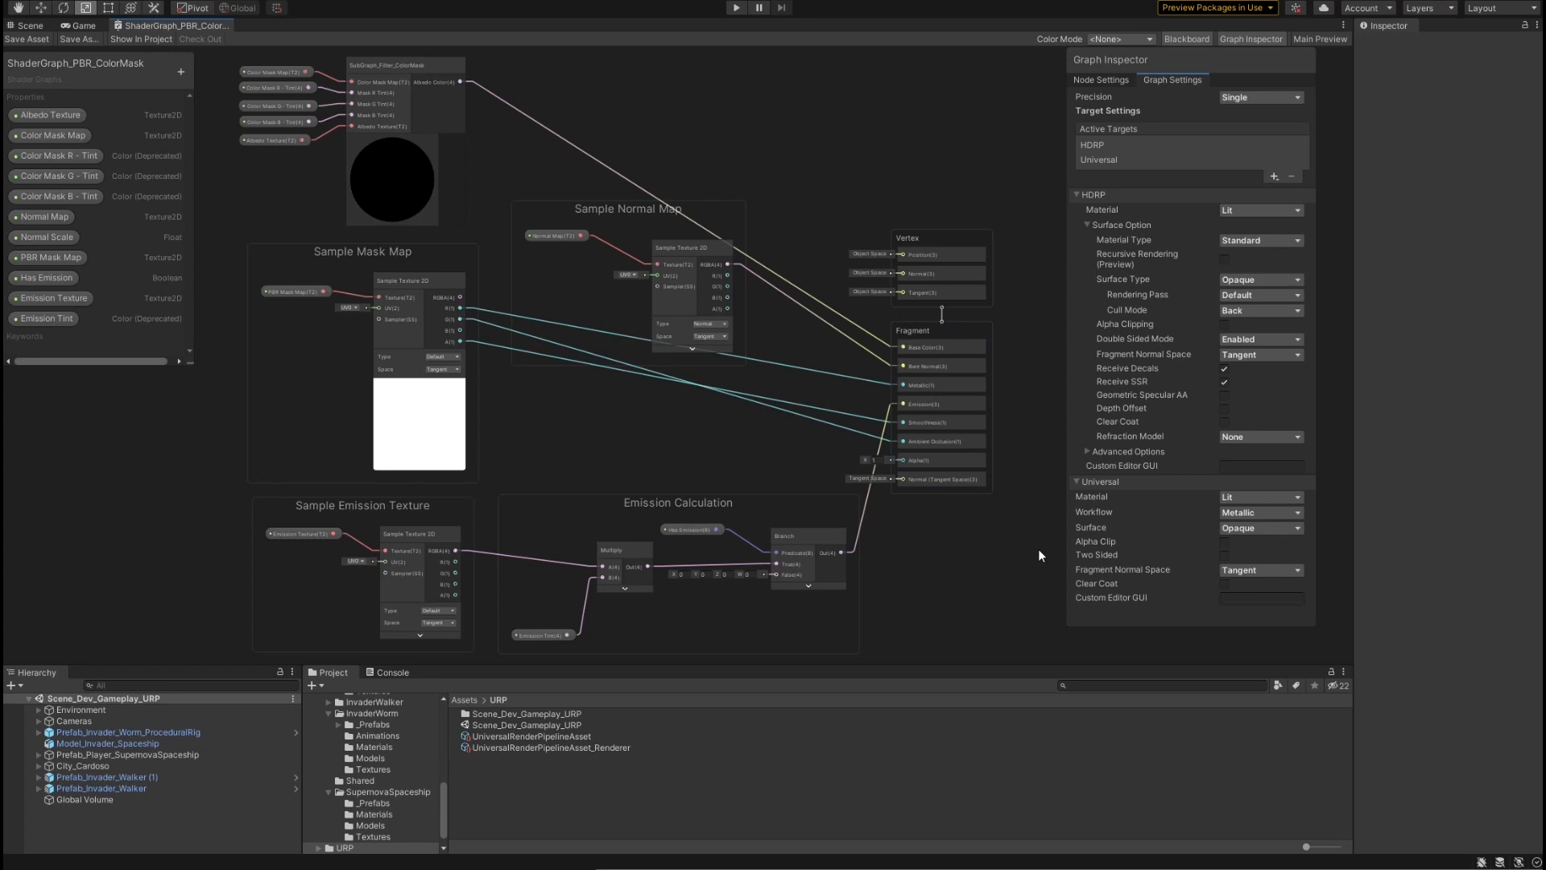
{"action": "mouse_move", "coordinate": [1097, 90]}
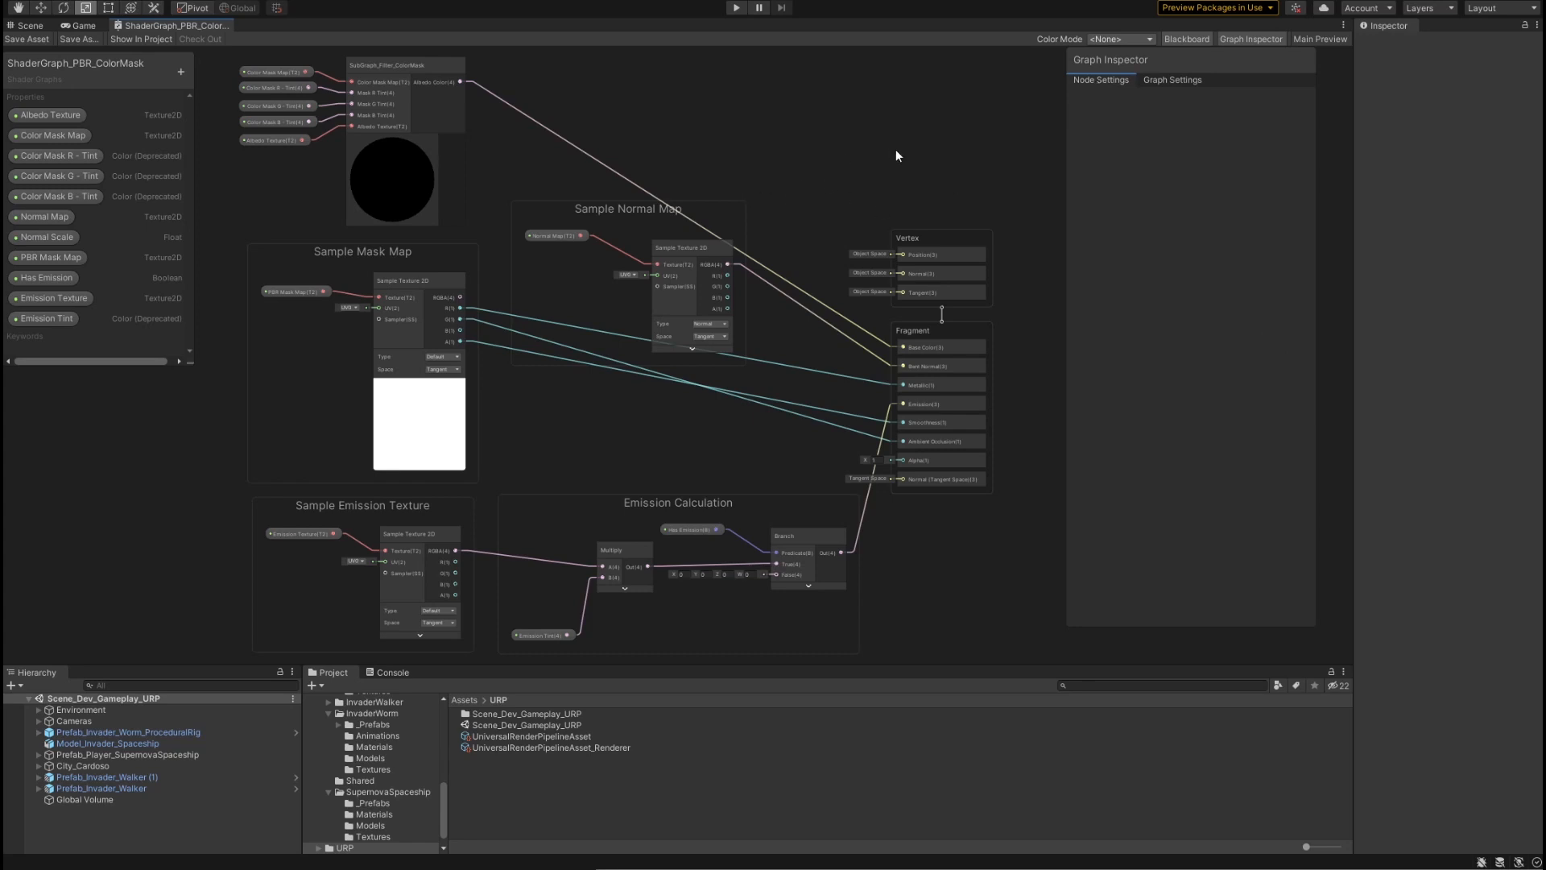
{"action": "mouse_move", "coordinate": [1152, 186]}
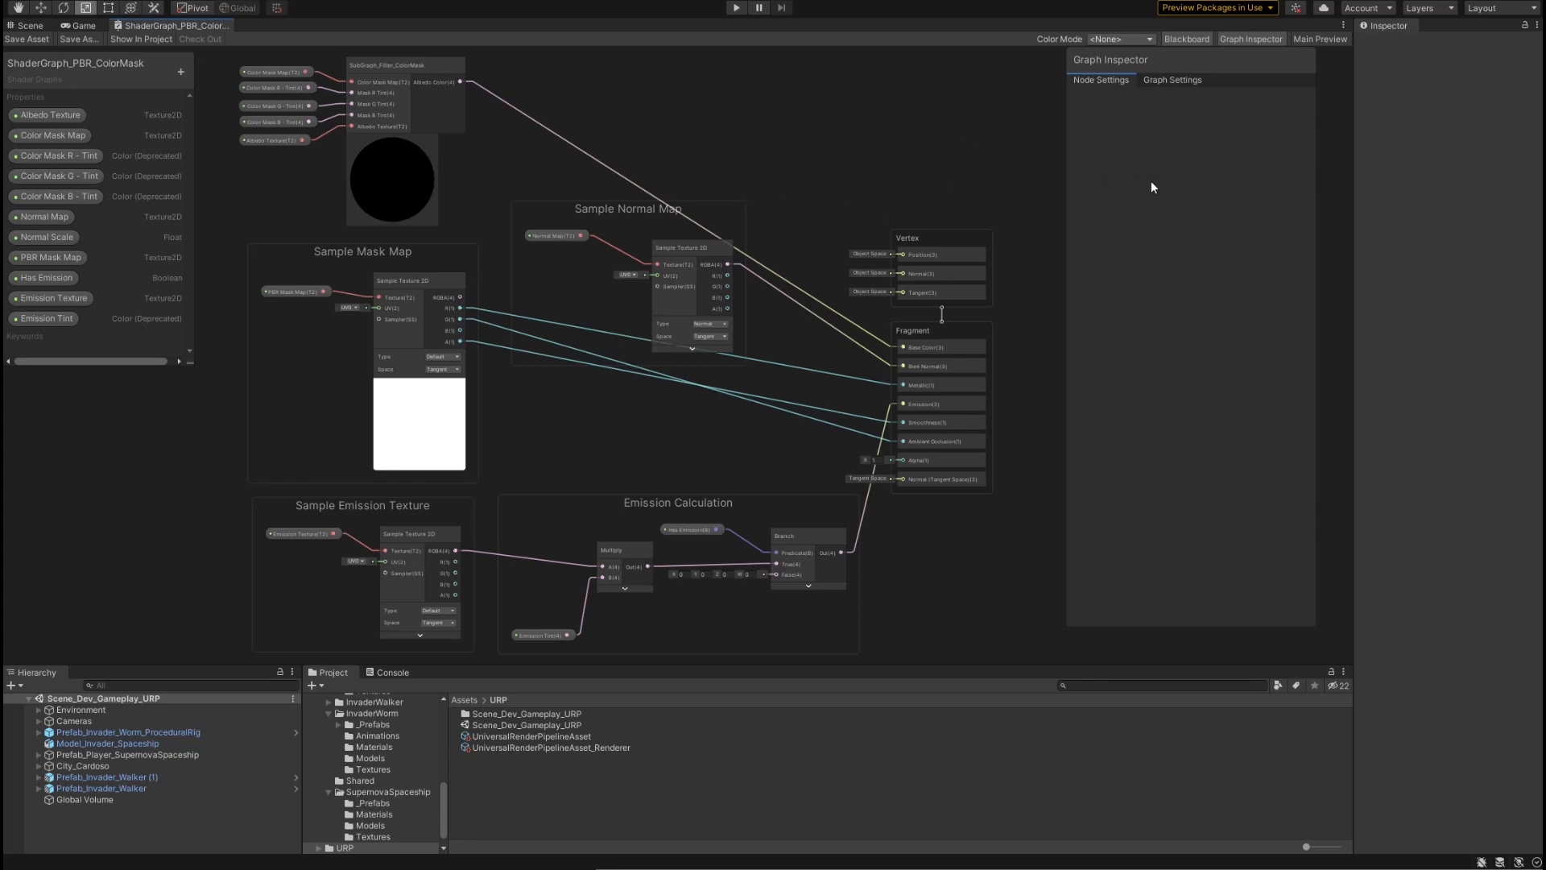
{"action": "mouse_move", "coordinate": [1153, 172]}
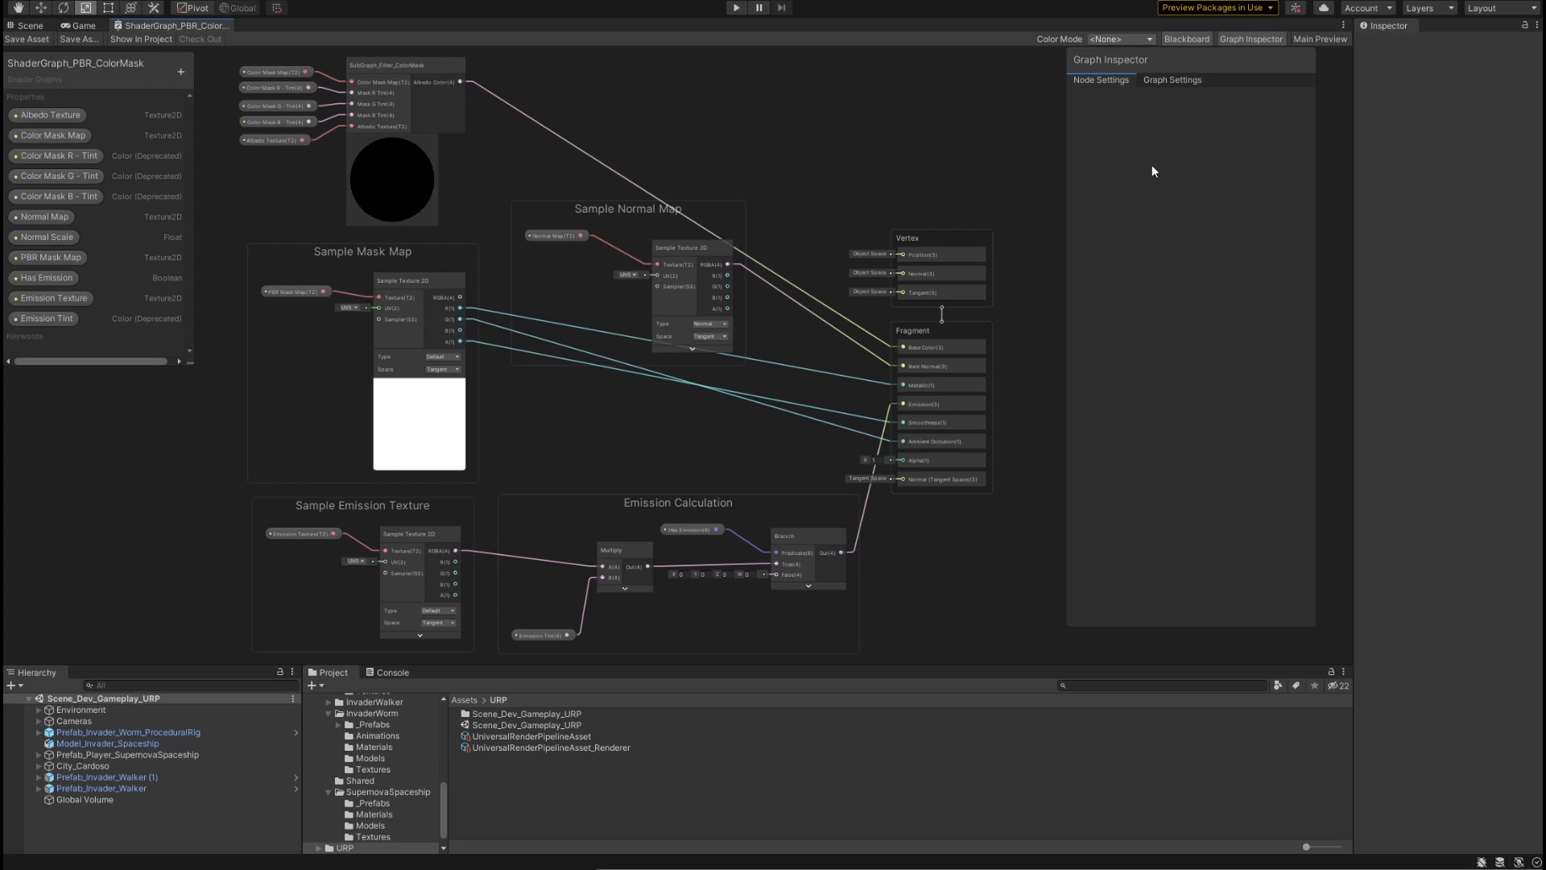
{"action": "left_click", "coordinate": [924, 291]}
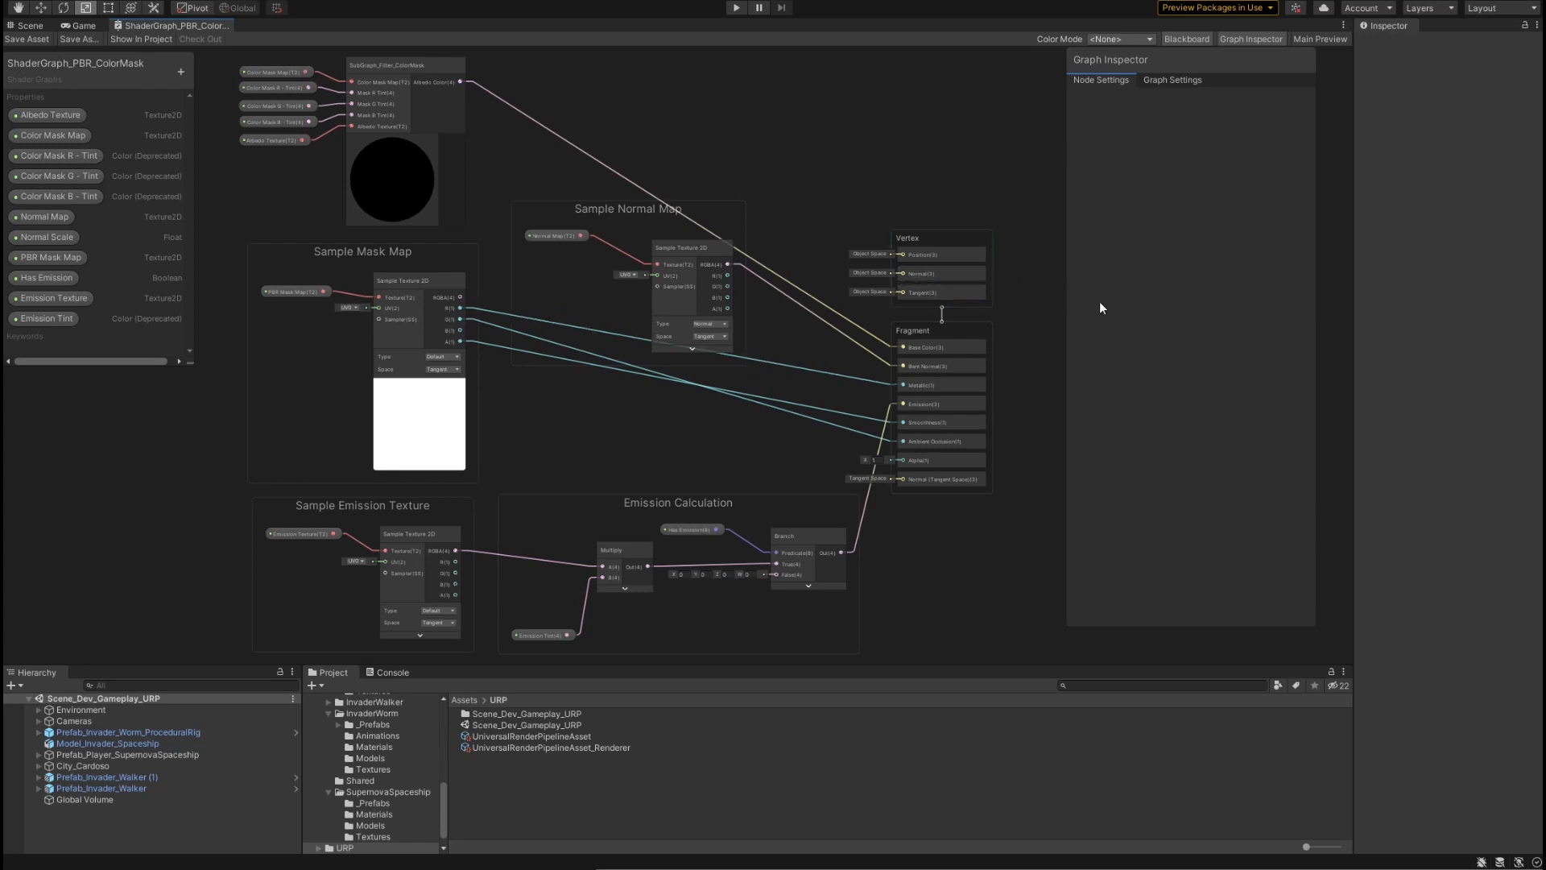
{"action": "left_click", "coordinate": [691, 248]}
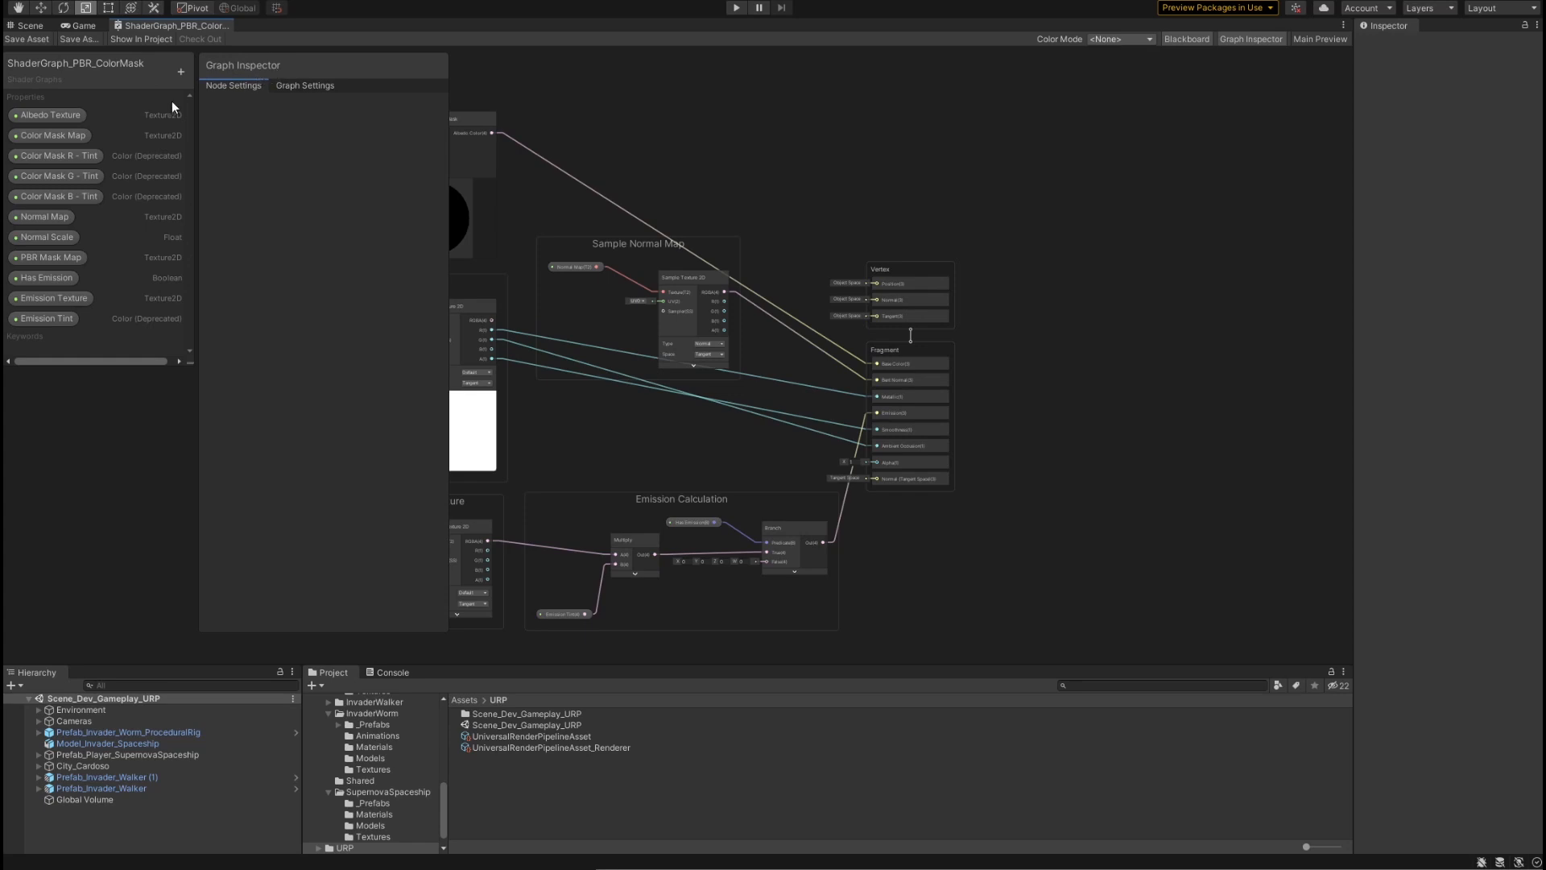
{"action": "mouse_move", "coordinate": [42, 340]}
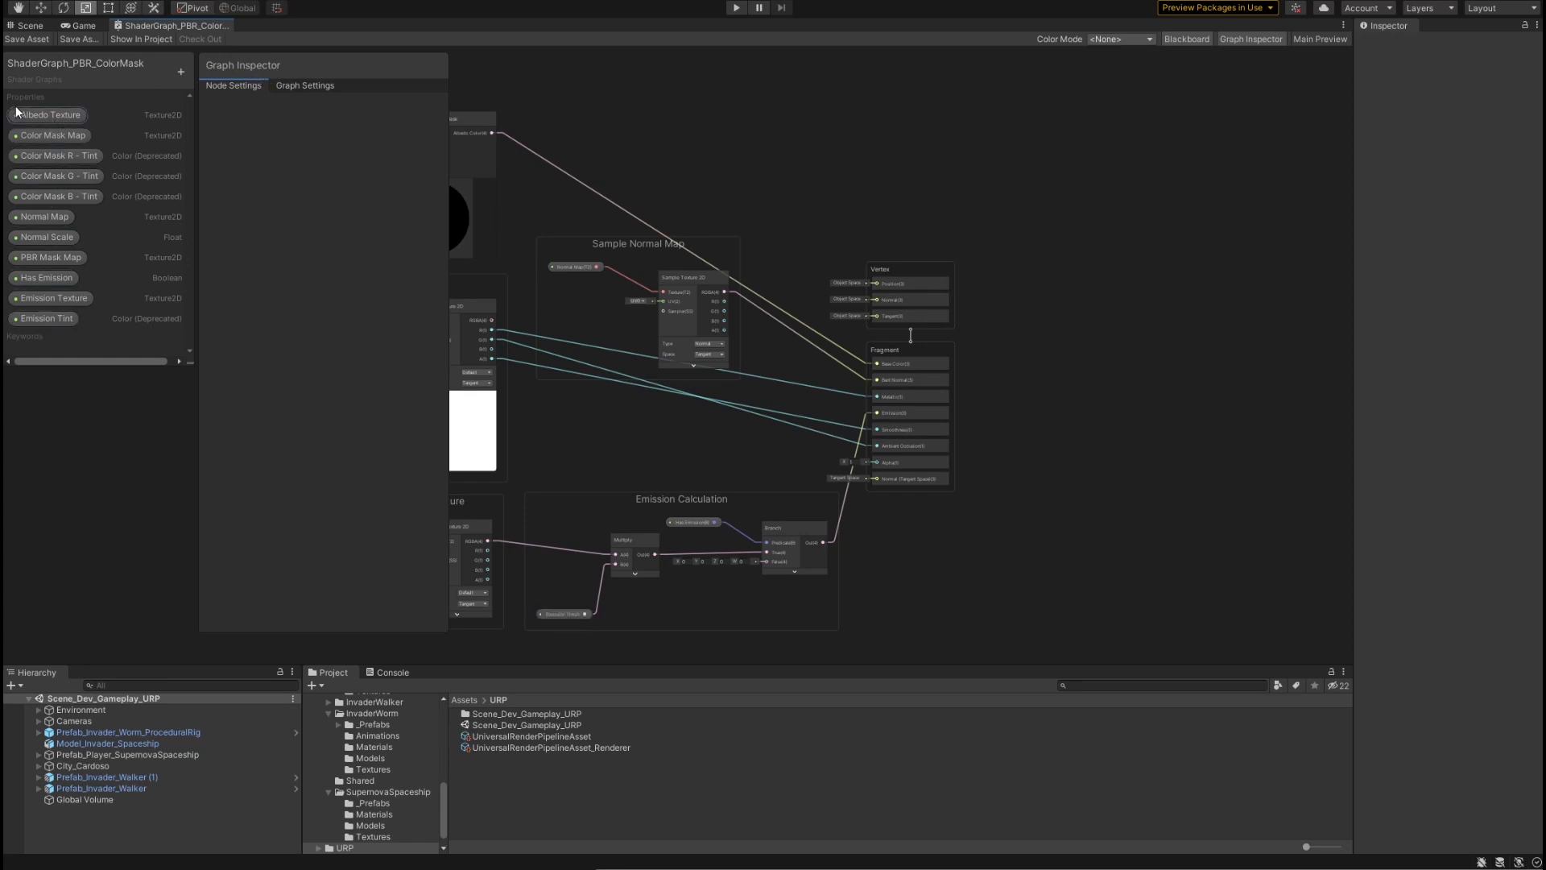
{"action": "left_click", "coordinate": [47, 115]}
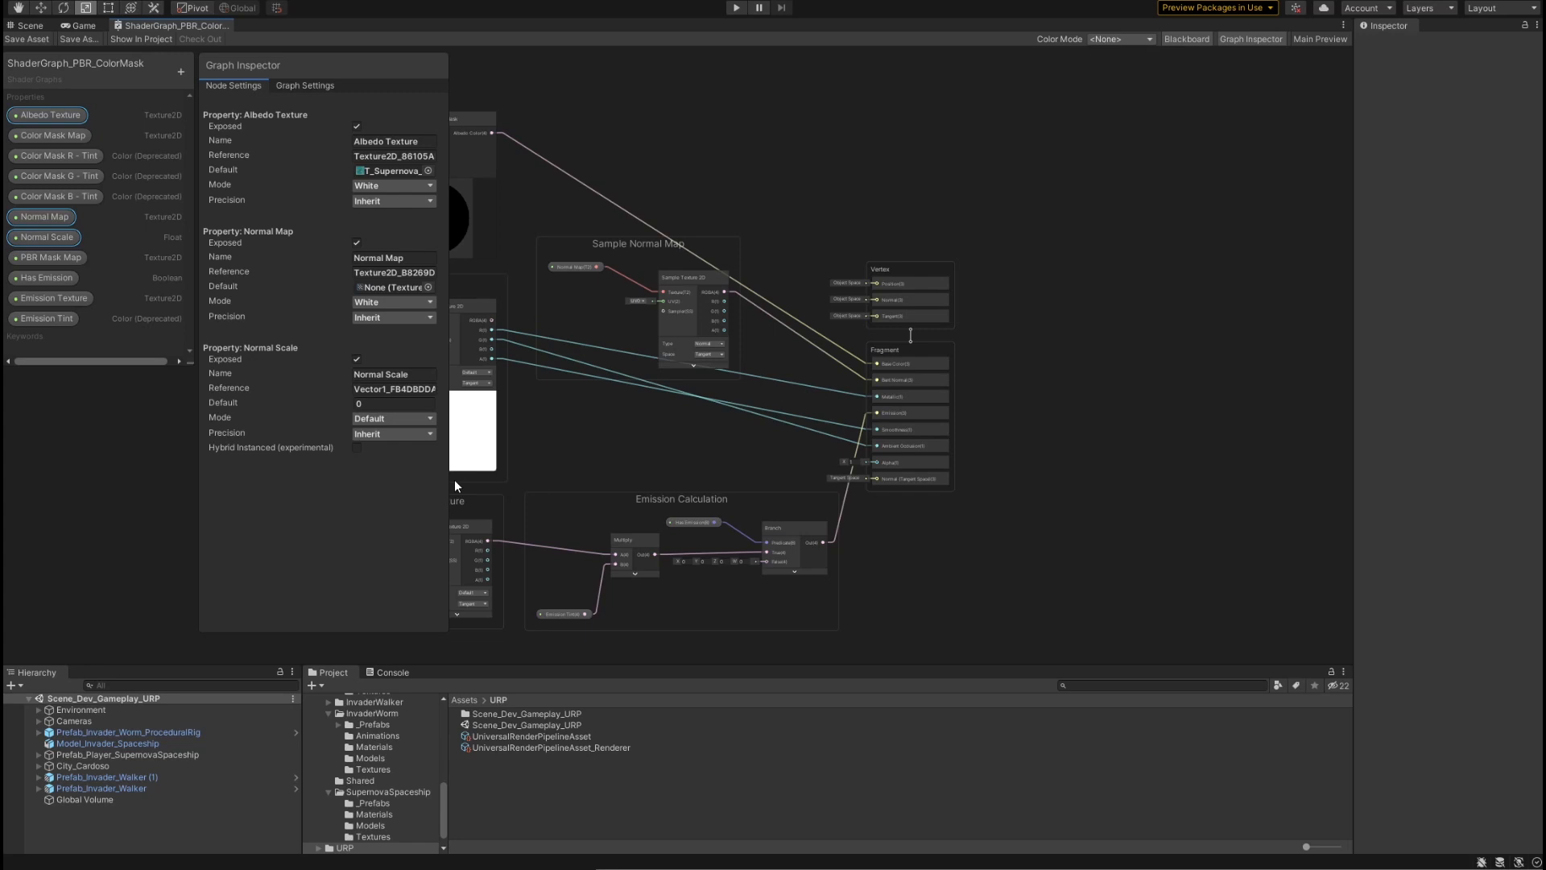
{"action": "left_click", "coordinate": [47, 114]}
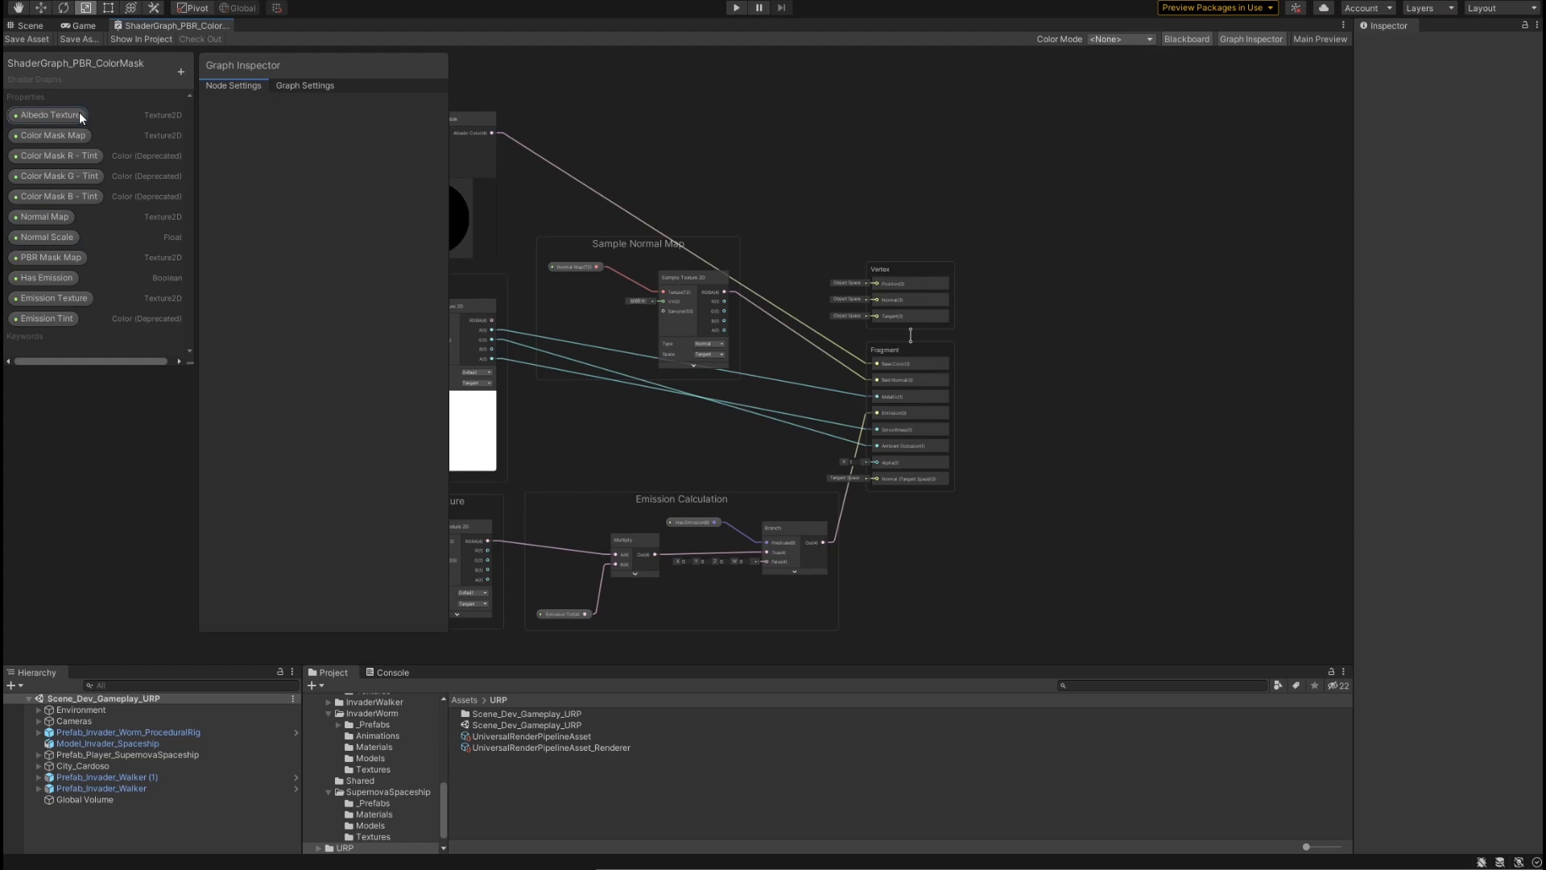
{"action": "left_click", "coordinate": [48, 114]}
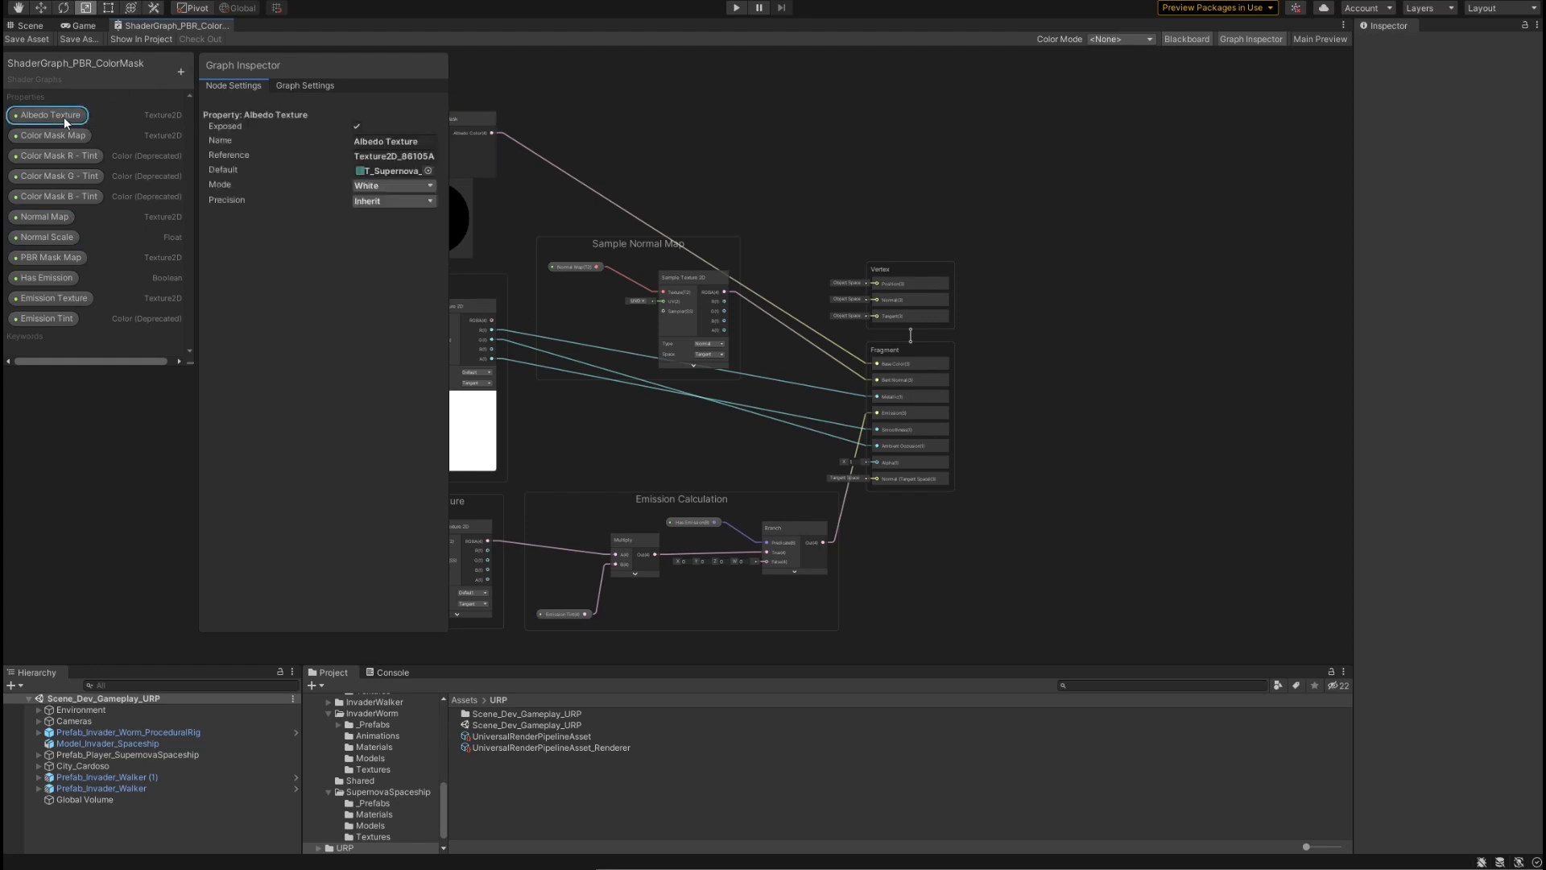
{"action": "left_click", "coordinate": [47, 257]}
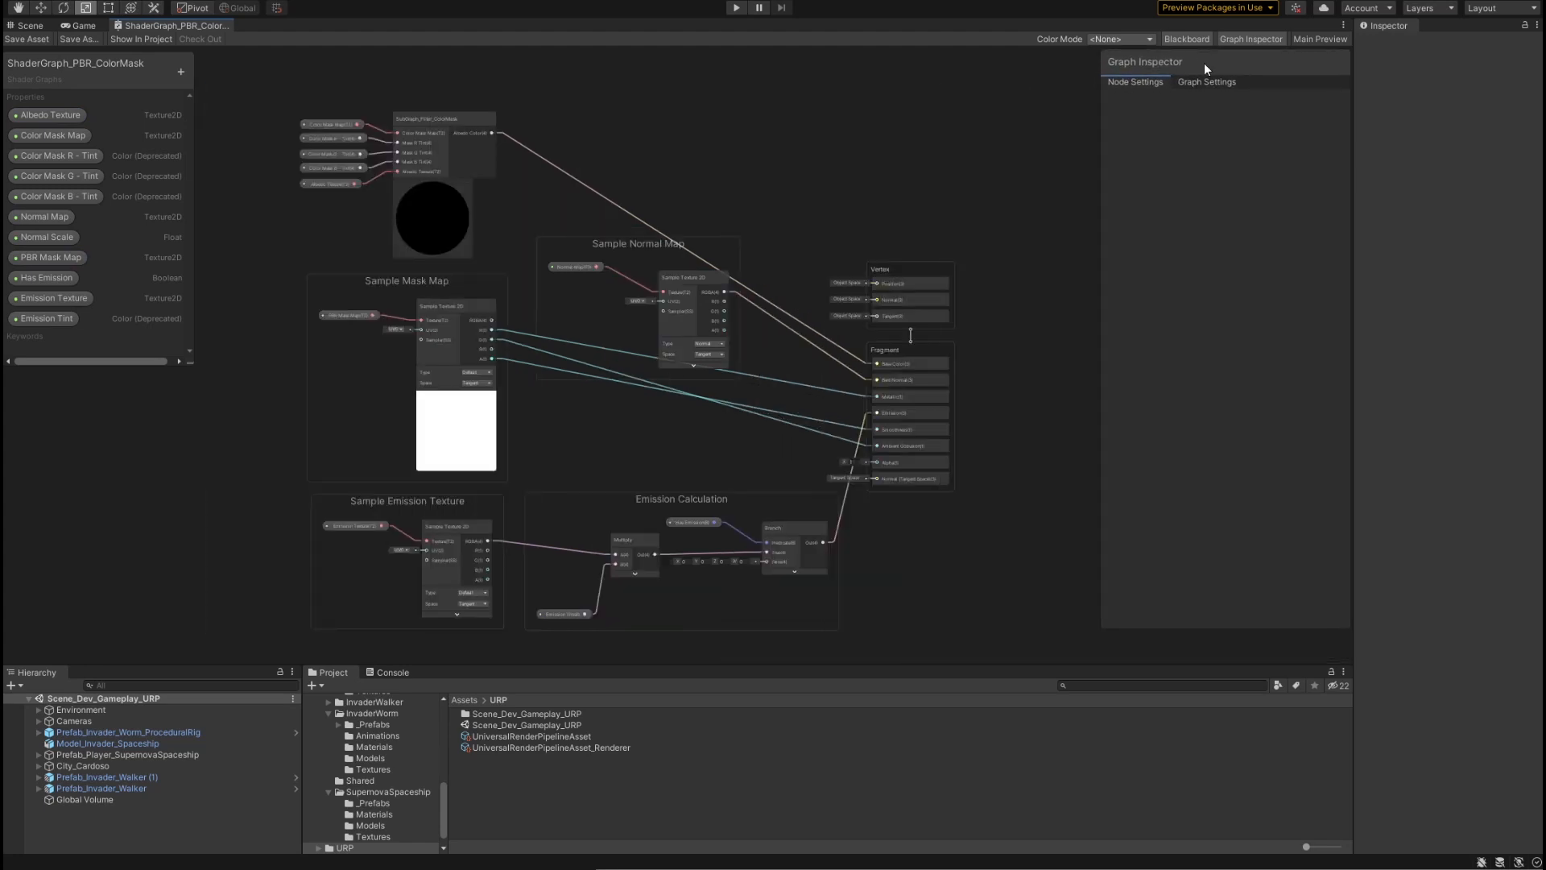
{"action": "left_click", "coordinate": [1207, 82]}
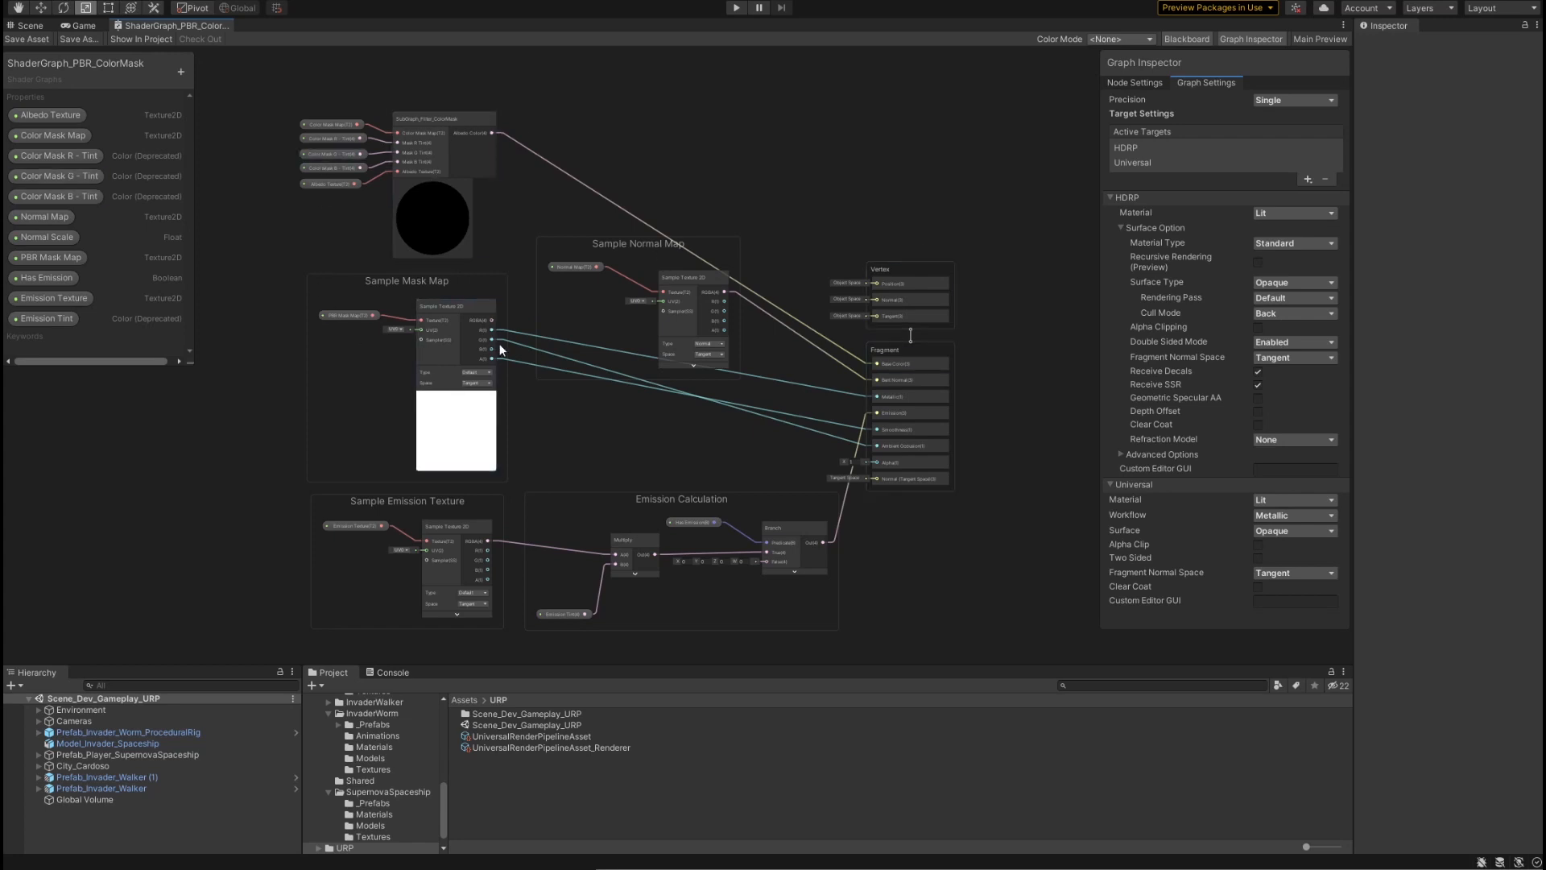
{"action": "left_click", "coordinate": [907, 349]}
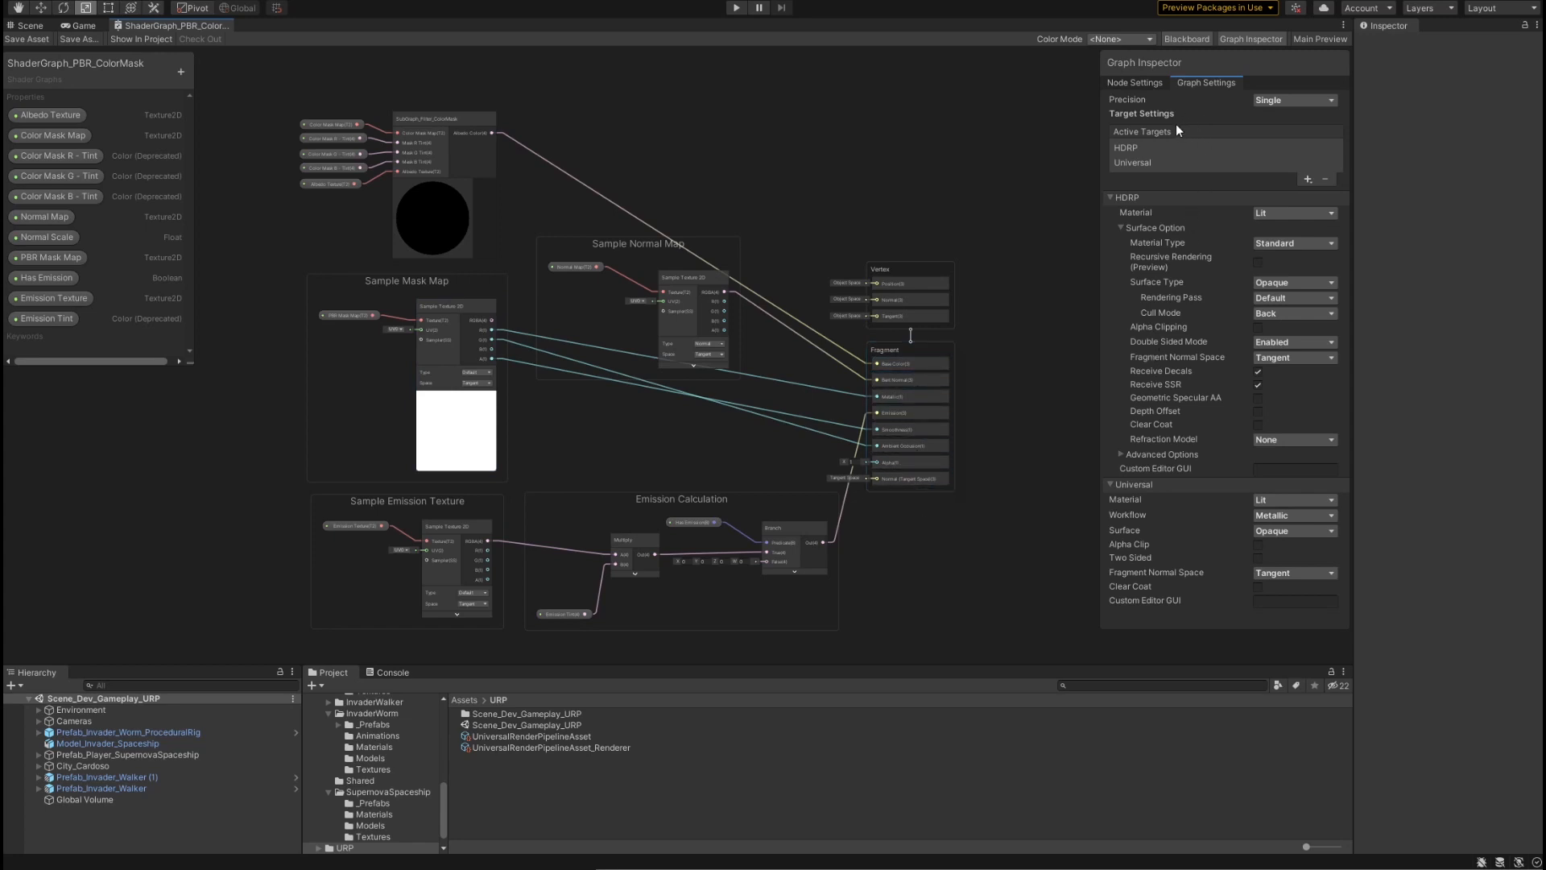
{"action": "mouse_move", "coordinate": [1165, 154]}
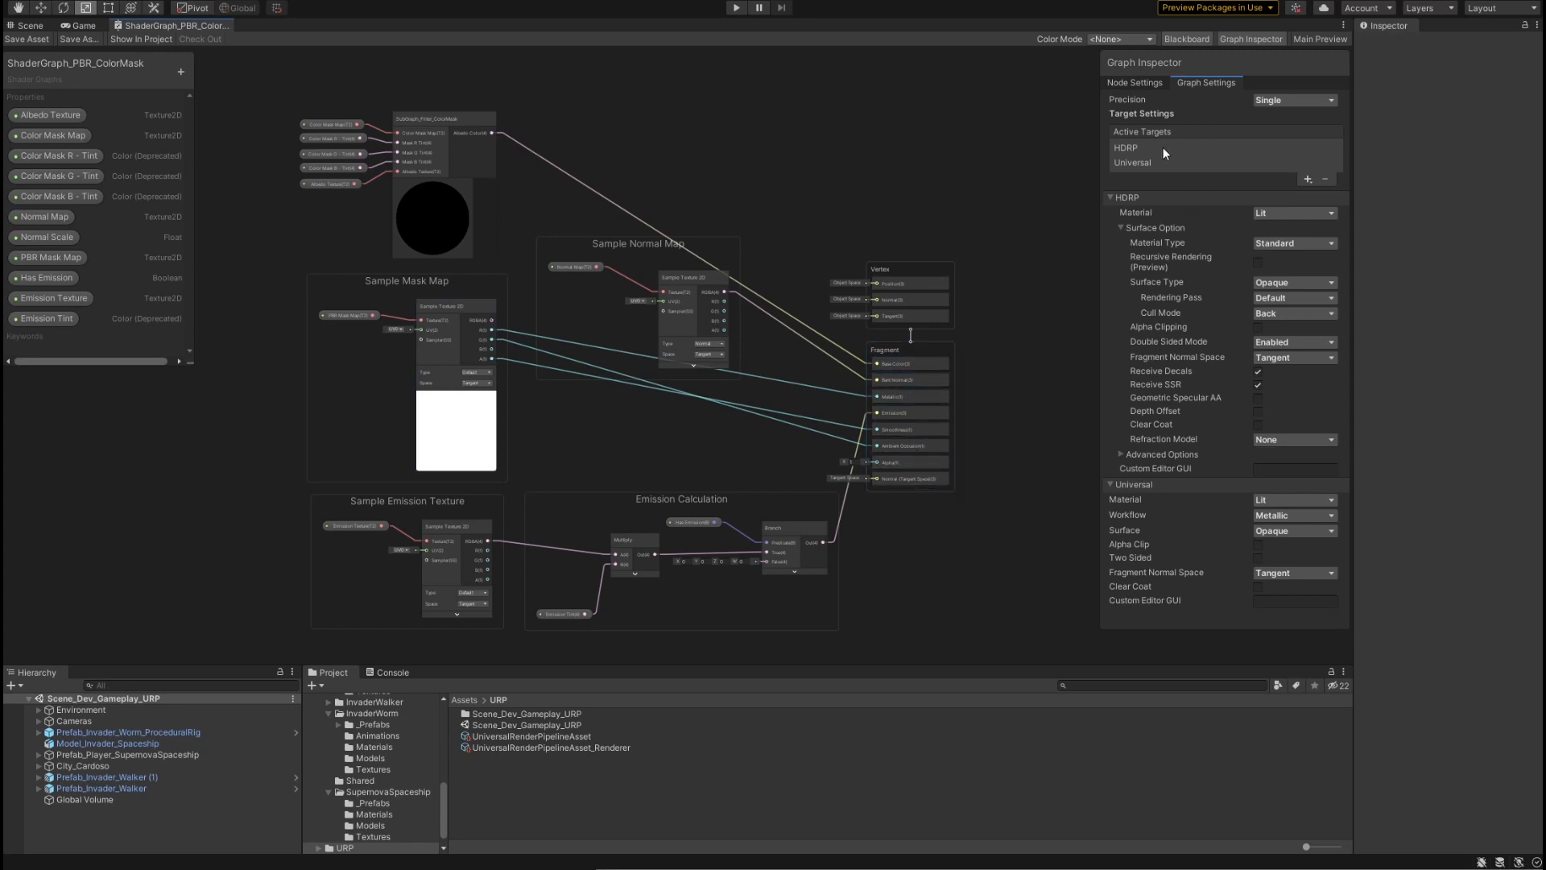
{"action": "left_click", "coordinate": [1133, 161]}
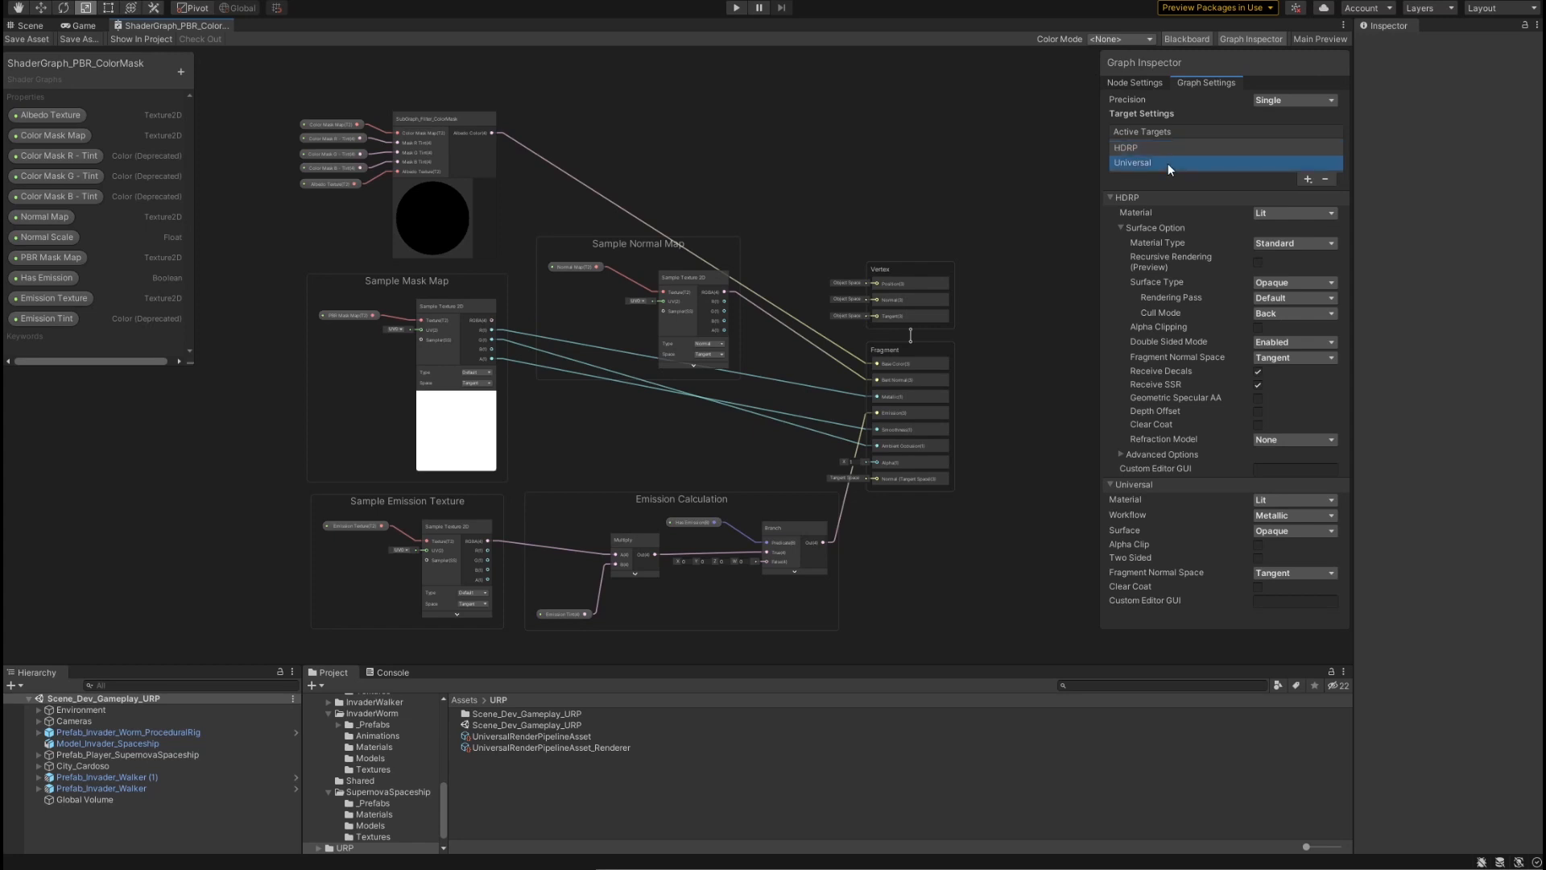
{"action": "mouse_move", "coordinate": [1153, 221]}
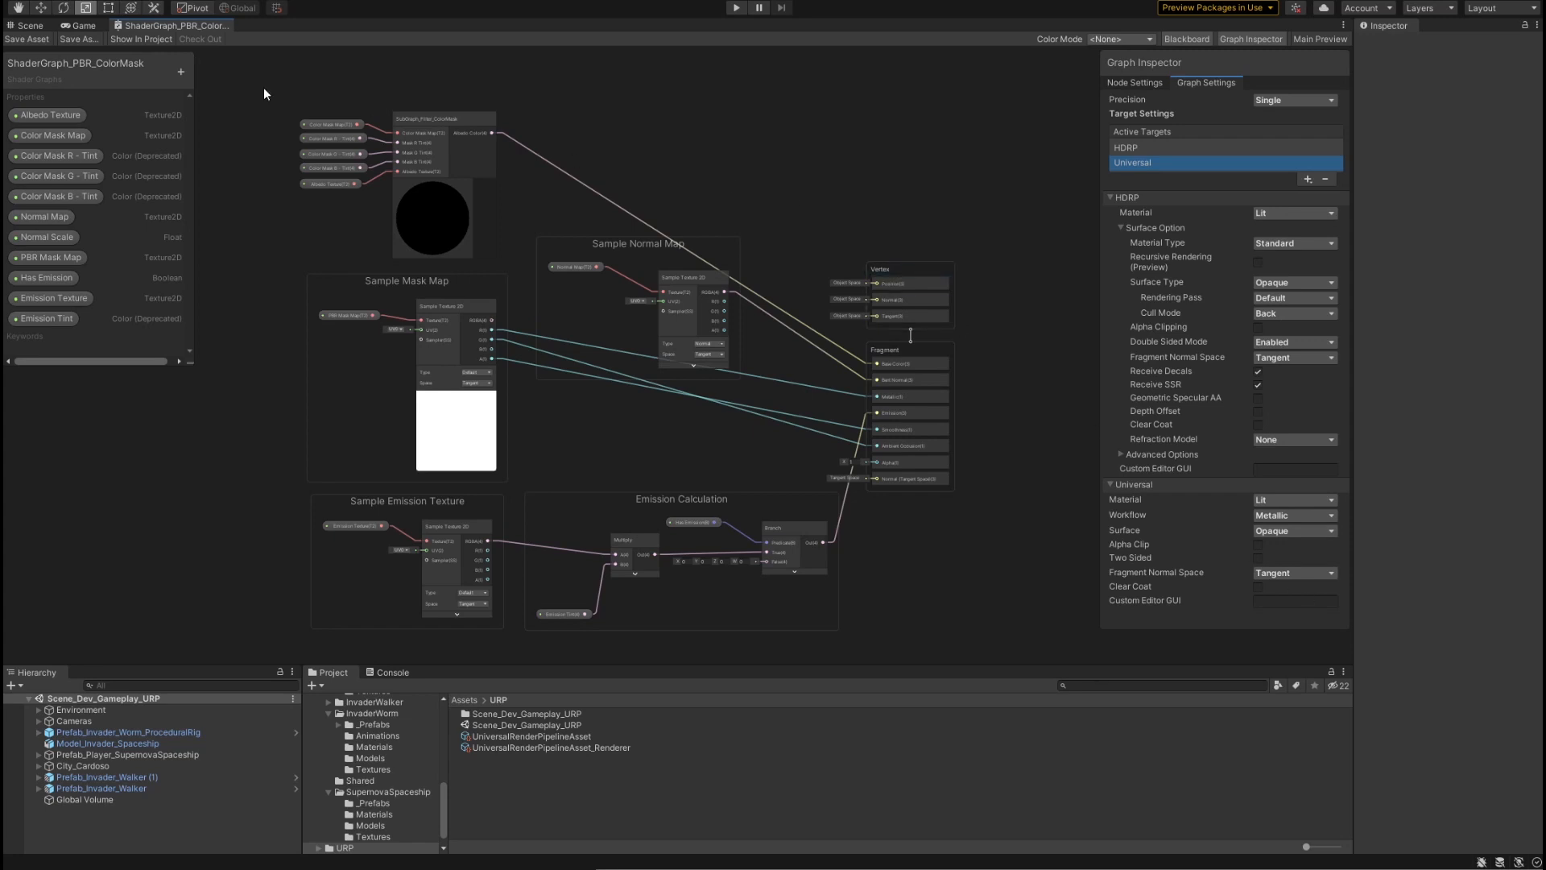
{"action": "mouse_move", "coordinate": [385, 100]}
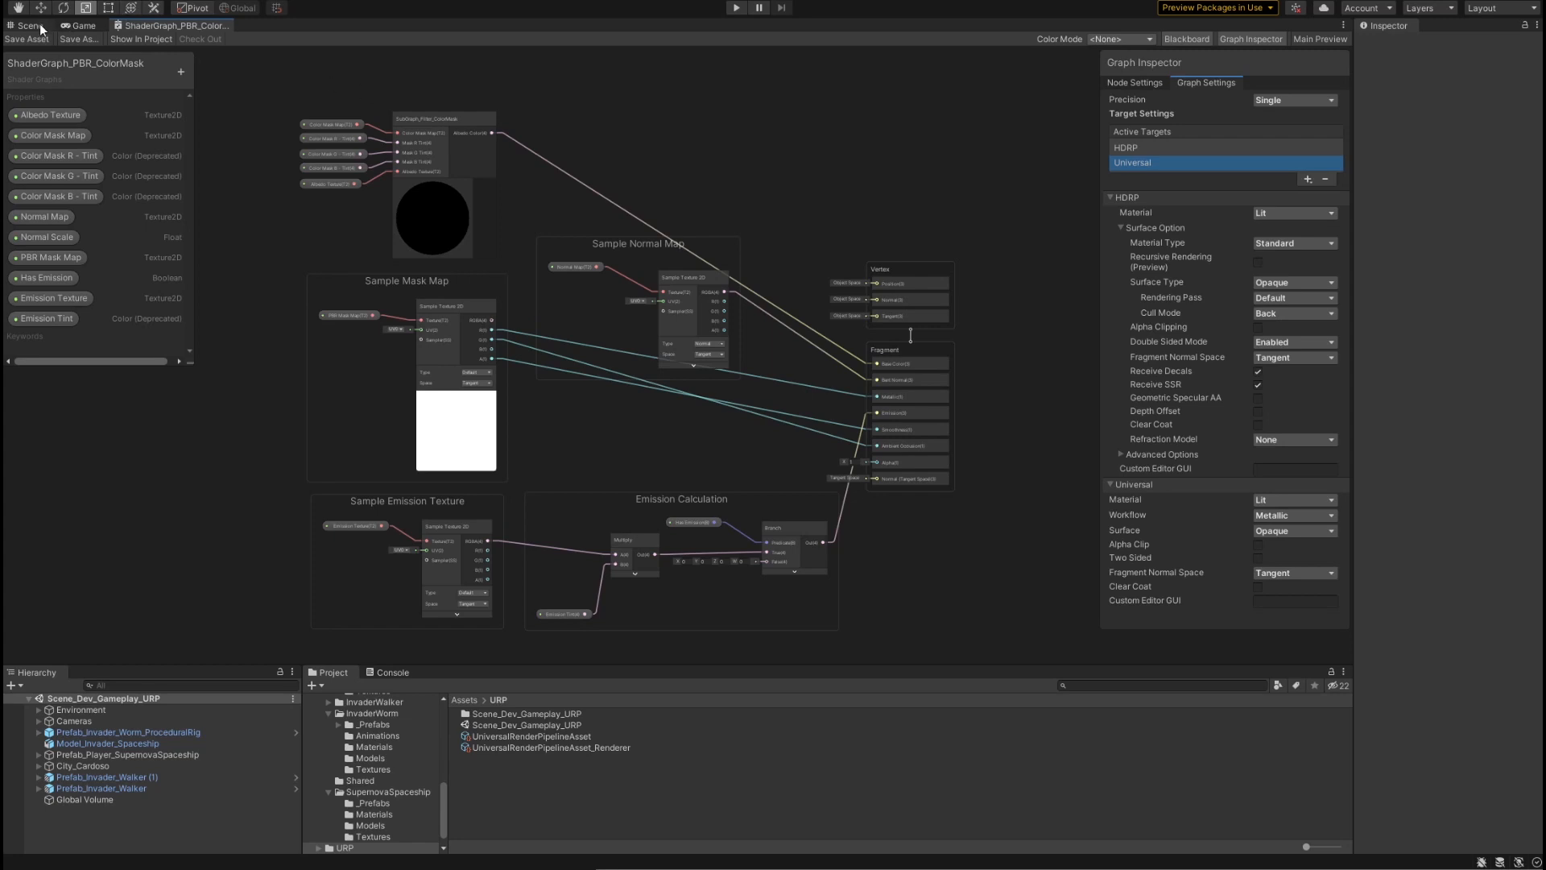
{"action": "left_click", "coordinate": [29, 24]}
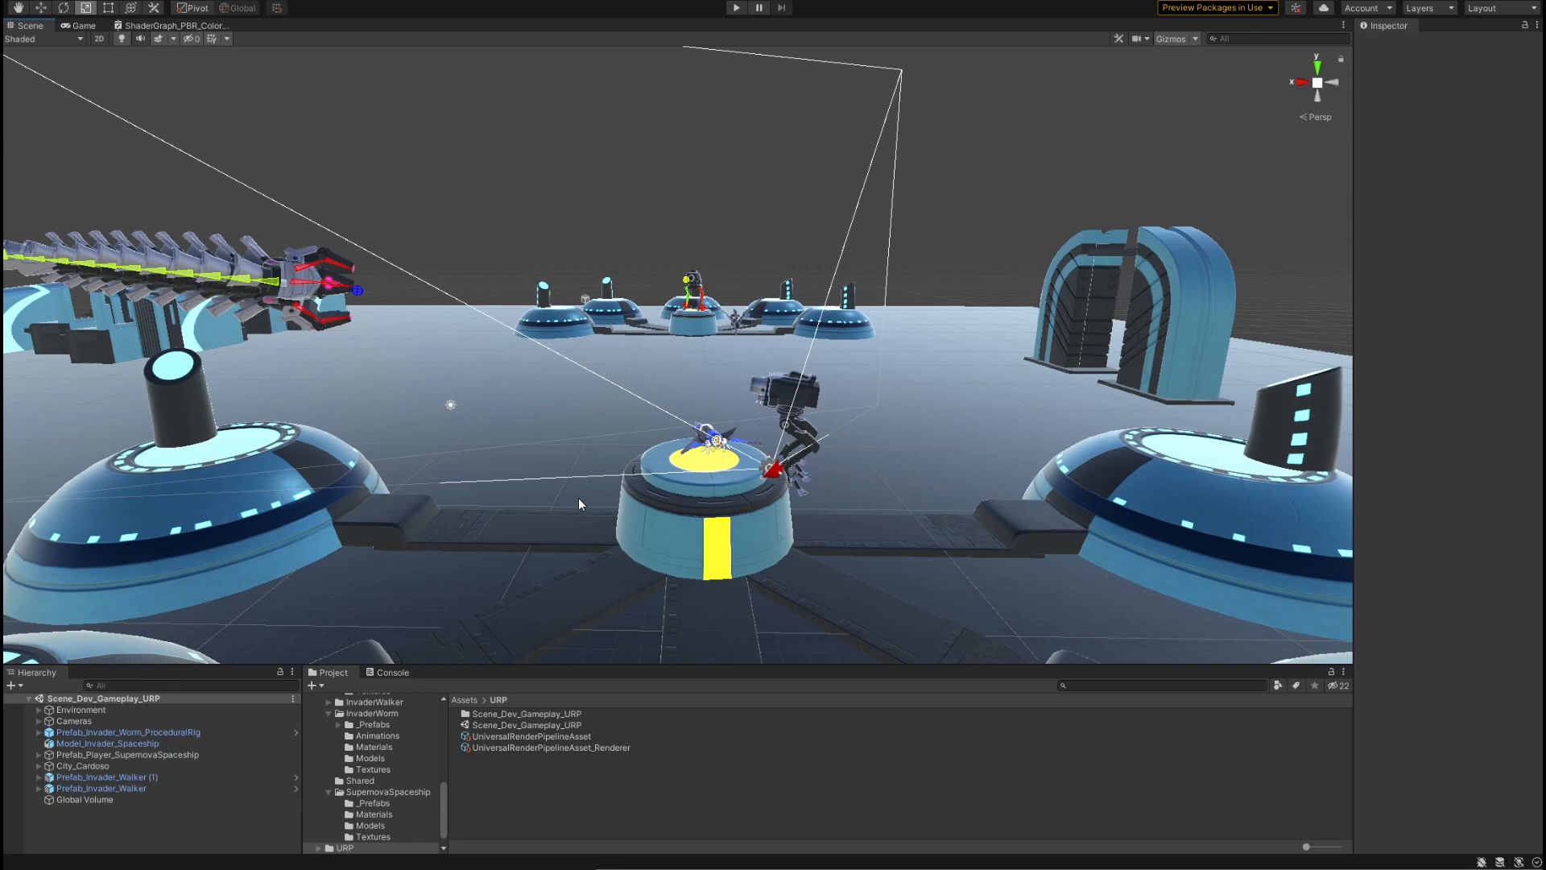
{"action": "left_click", "coordinate": [178, 24]}
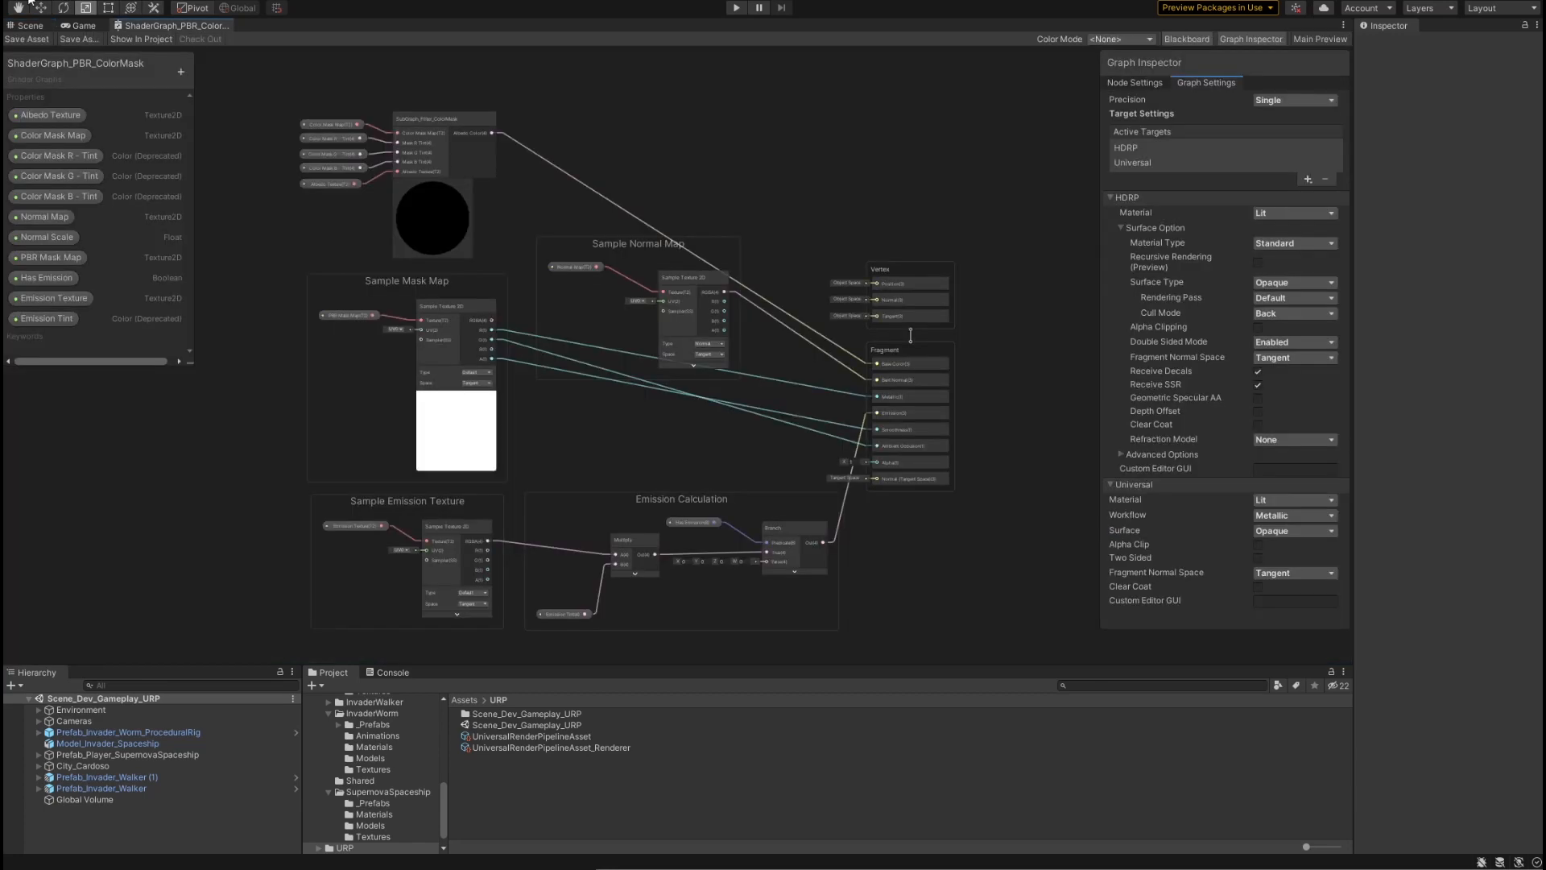
{"action": "mouse_move", "coordinate": [377, 22]}
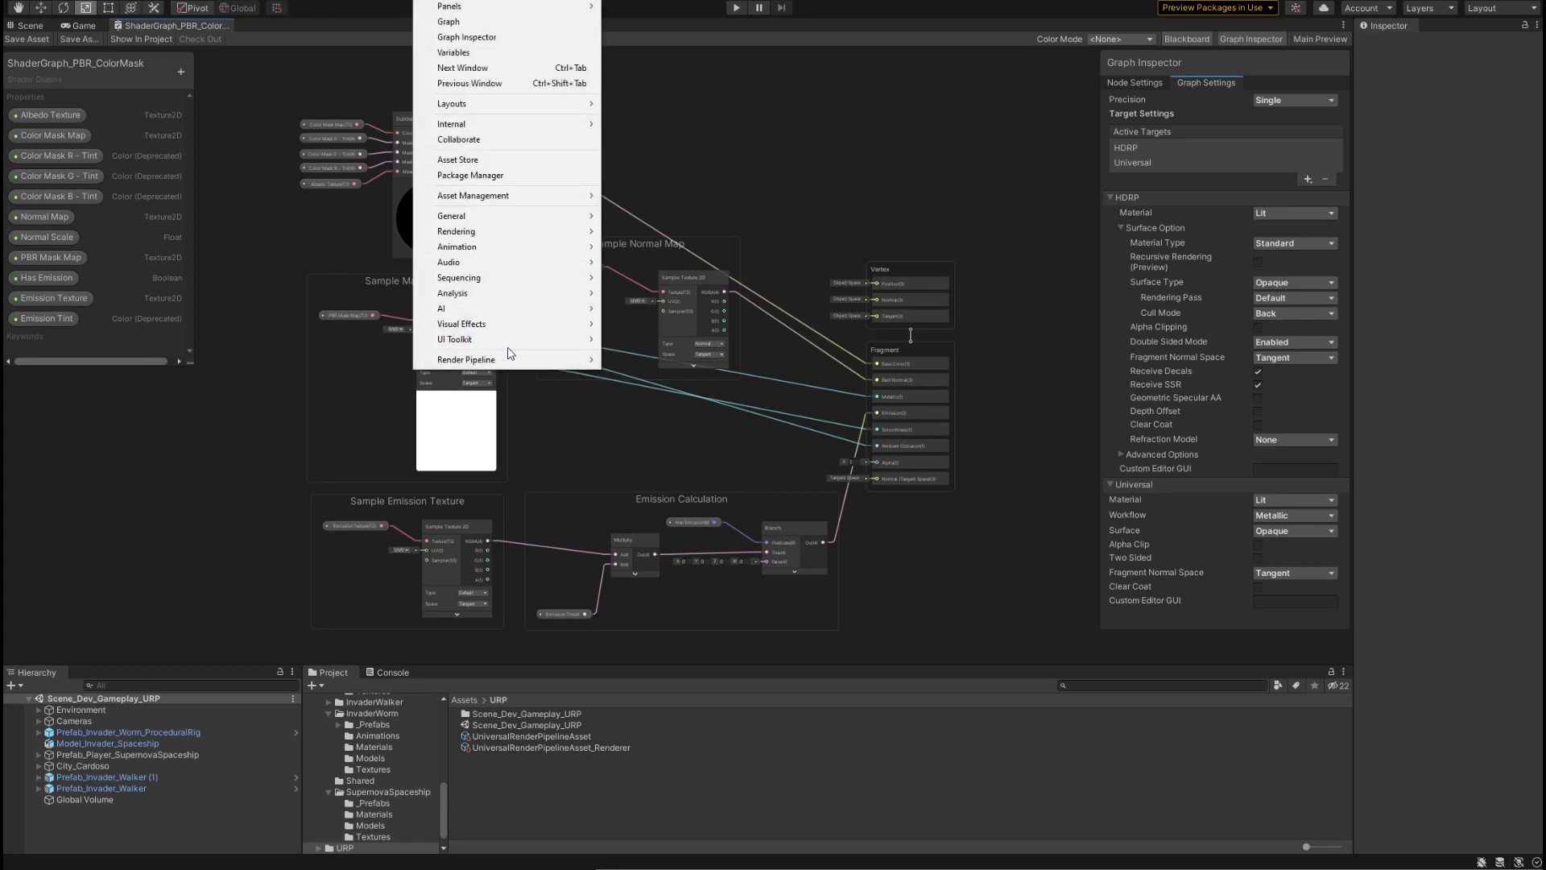
{"action": "mouse_move", "coordinate": [465, 359]}
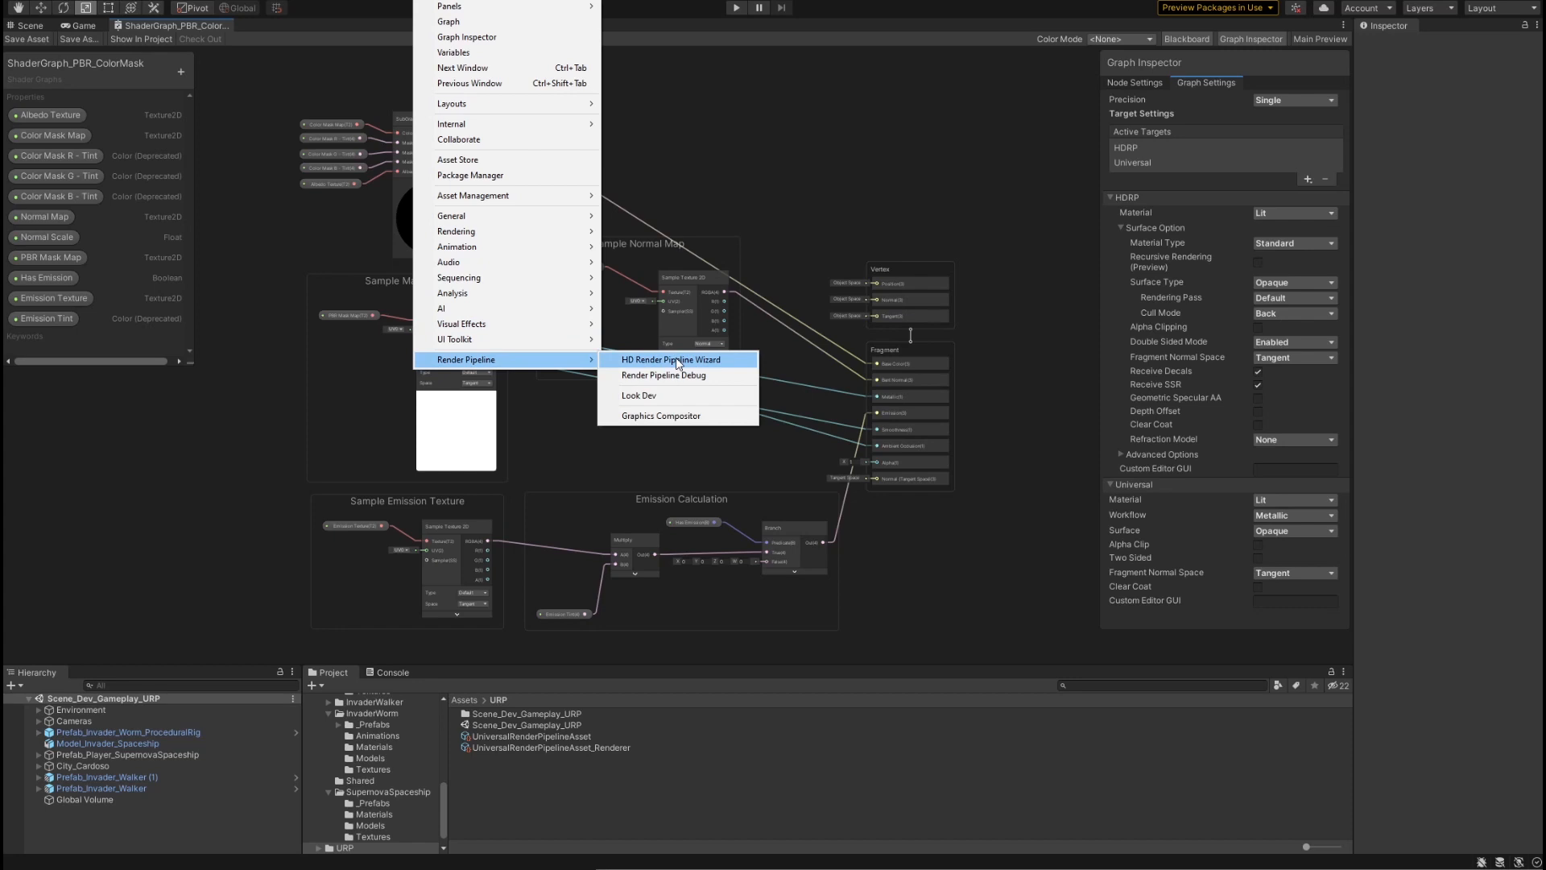
Step: Run Fix All in the HD Render Pipeline Wizard so every HDRP check passes, then close it
{"action": "left_click", "coordinate": [674, 359]}
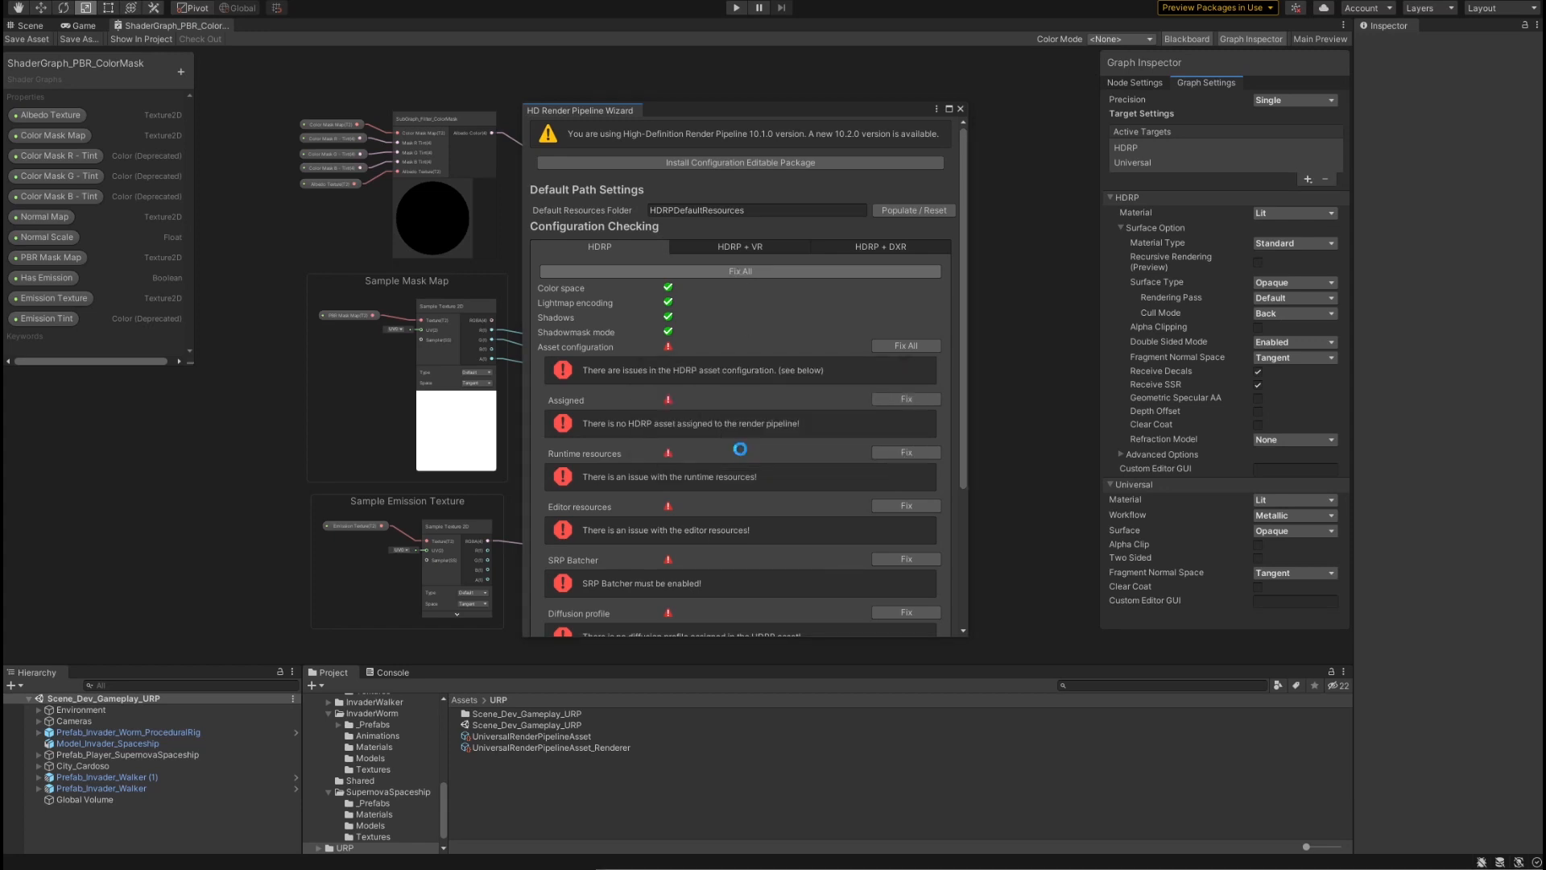
{"action": "left_click", "coordinate": [740, 271]}
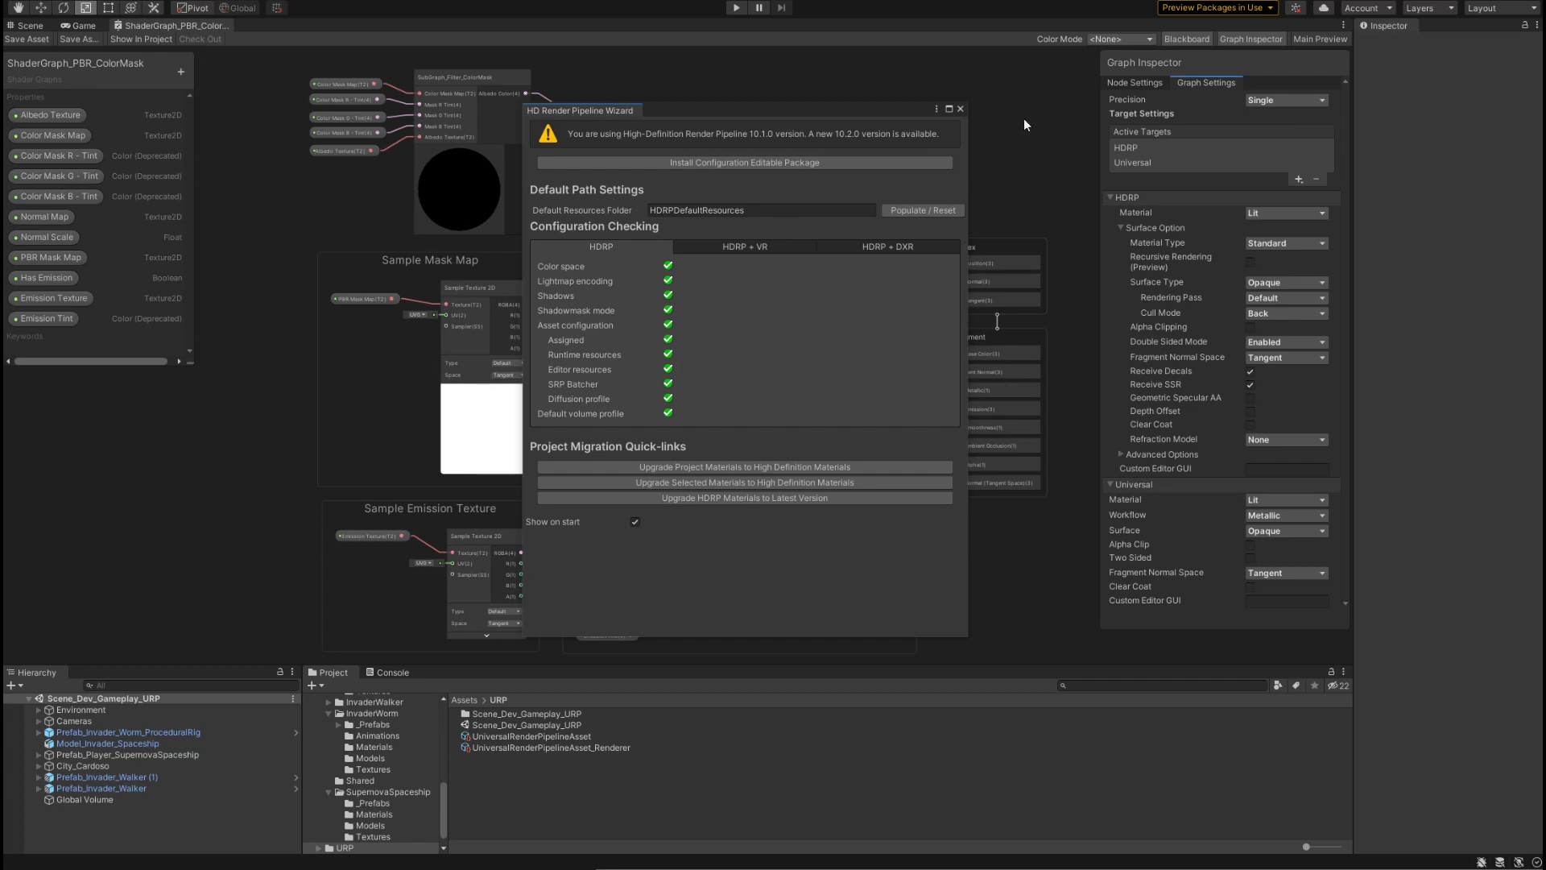
{"action": "left_click", "coordinate": [958, 108]}
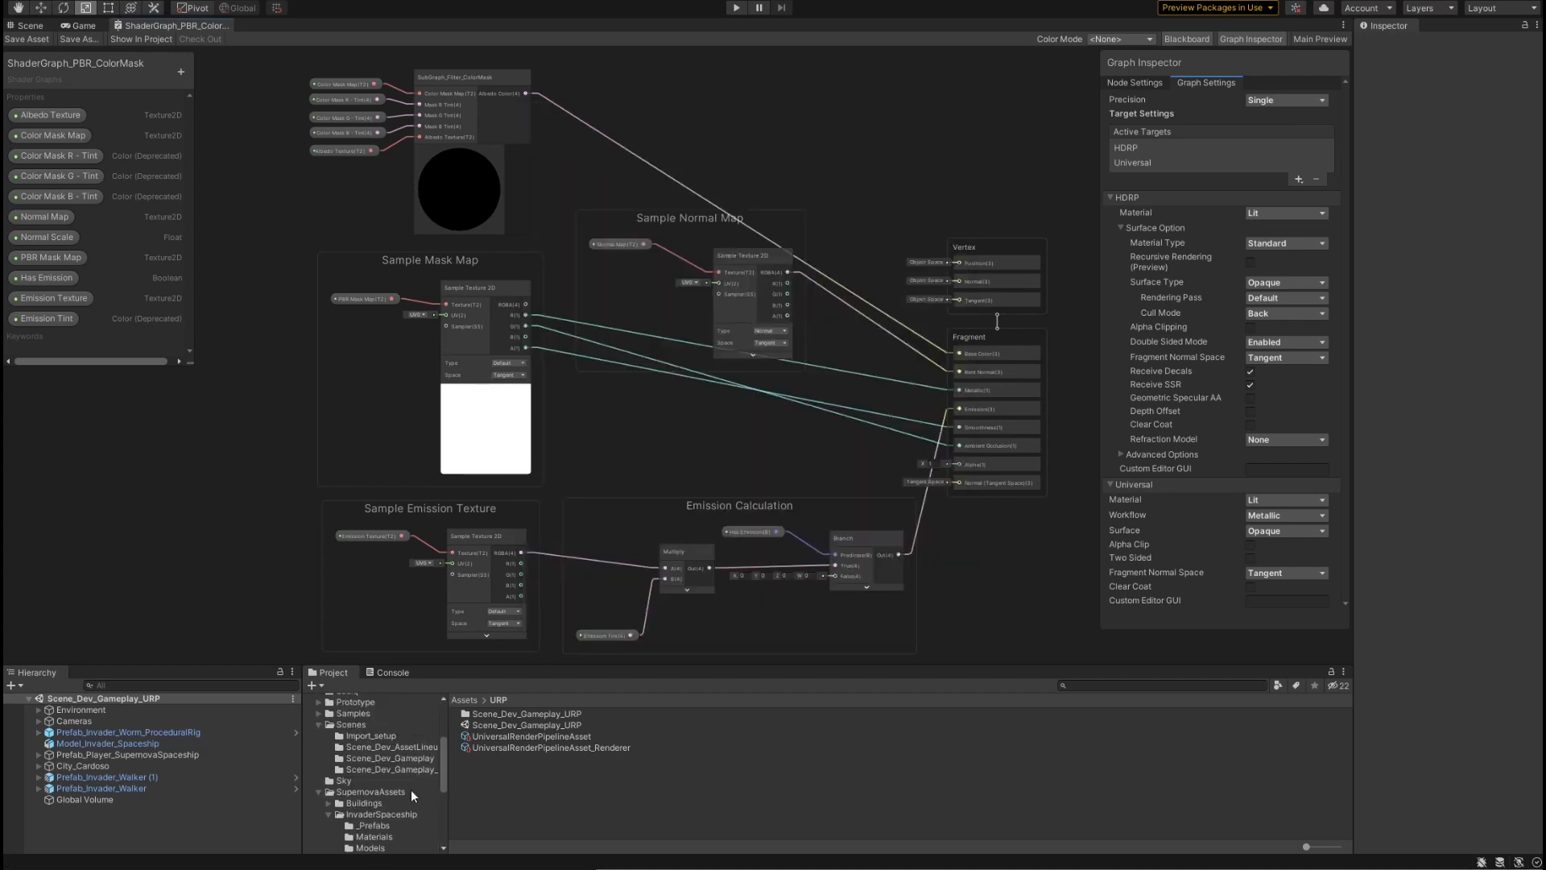
Step: Load Scene_Dev_Gameplay_HDRP from the Scenes folder and show its level in the 3D scene view
{"action": "scroll", "scroll_direction": "down", "scroll_amount": 3}
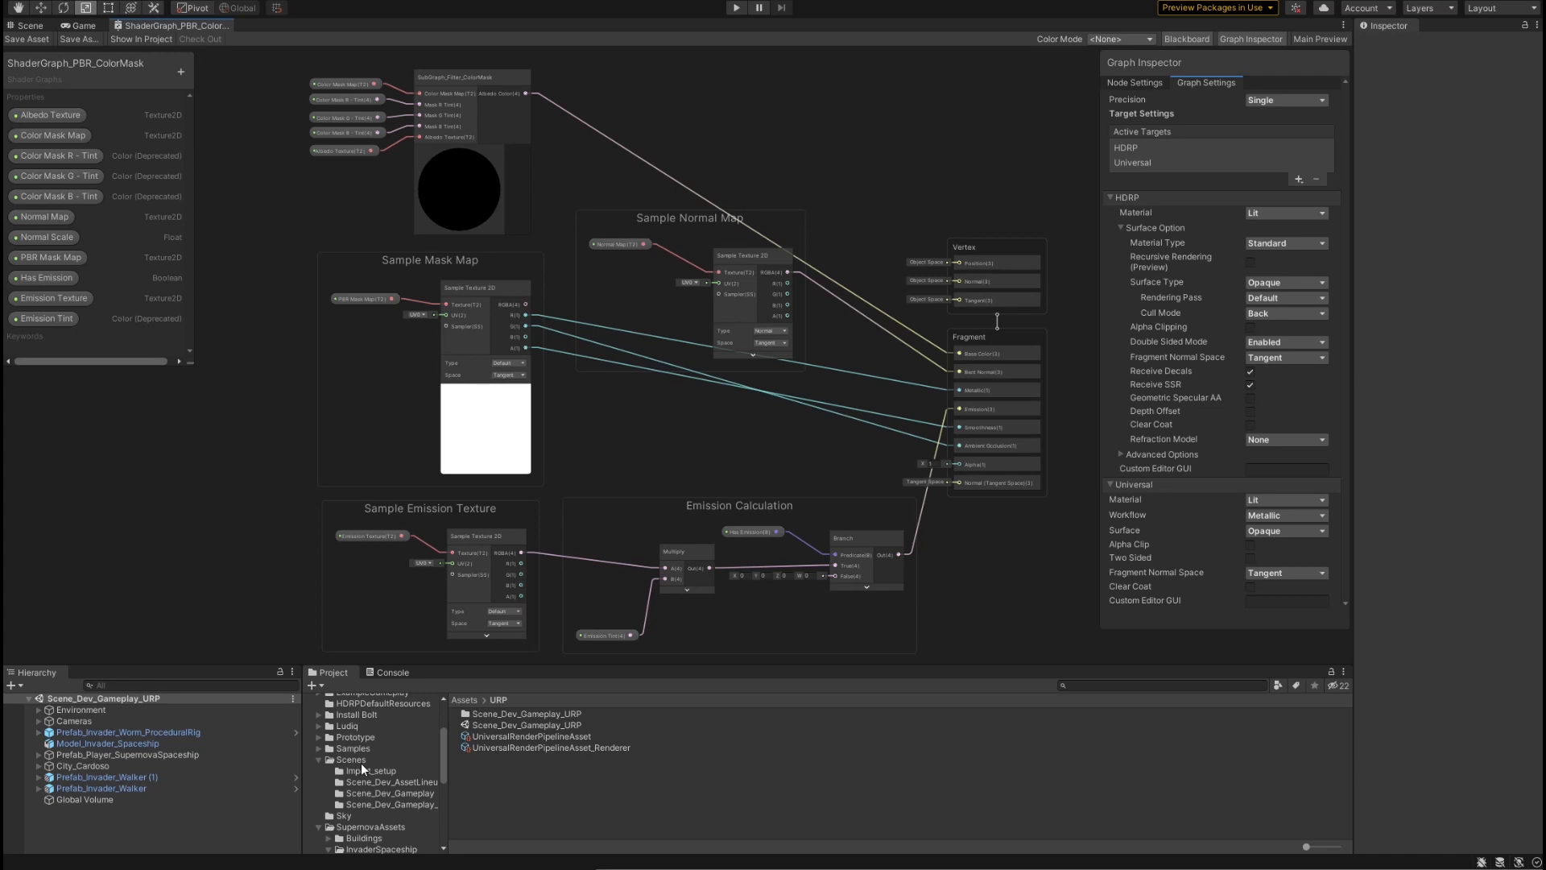
{"action": "mouse_move", "coordinate": [365, 763]}
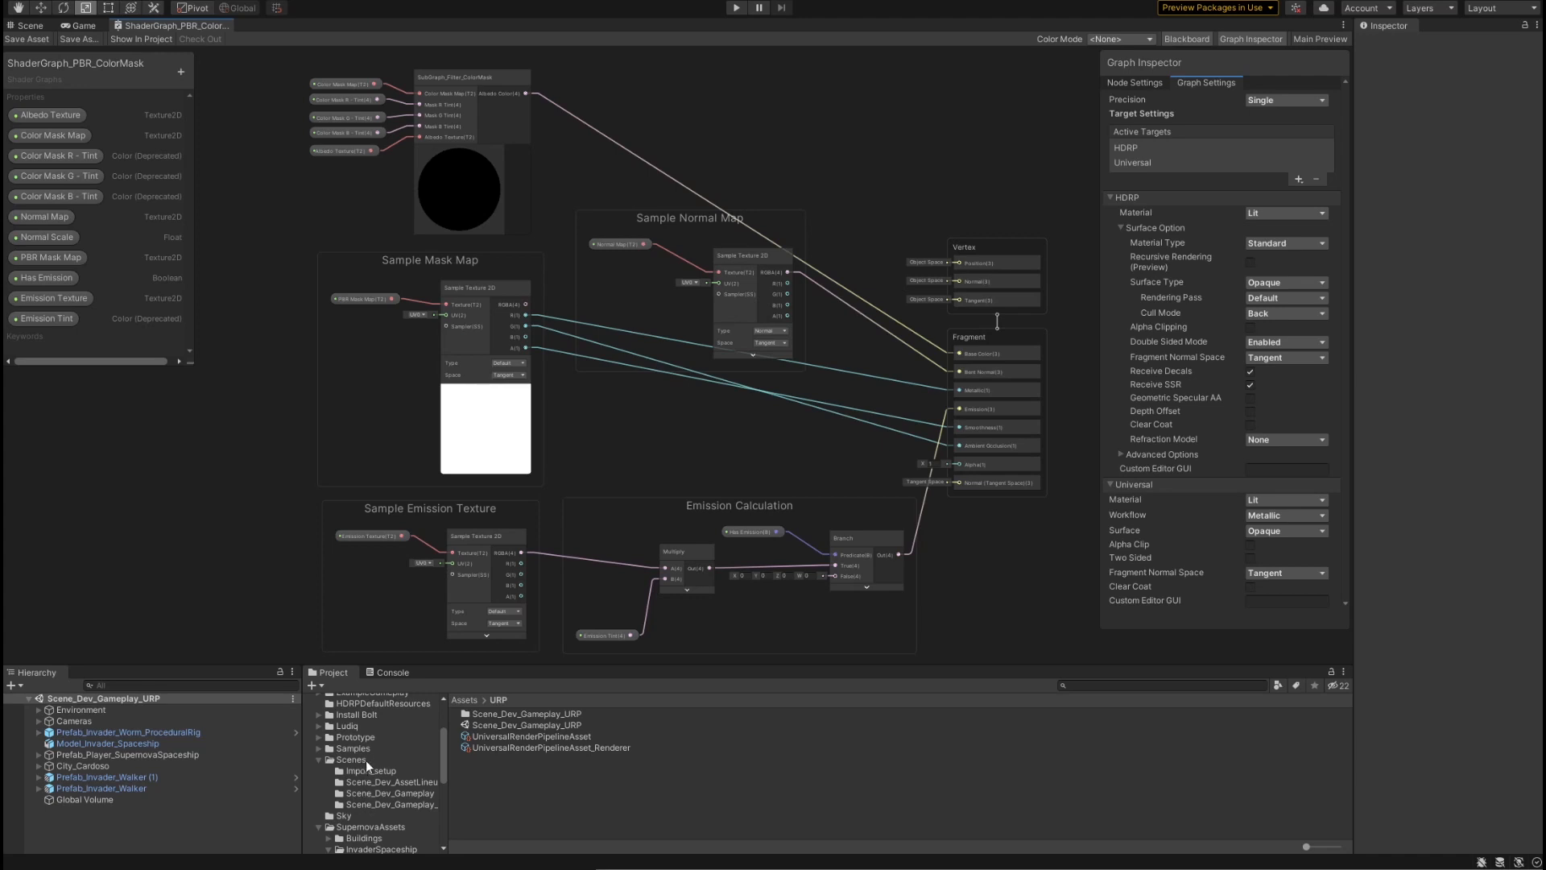
{"action": "left_click", "coordinate": [353, 759]}
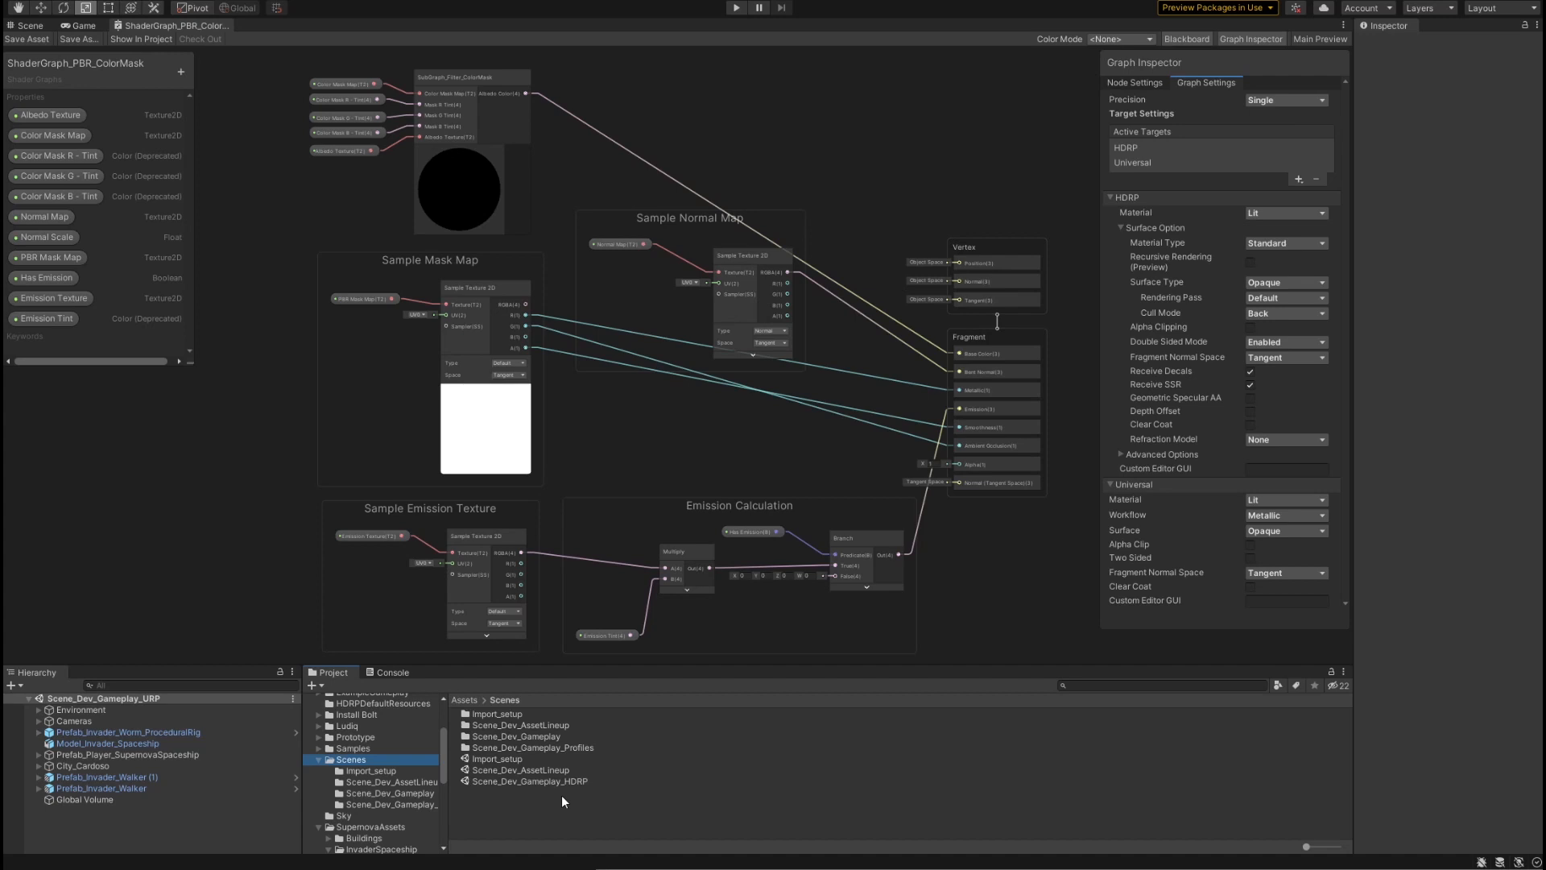
{"action": "mouse_move", "coordinate": [555, 797]}
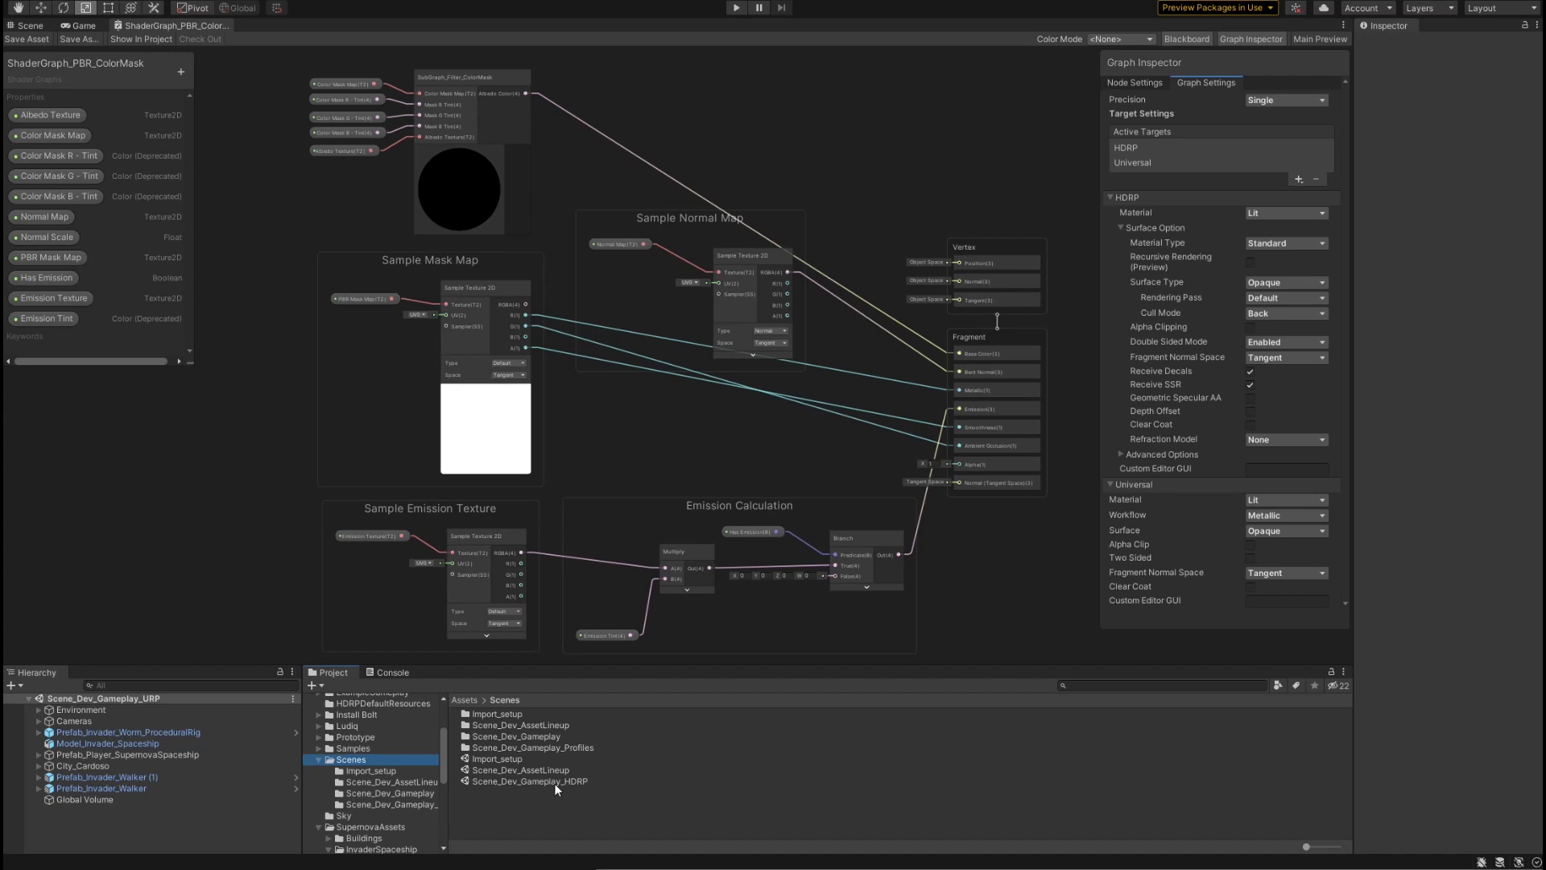
{"action": "left_click", "coordinate": [530, 779]}
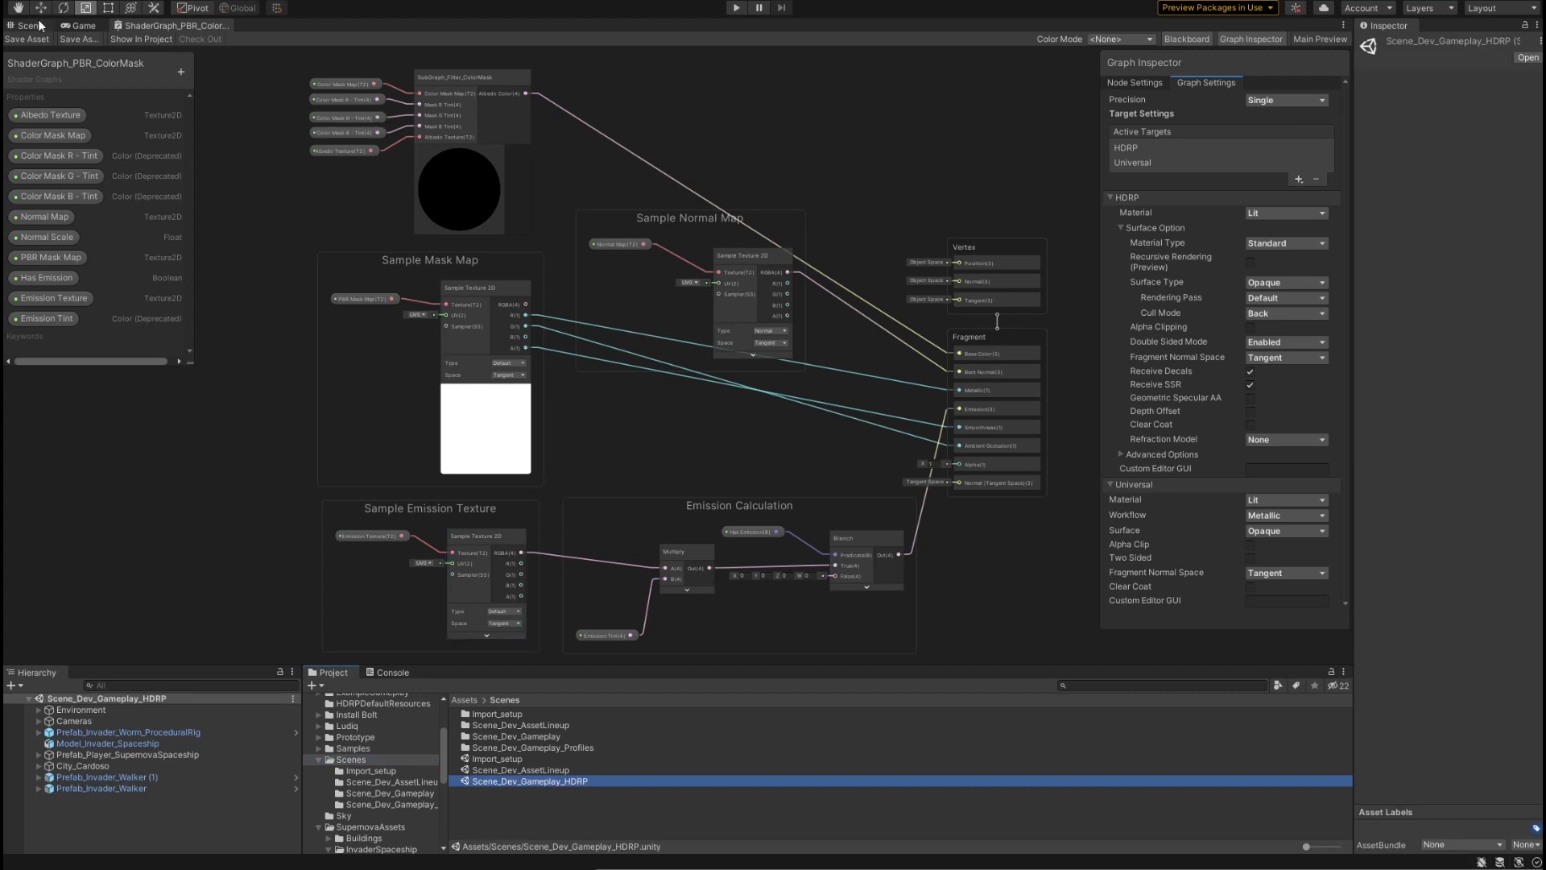
{"action": "left_click", "coordinate": [29, 24]}
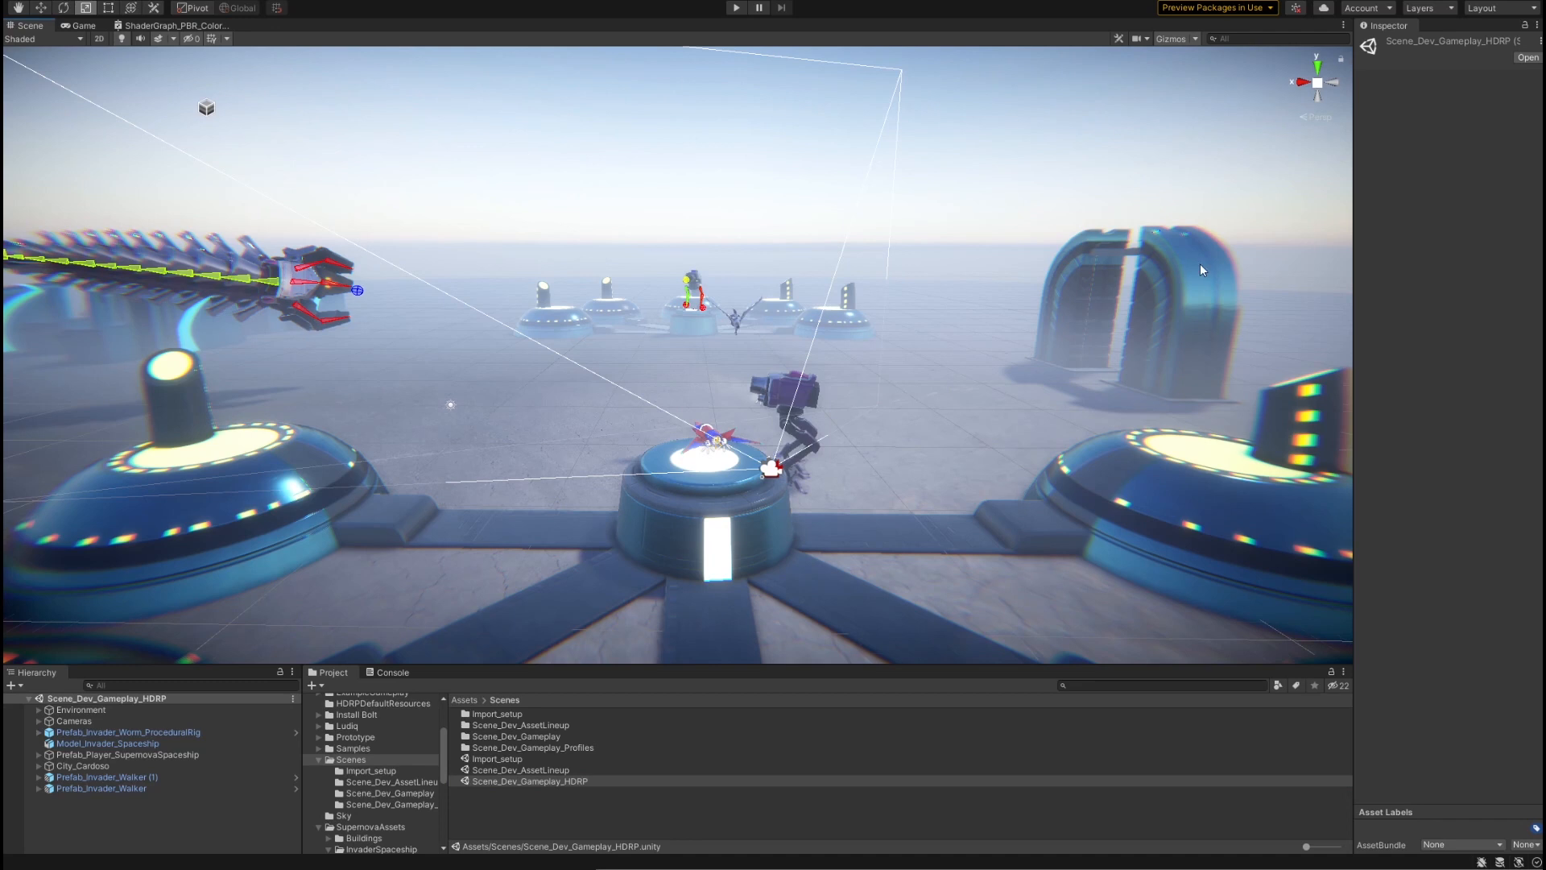
{"action": "mouse_move", "coordinate": [876, 576]}
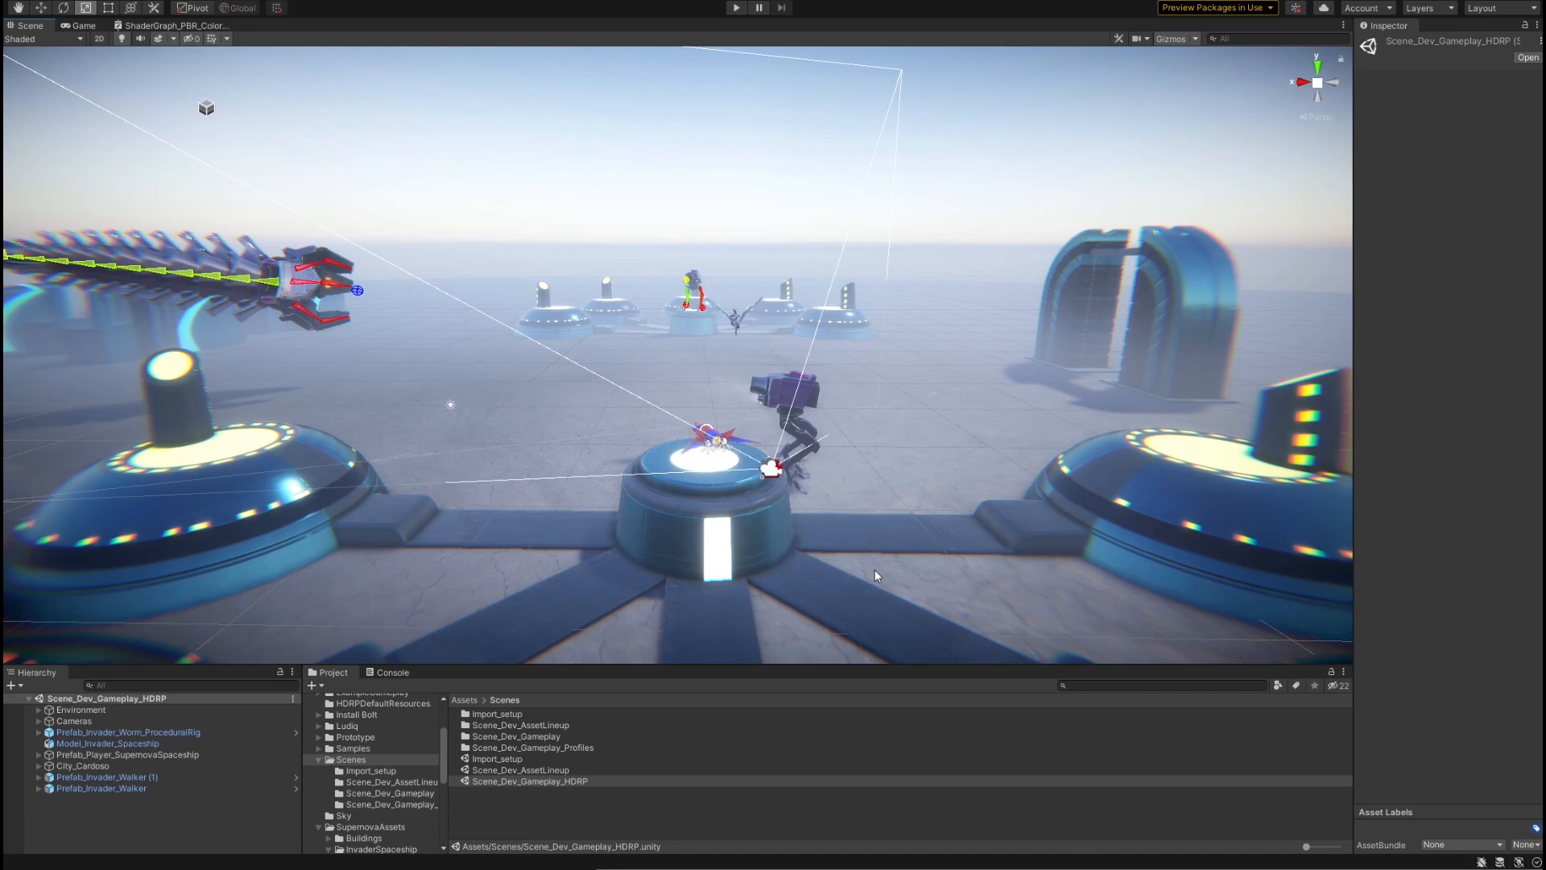
{"action": "mouse_move", "coordinate": [823, 463]}
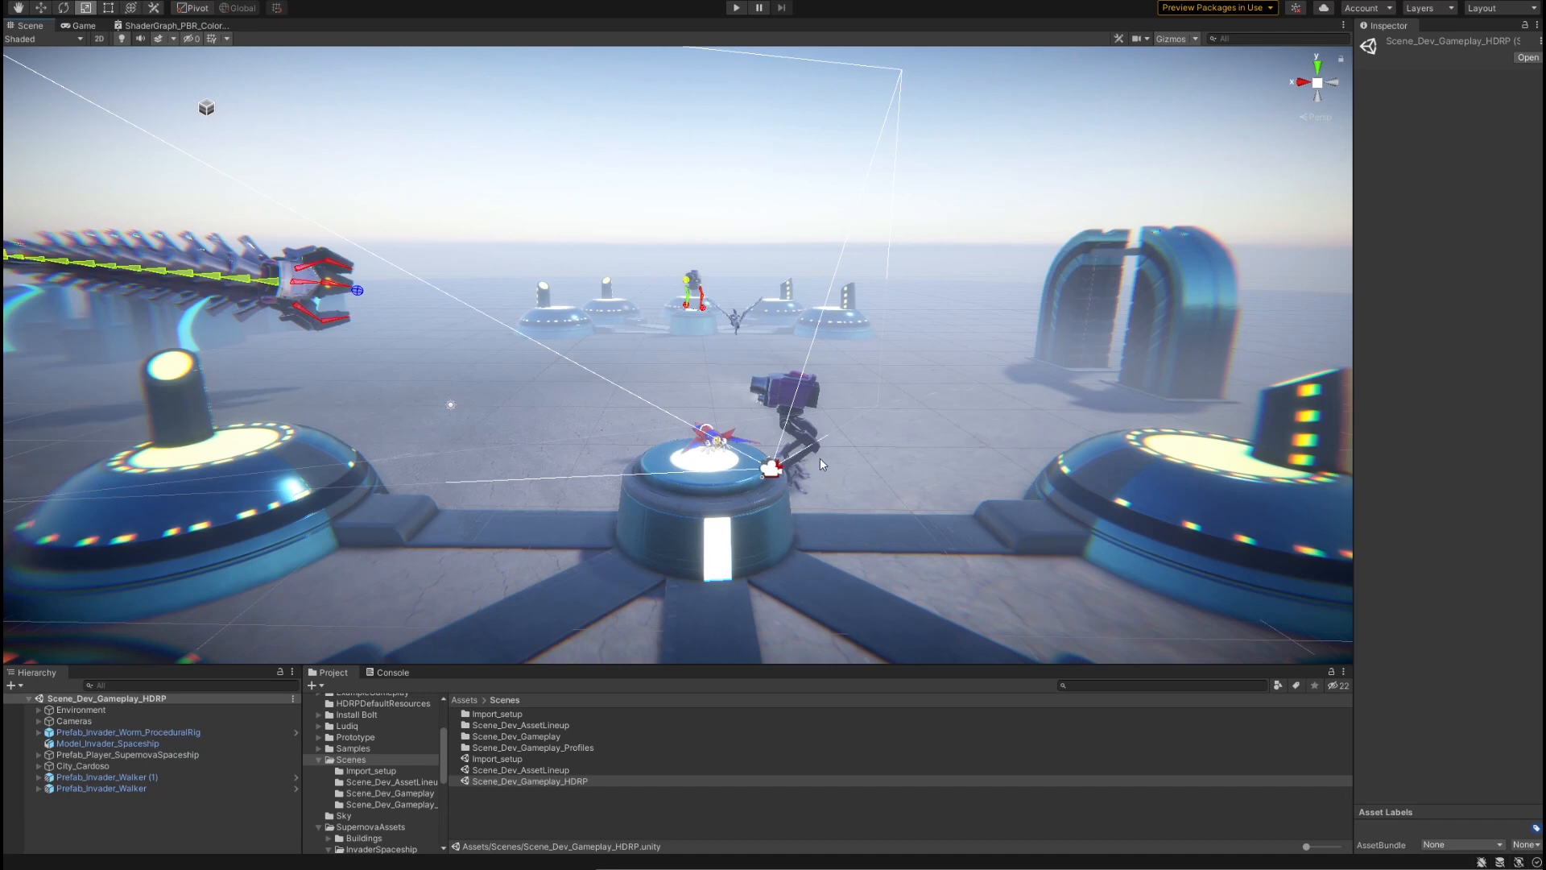
{"action": "mouse_move", "coordinate": [292, 269]}
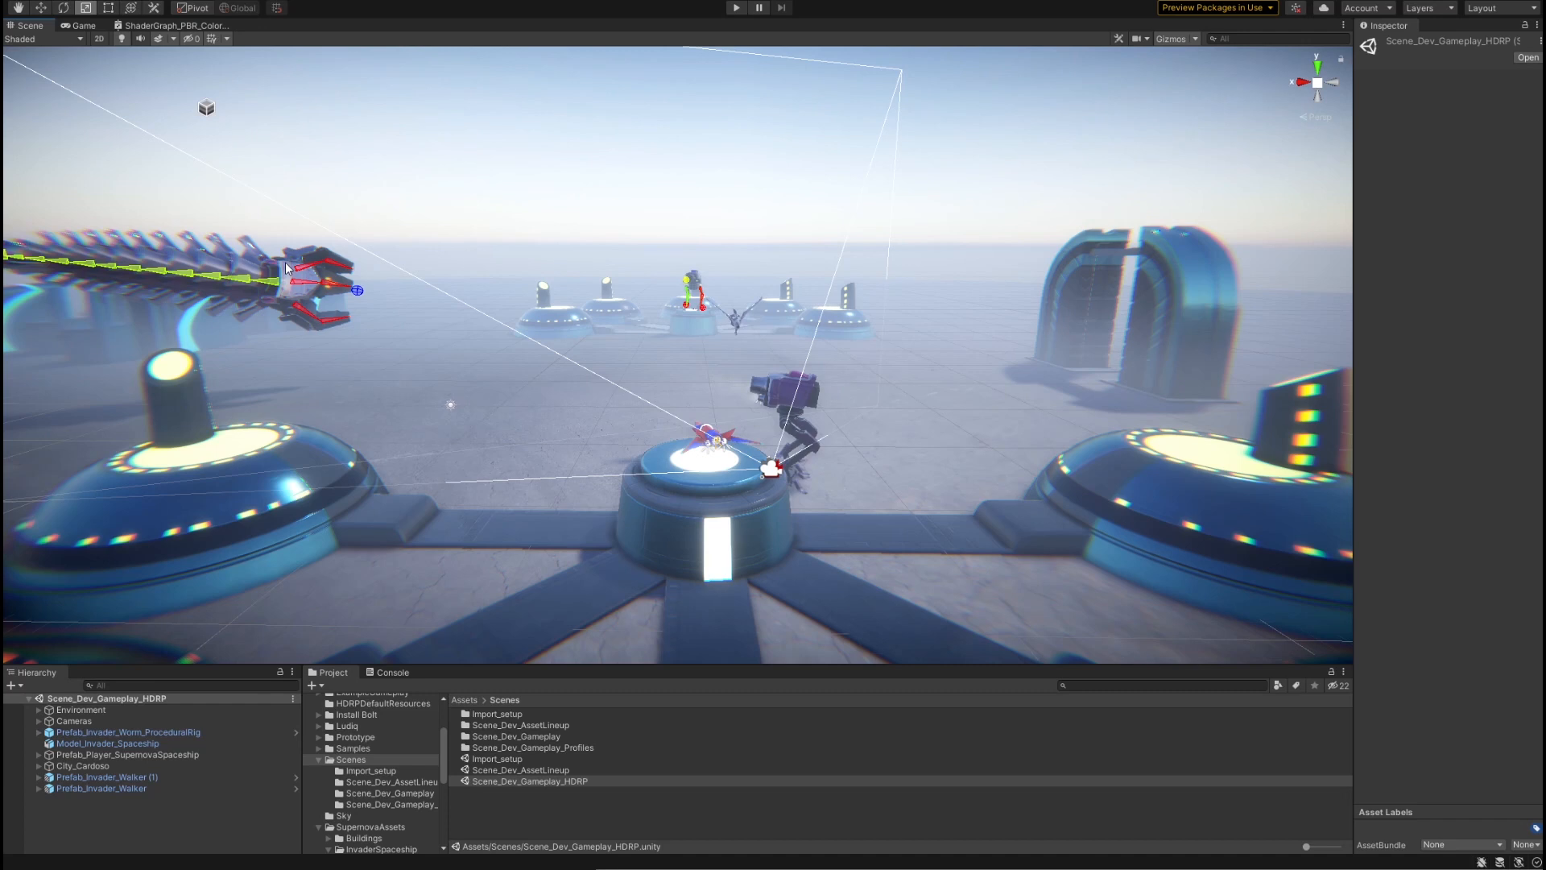
{"action": "mouse_move", "coordinate": [855, 408]}
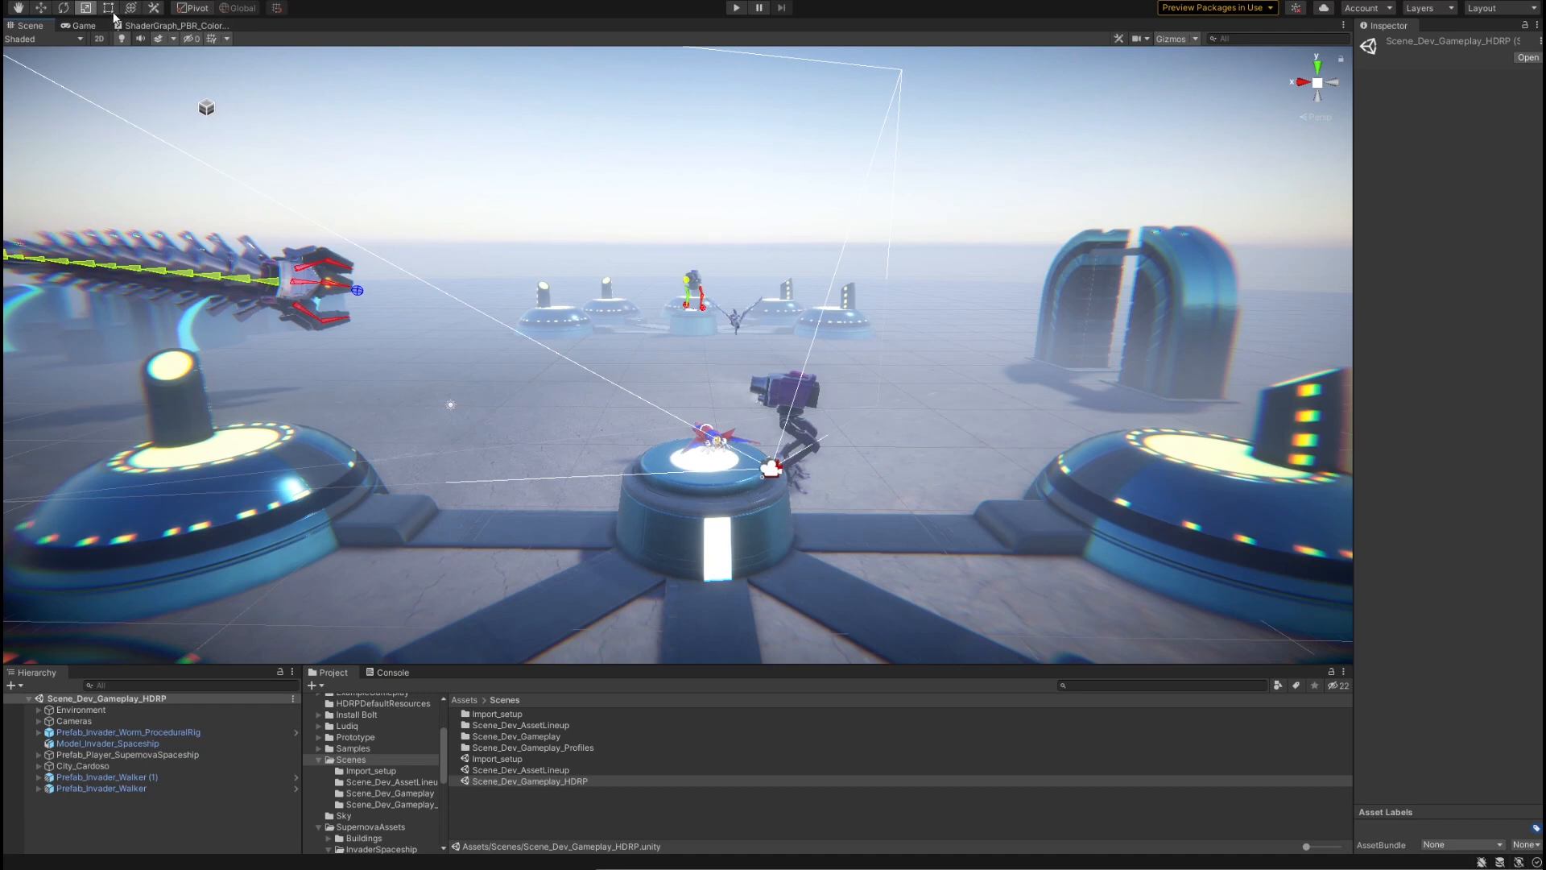
{"action": "left_click", "coordinate": [736, 8]}
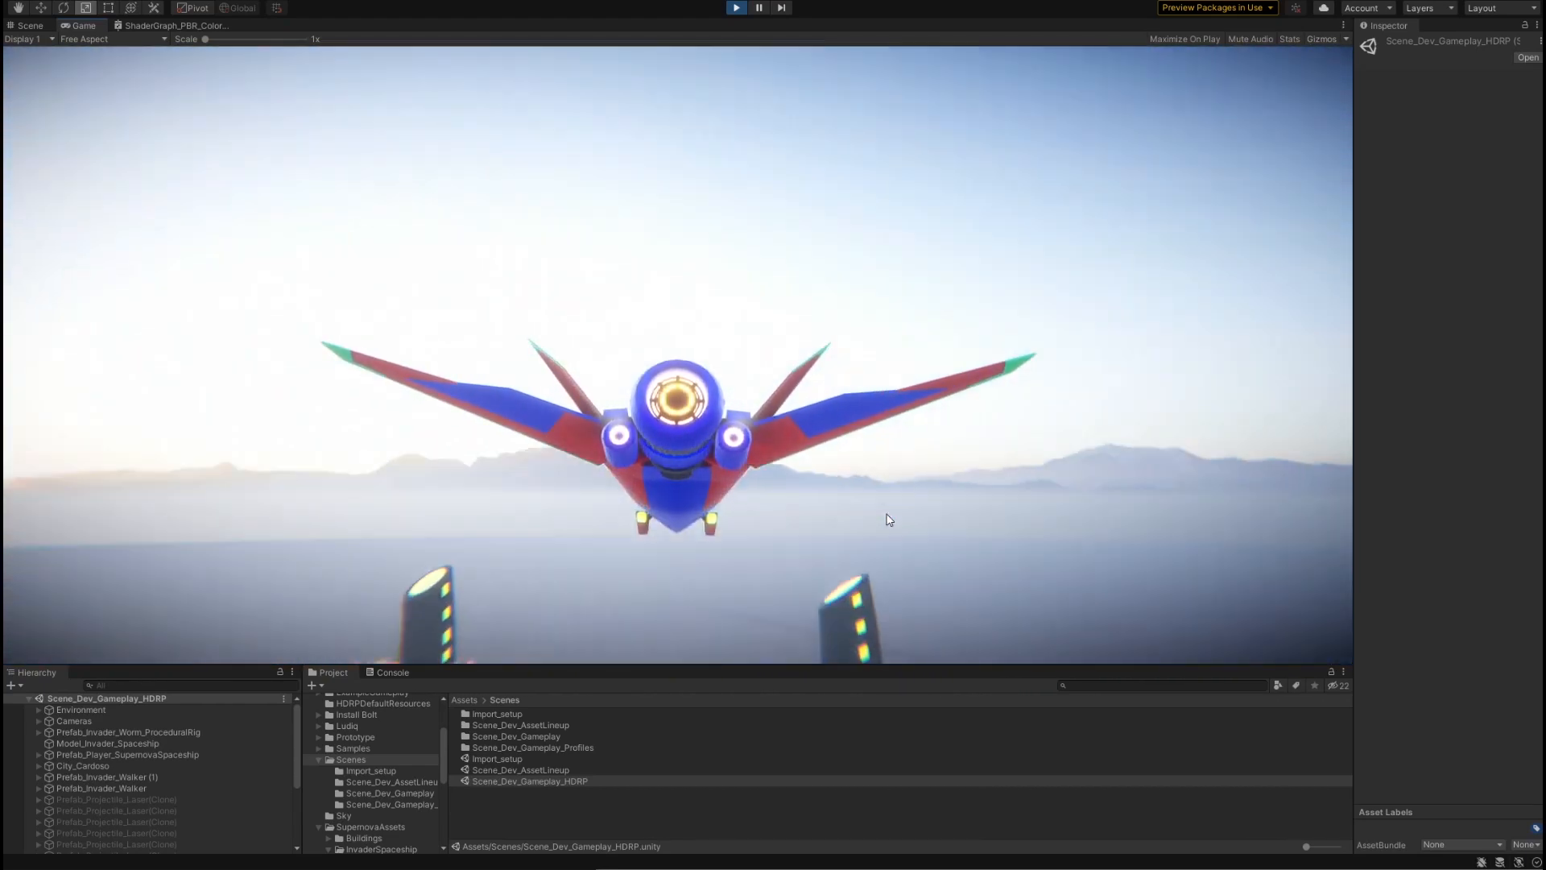
{"action": "left_click", "coordinate": [735, 8]}
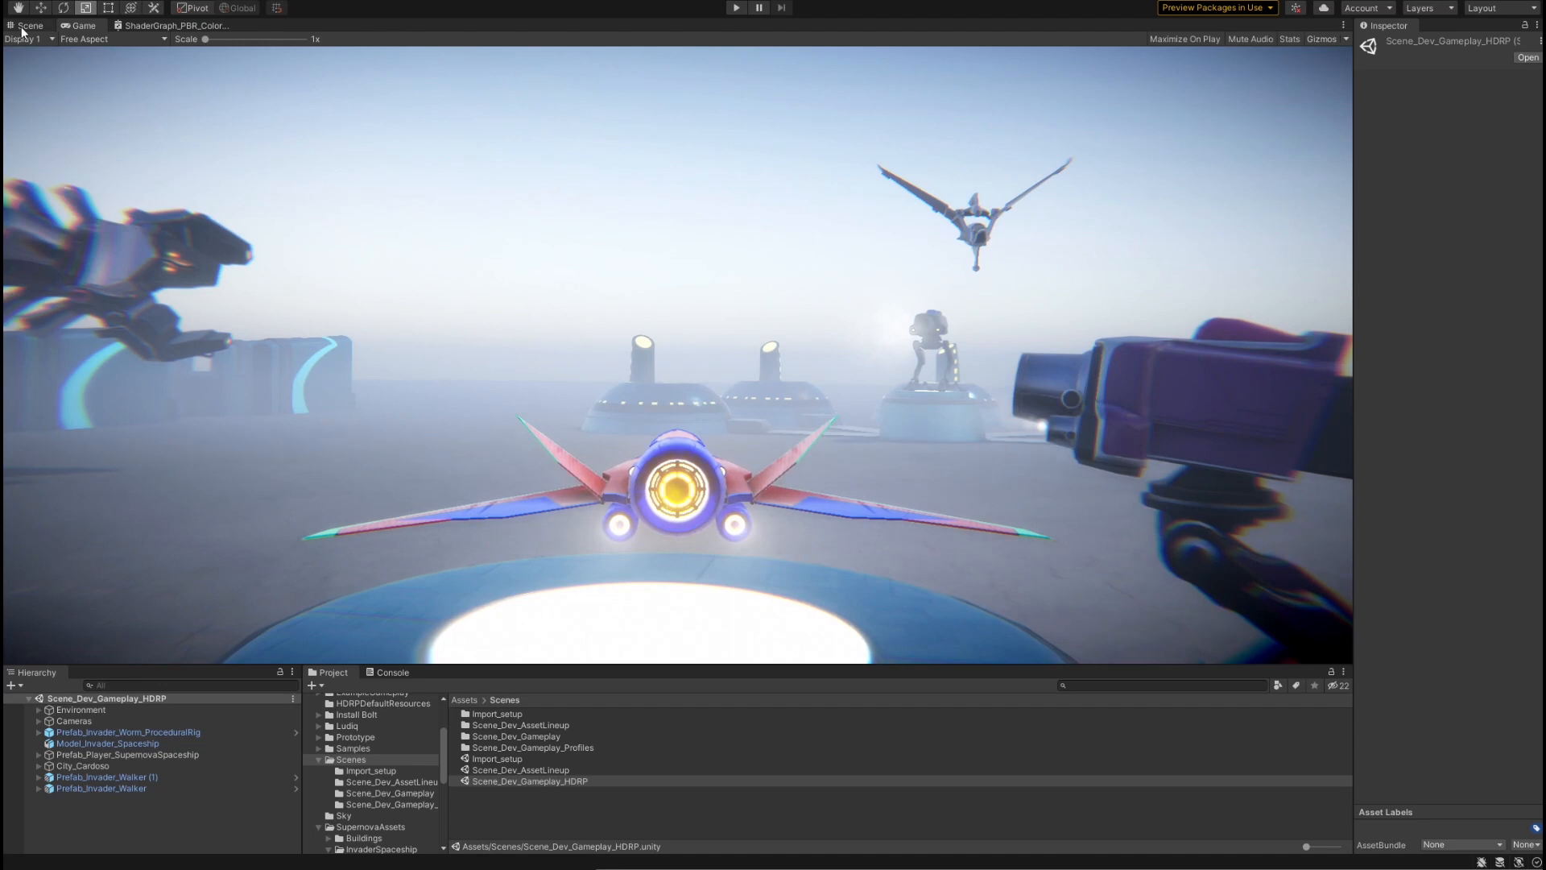
{"action": "left_click", "coordinate": [29, 24]}
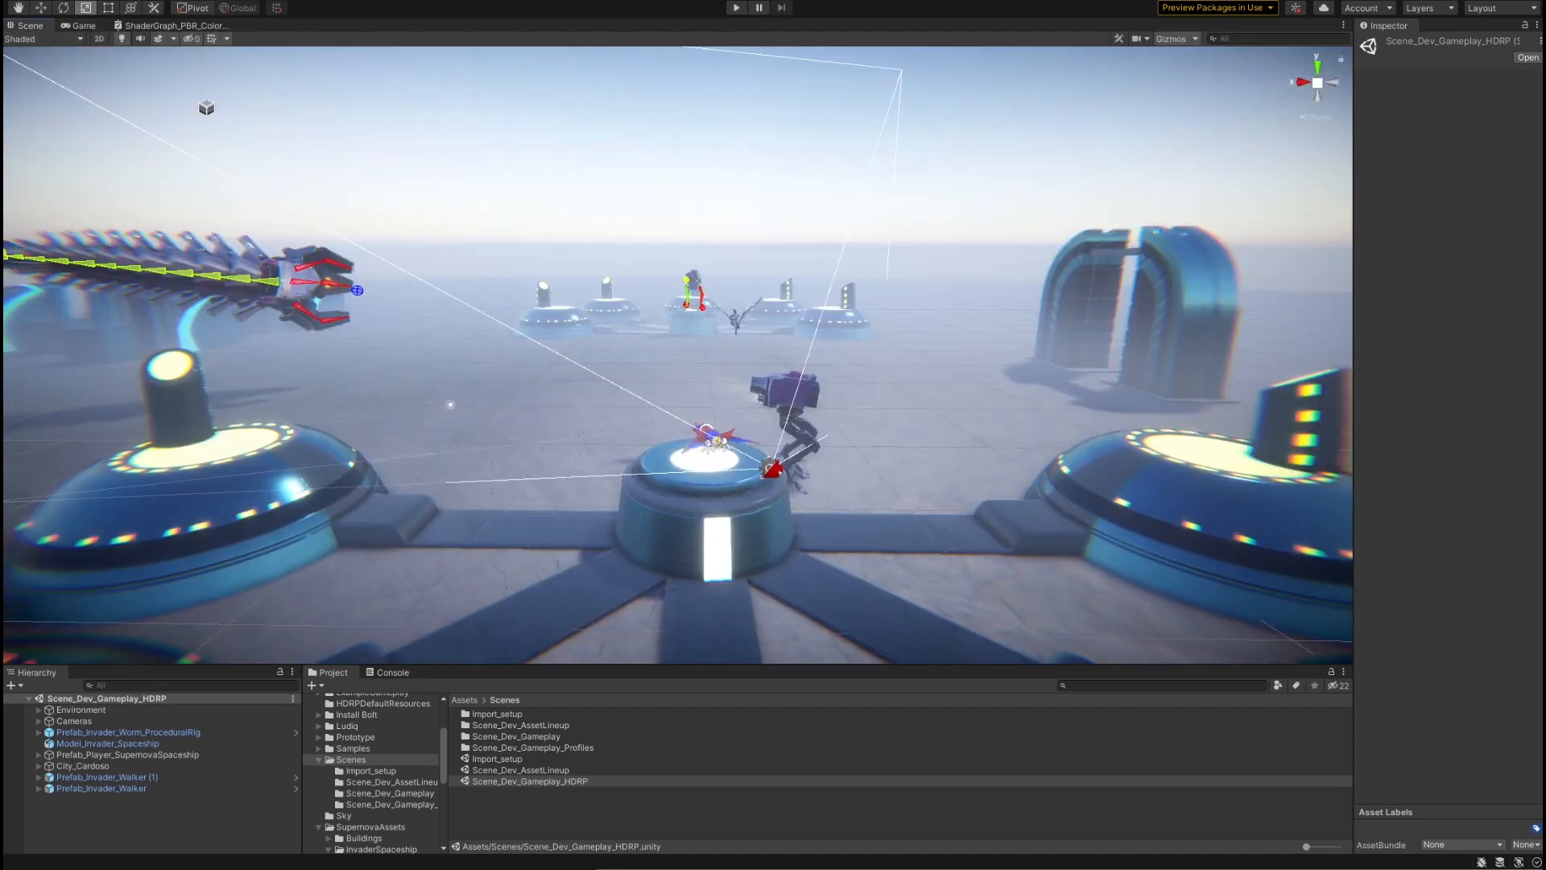